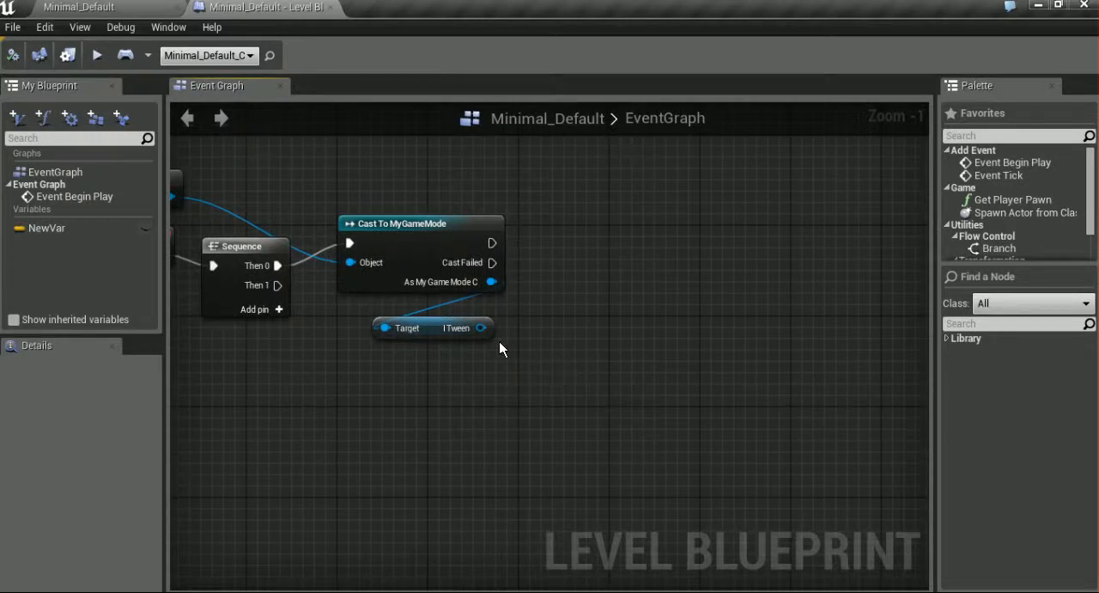
# Drag from the iTween pin, search 'rotate' and add the Rotate from/To node
pyautogui.moveTo(481, 327); pyautogui.dragTo(581, 349)
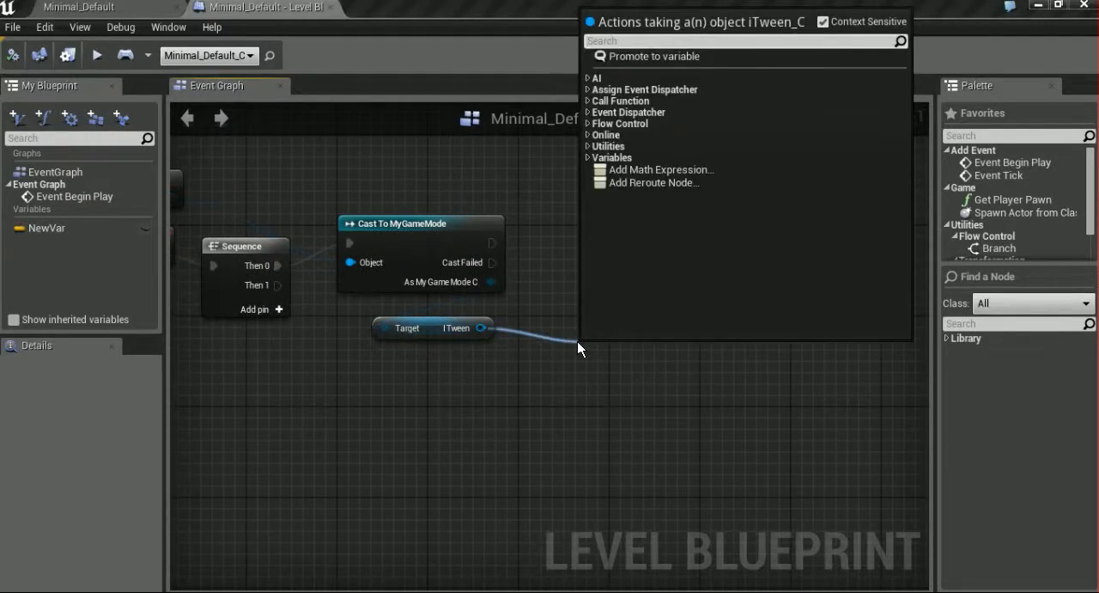
pyautogui.write('roa')
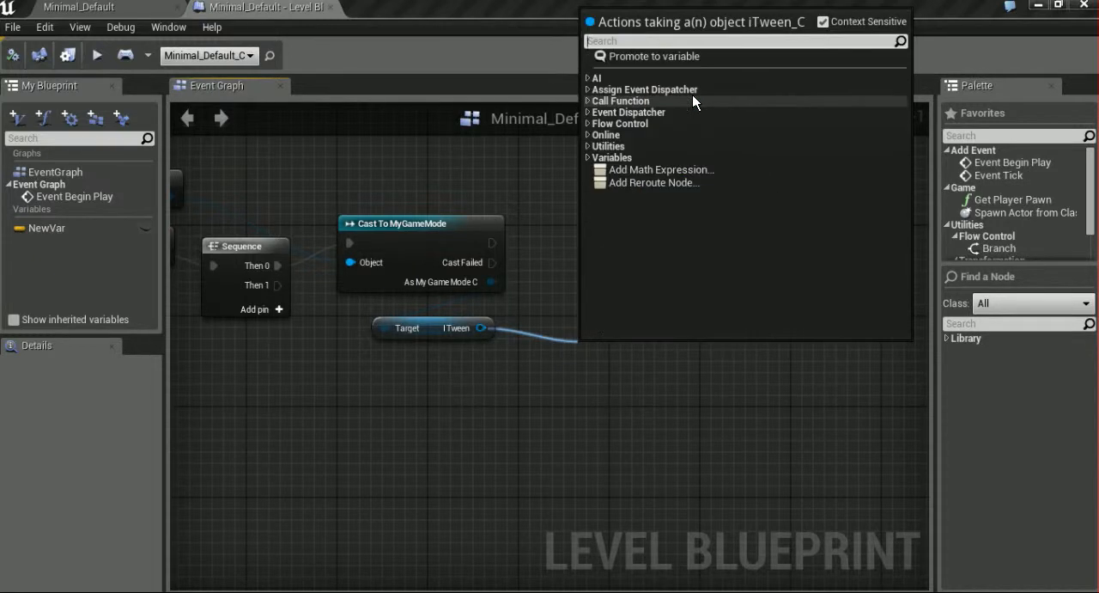
pyautogui.write('loo')
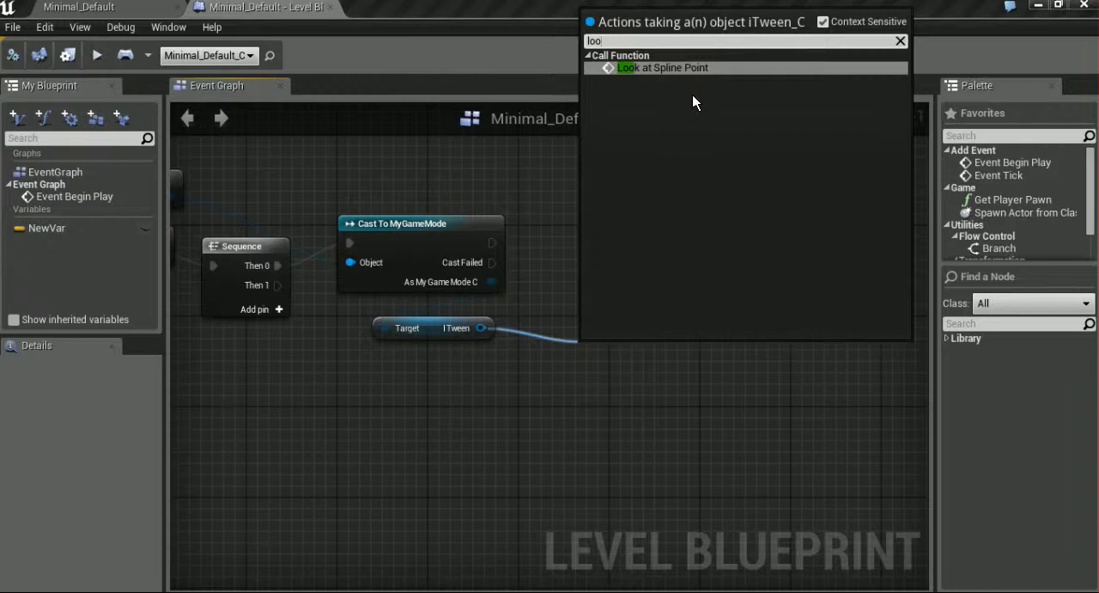
pyautogui.press('BackSpace')
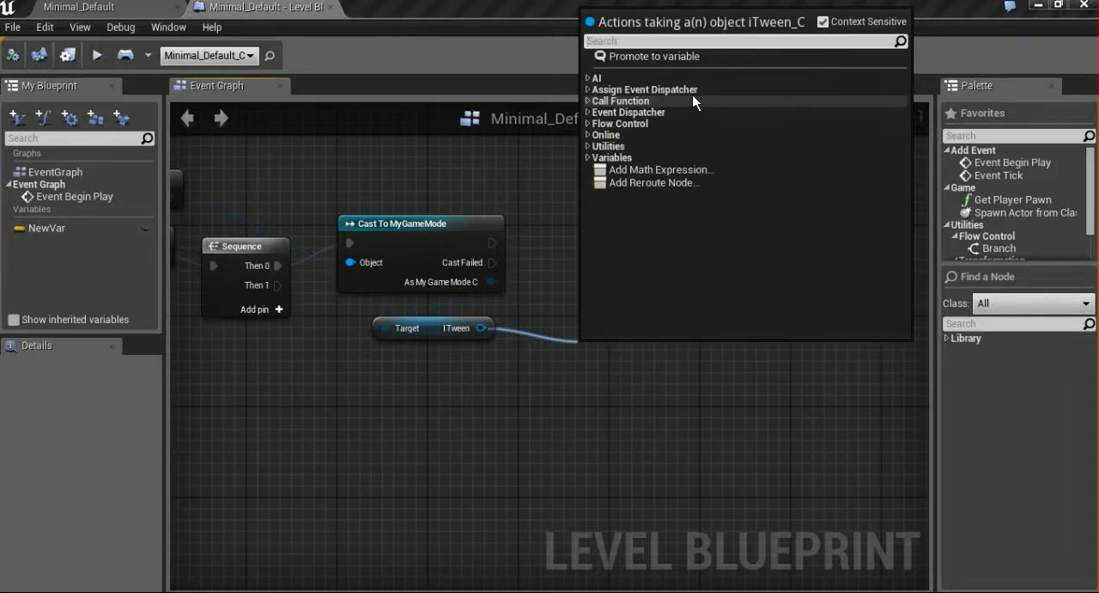
pyautogui.write('roat')
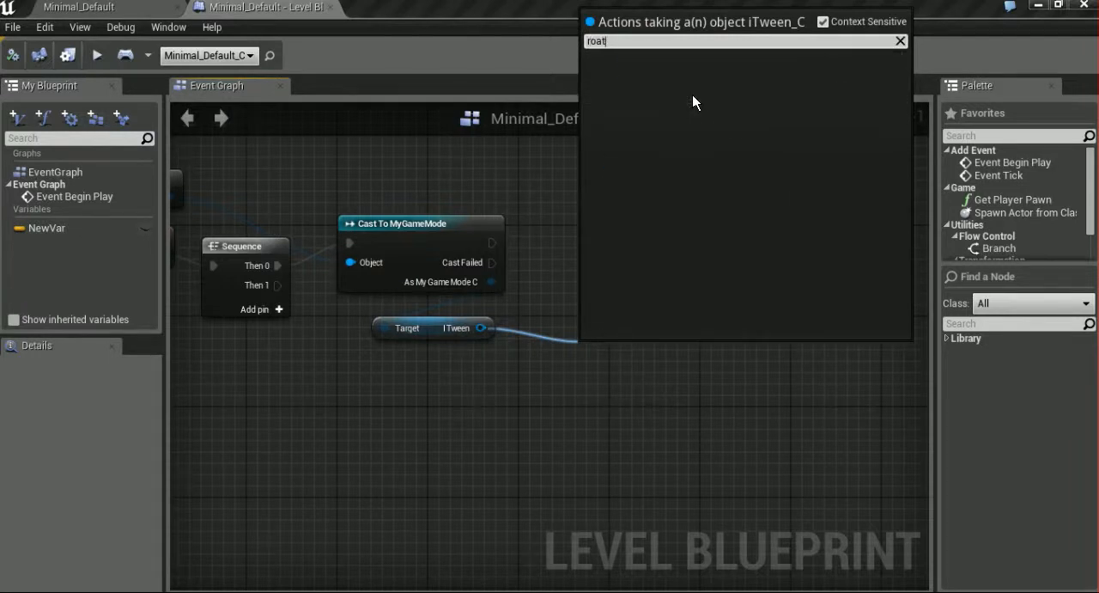
pyautogui.write('rotate')
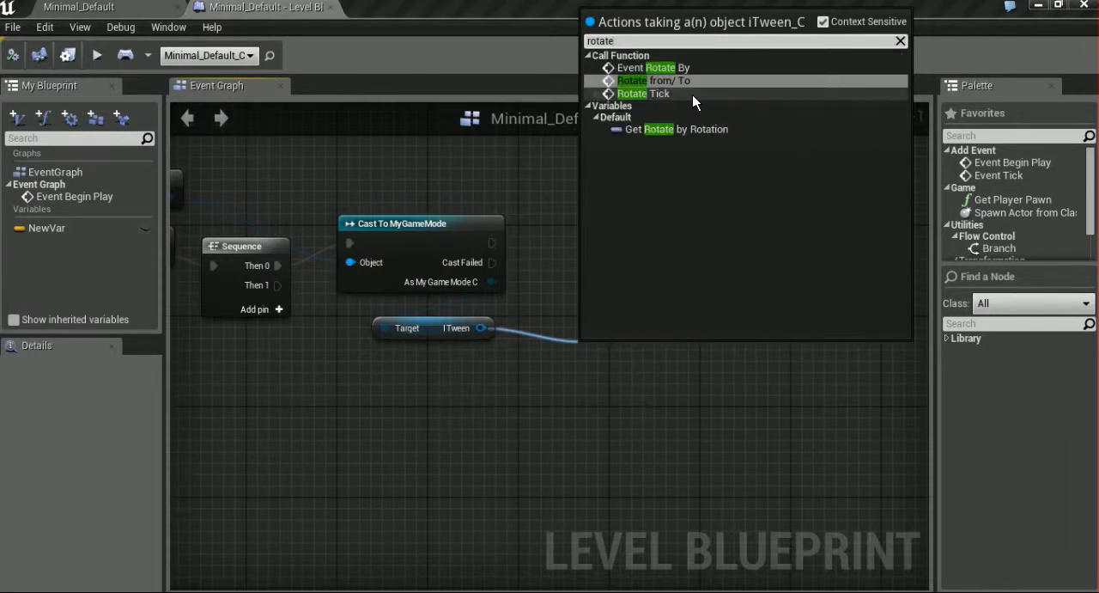
pyautogui.click(653, 79)
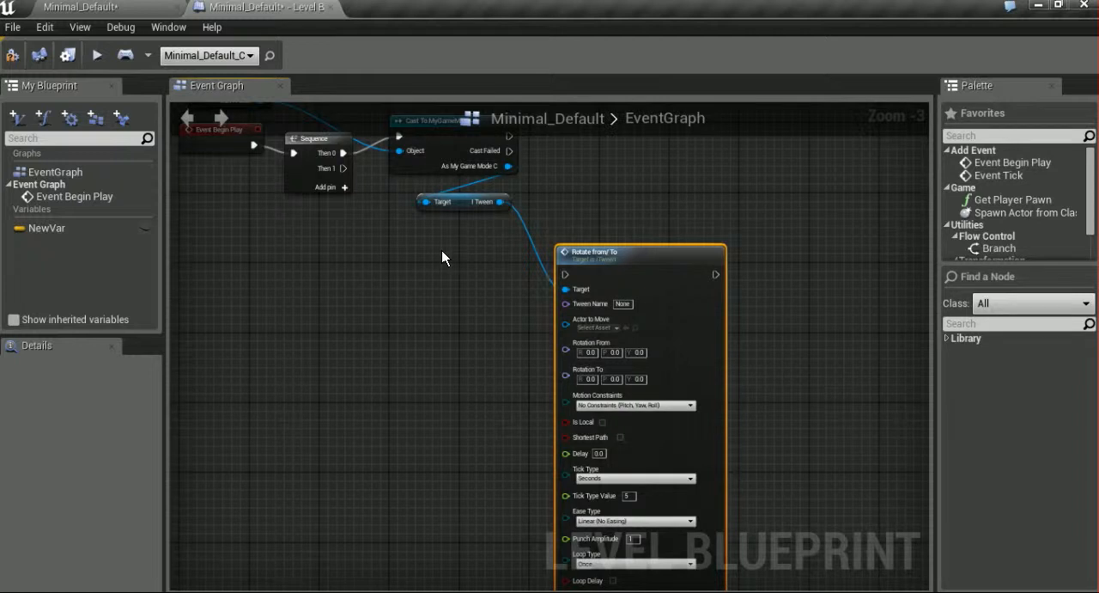
# Add a V keyboard event and toggle Chair Right's mobility, leaving it Movable
pyautogui.rightClick(443, 257)
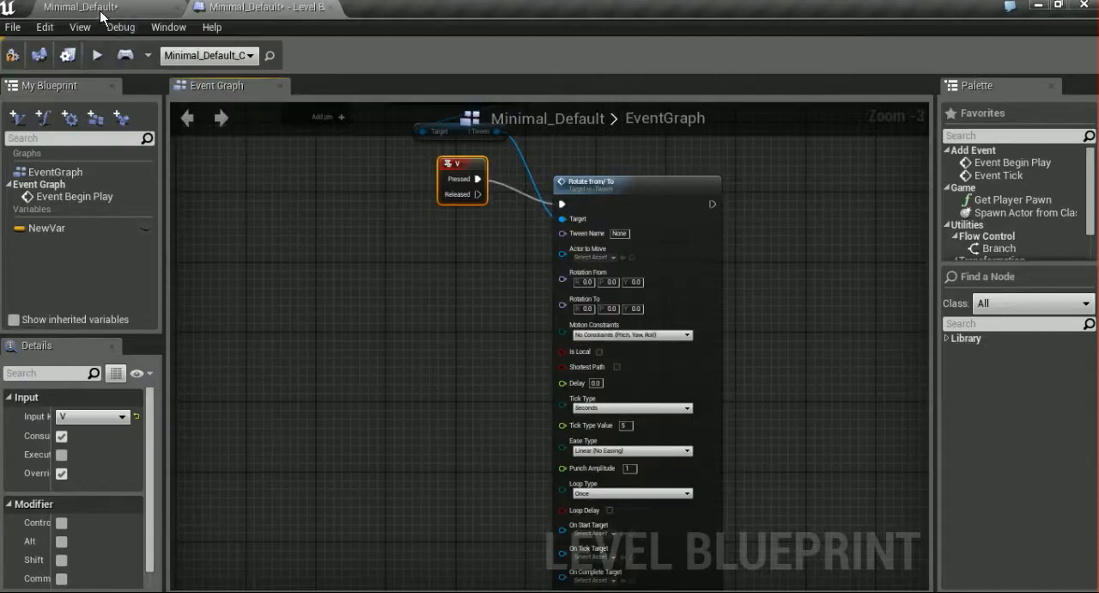
pyautogui.click(257, 7)
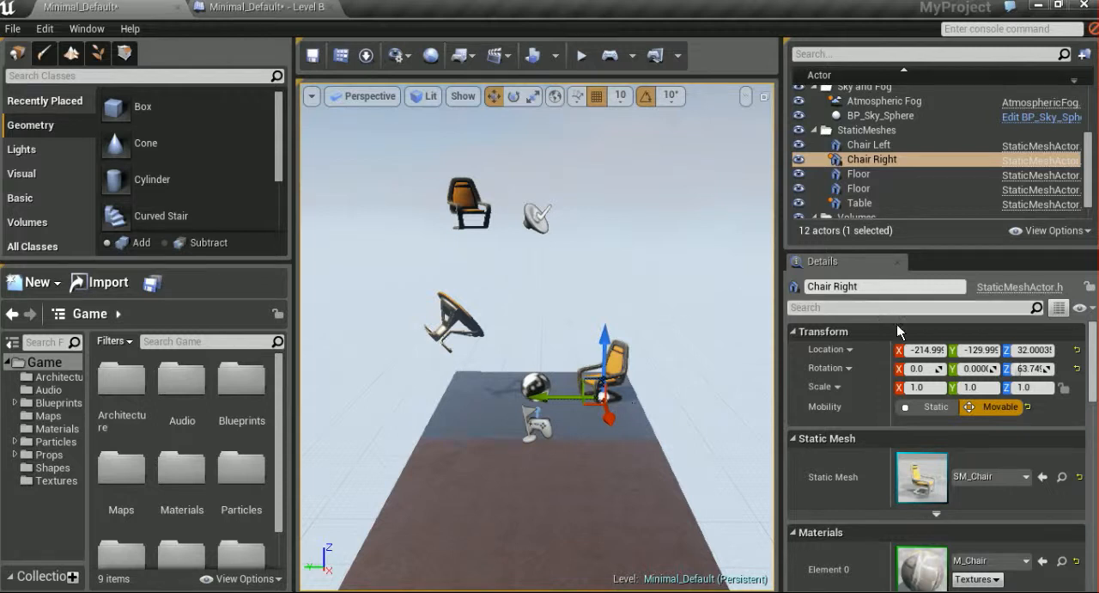
pyautogui.moveTo(996, 406)
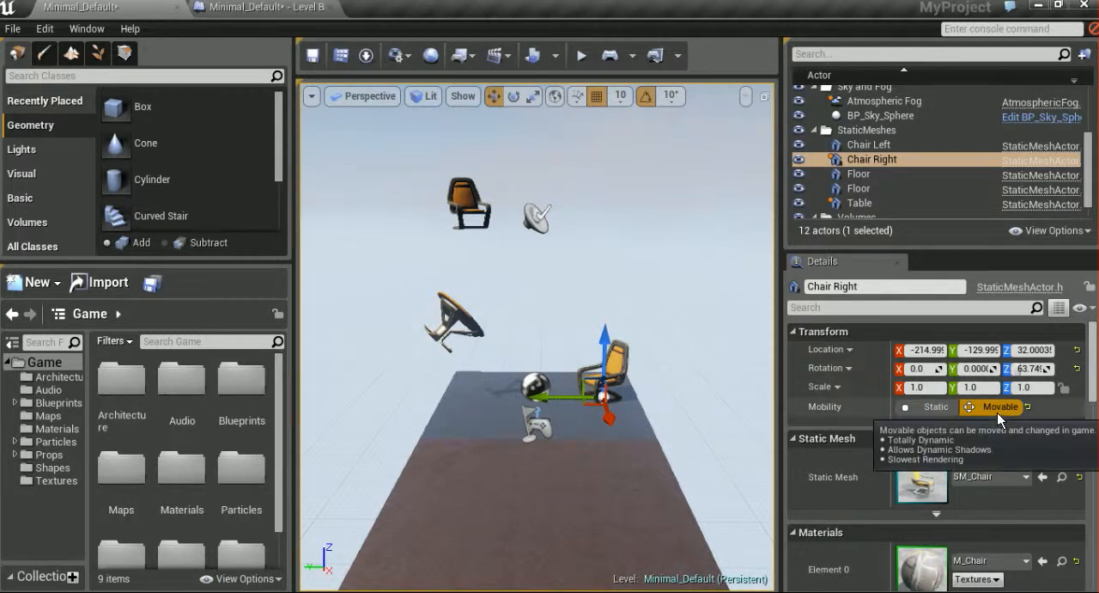
pyautogui.click(928, 405)
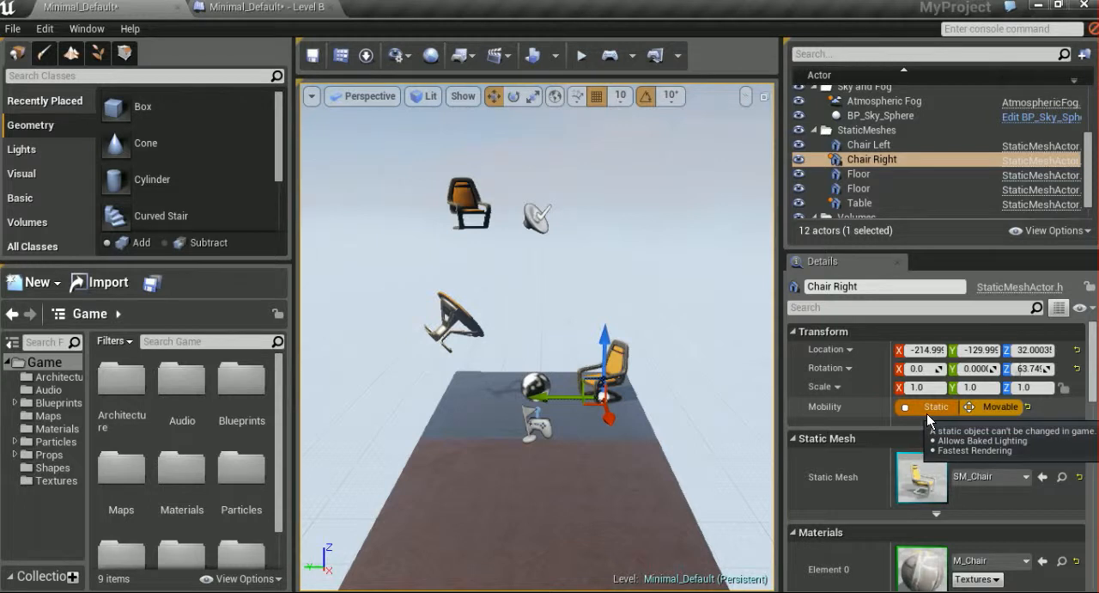
pyautogui.click(997, 405)
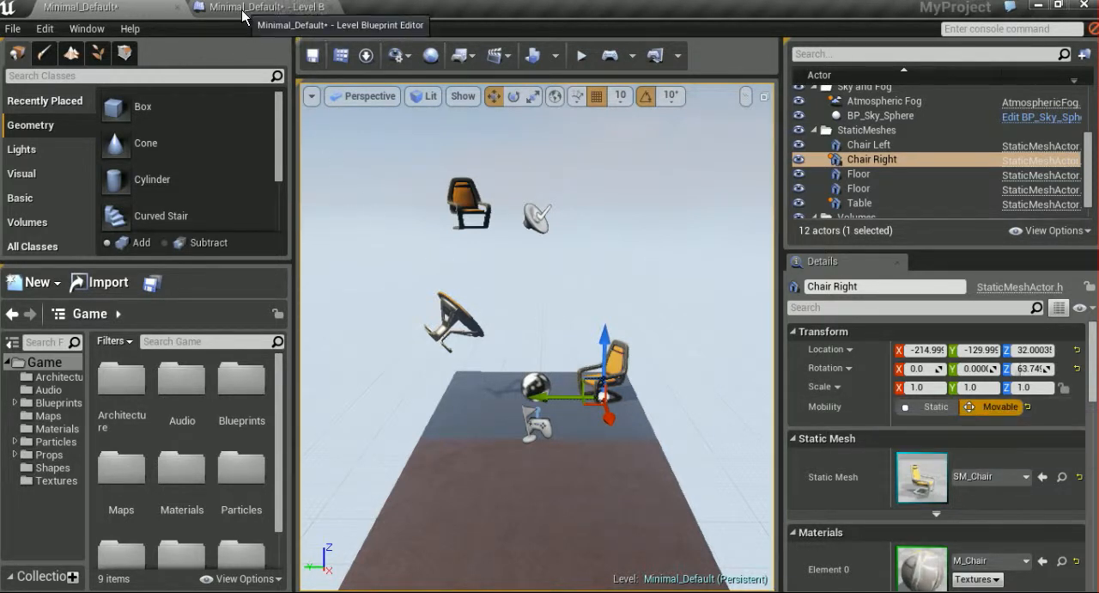
pyautogui.click(258, 6)
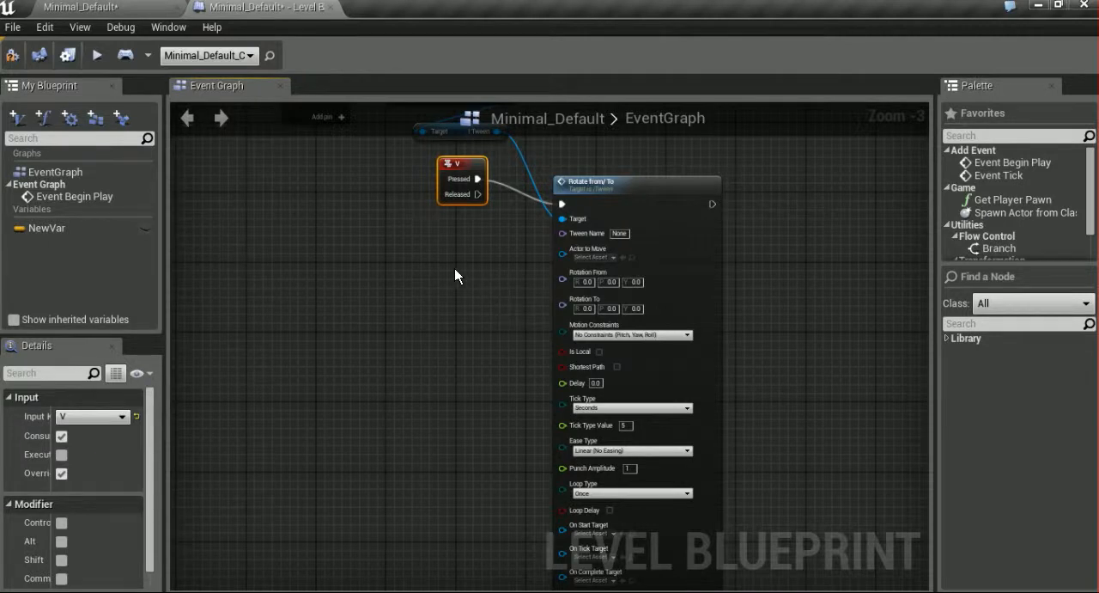
# Add a Chair Right reference as the actor the Rotate From/To node moves
pyautogui.rightClick(456, 275)
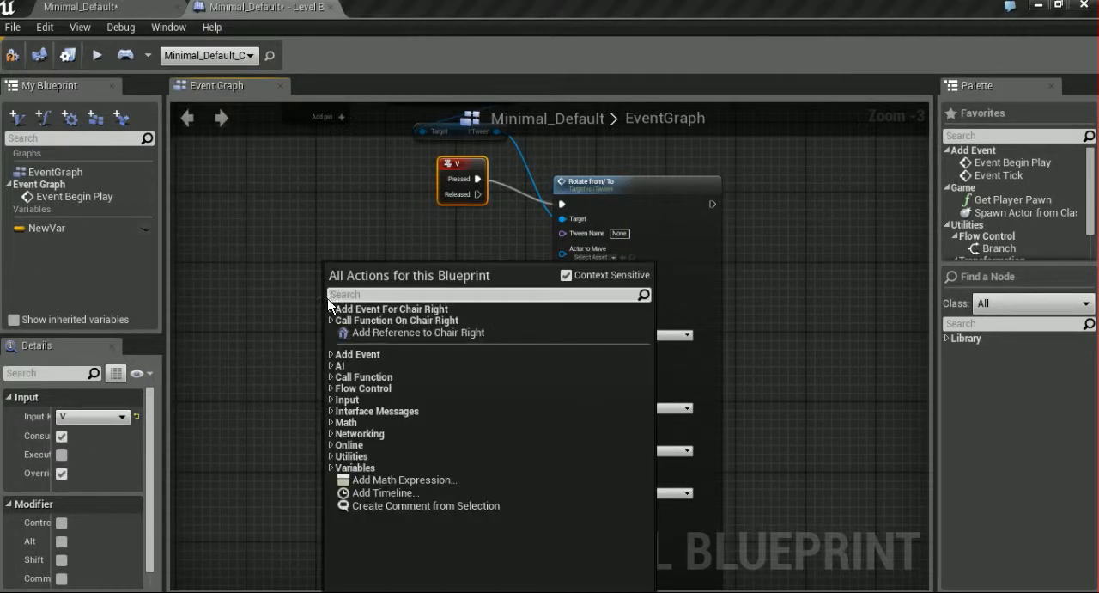
pyautogui.click(420, 334)
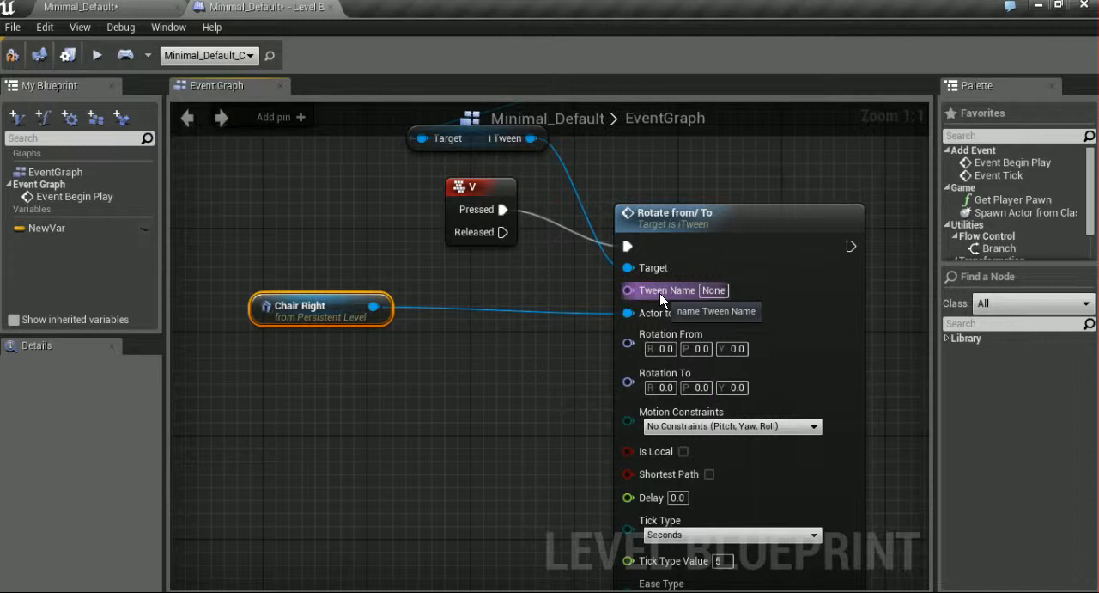
pyautogui.moveTo(732, 299)
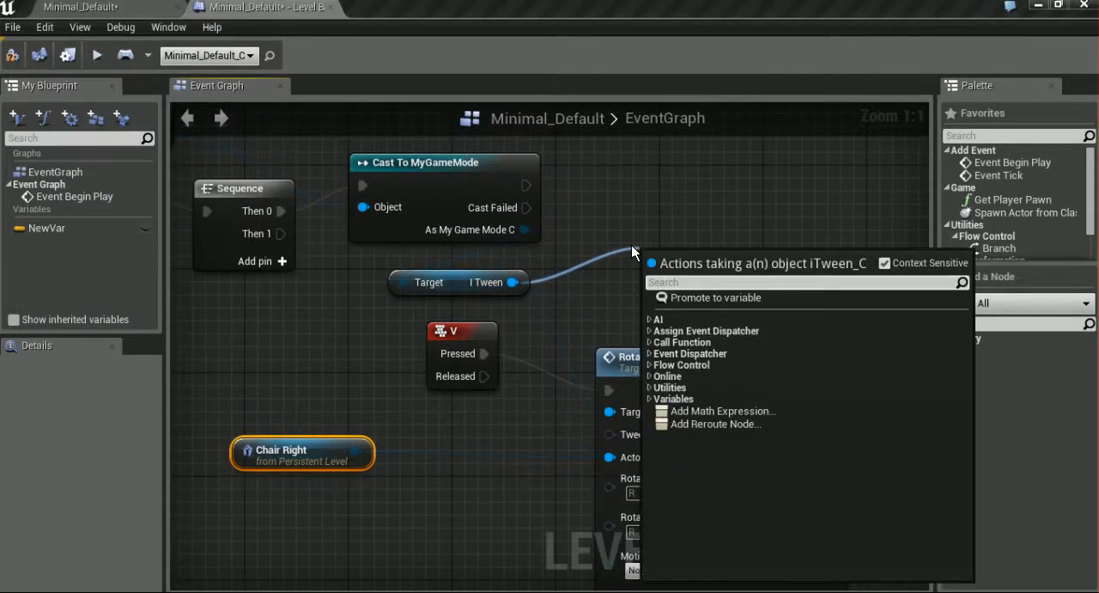
# Add a Stop Tweening by Actor Name node from iTween, then search 'name' for a follow-up node
pyautogui.write('stop')
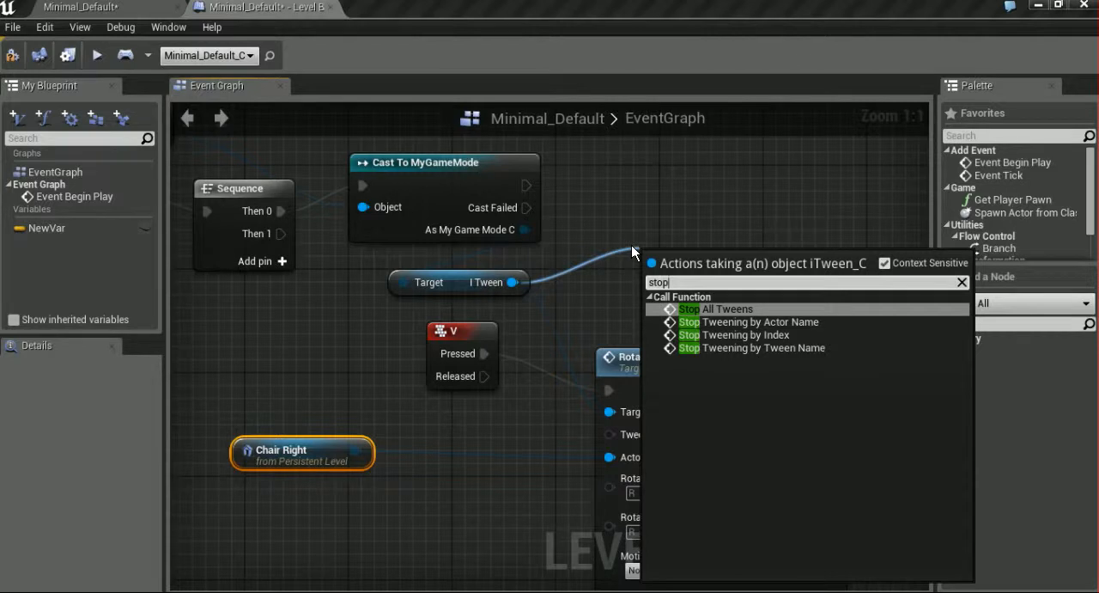
pyautogui.click(759, 321)
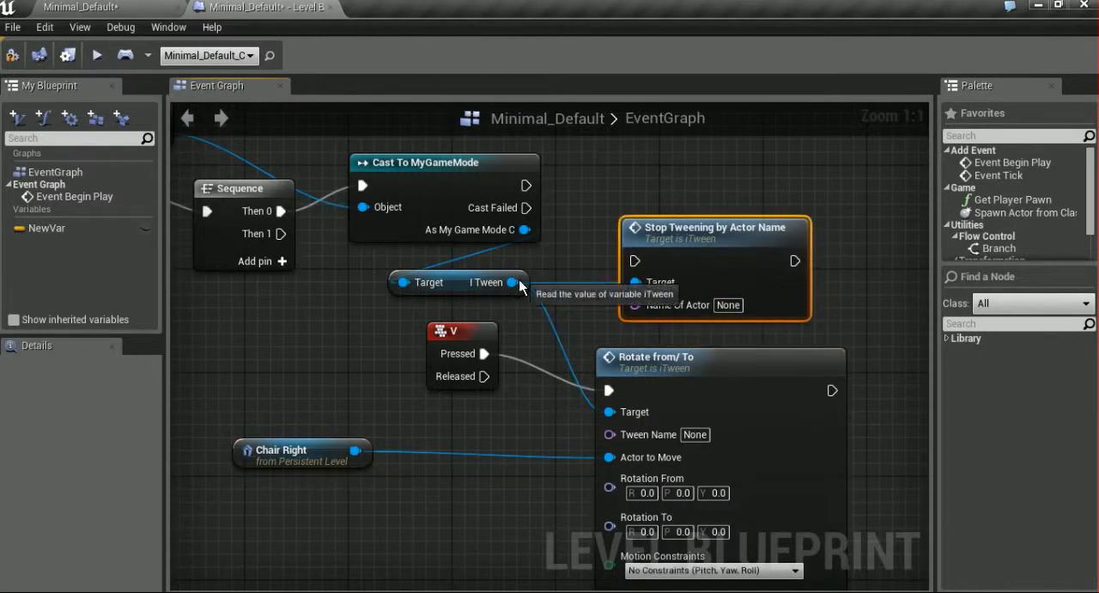
pyautogui.moveTo(526, 282); pyautogui.dragTo(661, 180)
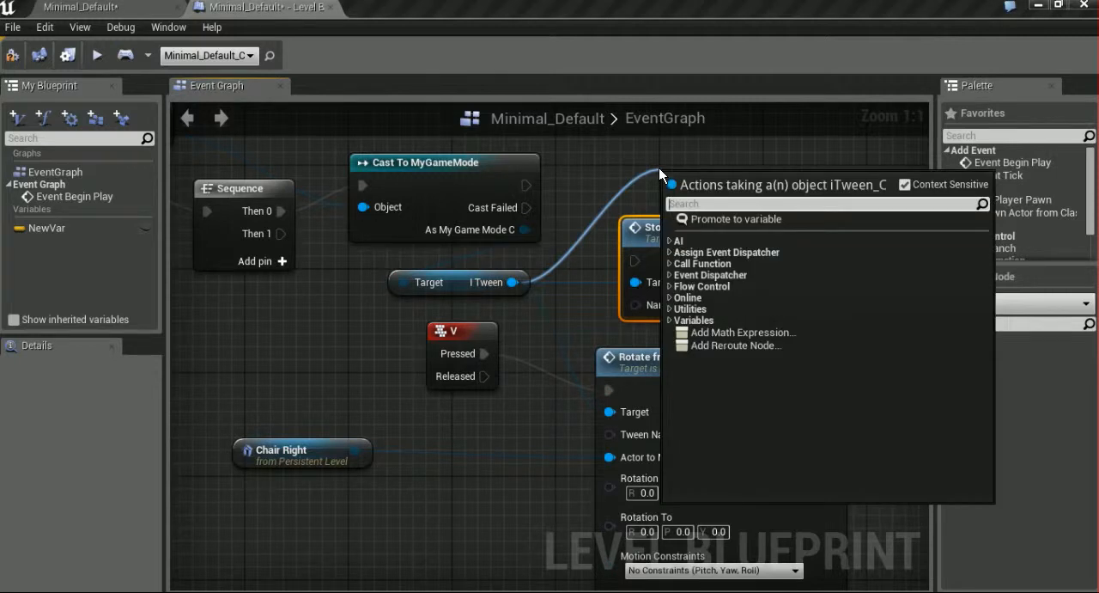
pyautogui.write('name')
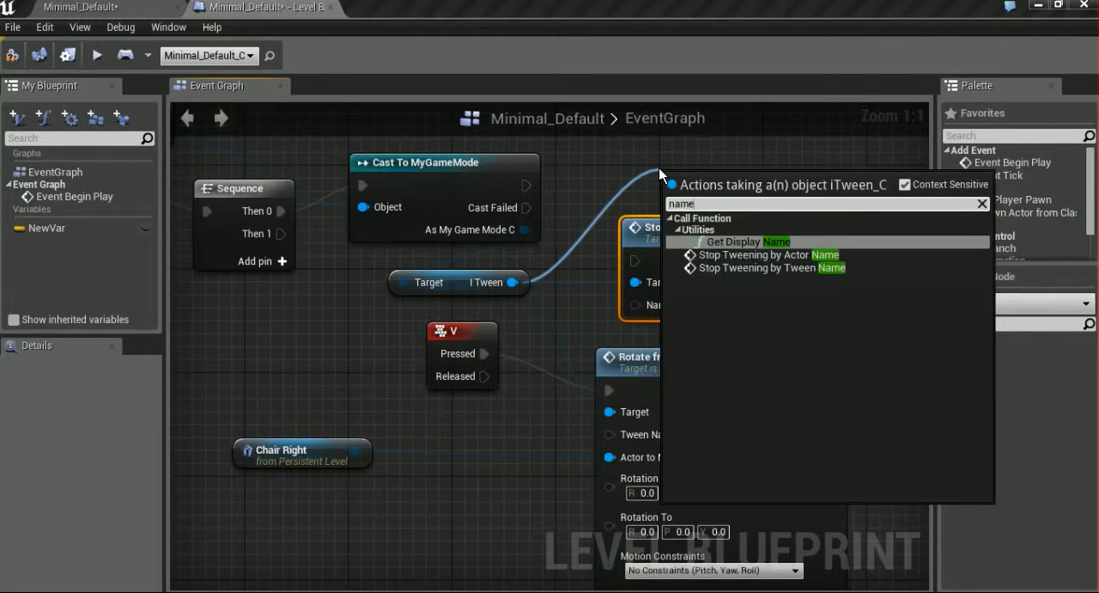
pyautogui.click(766, 268)
pyautogui.write('5')
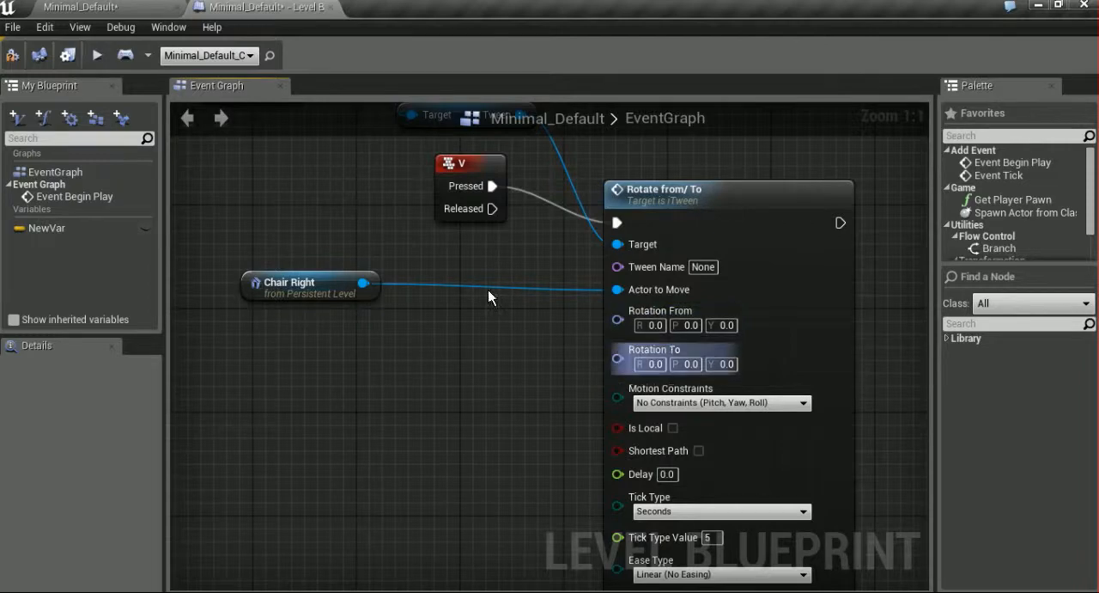
# Set the Rotate From/To node's Rotation To yaw to 90
pyautogui.click(261, 6)
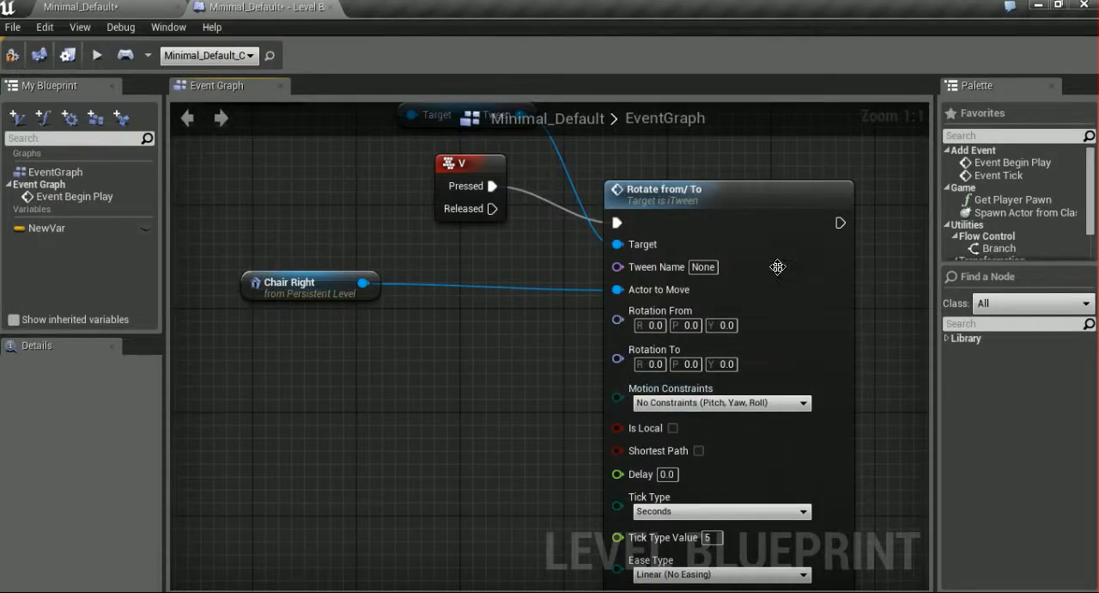
pyautogui.moveTo(627, 393)
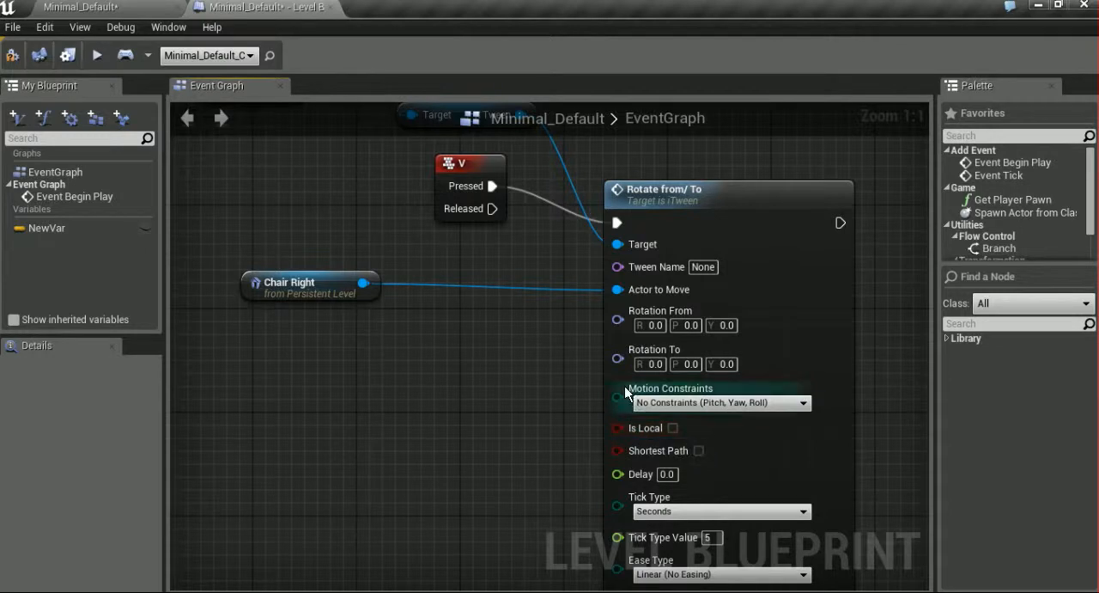
pyautogui.moveTo(633, 335)
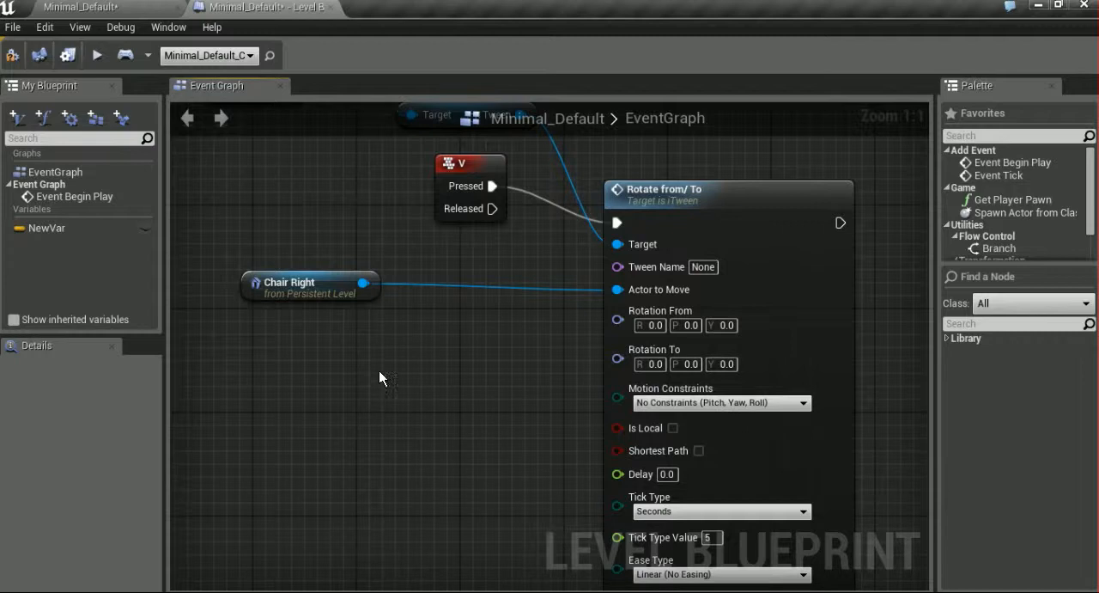
pyautogui.moveTo(470, 397)
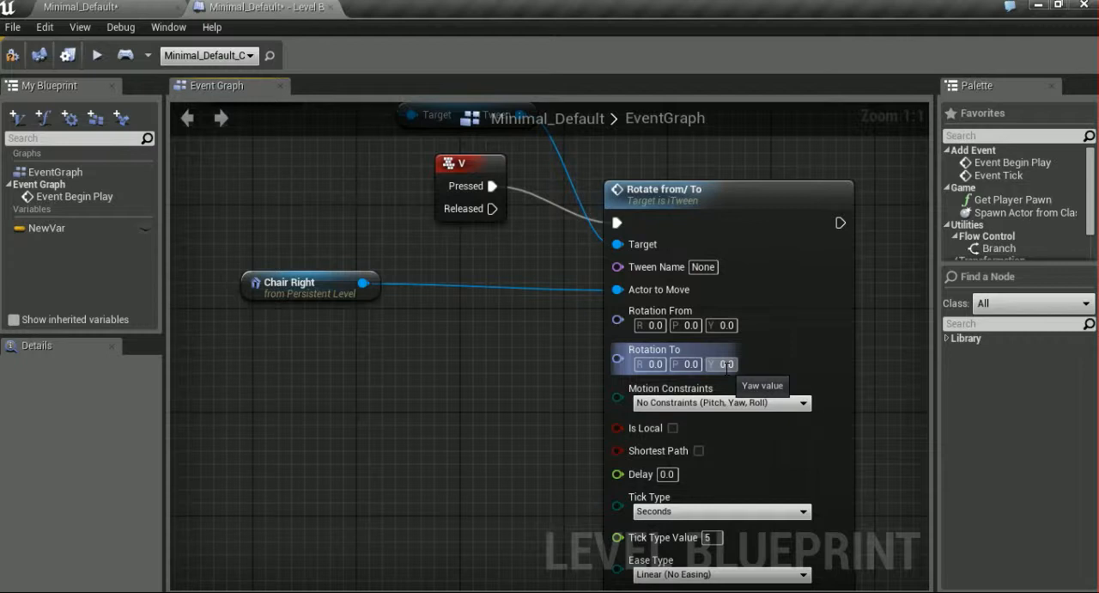
pyautogui.click(726, 364)
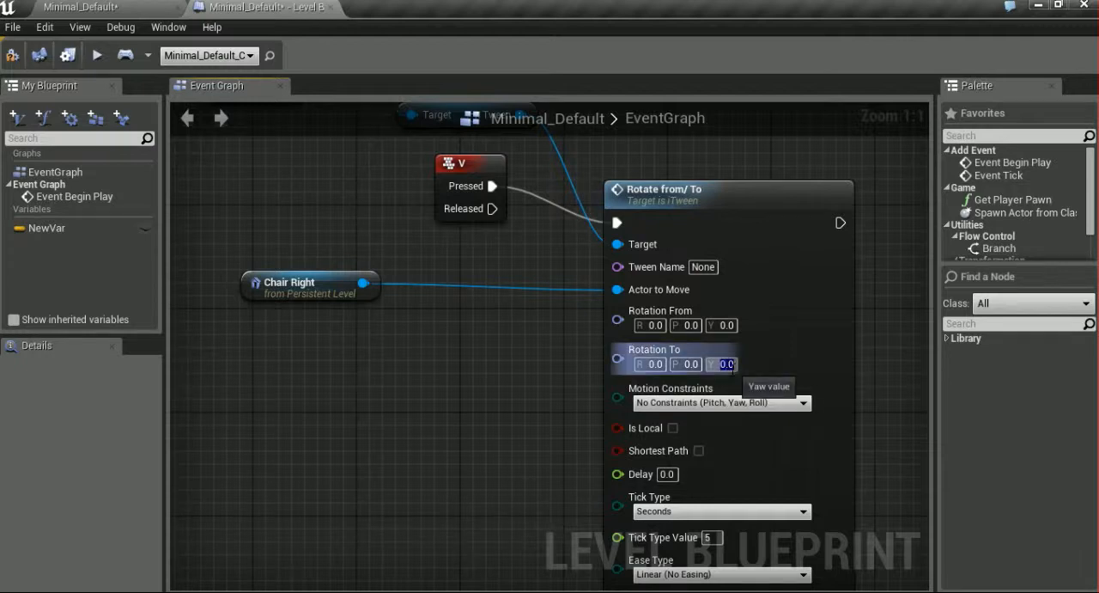
pyautogui.write('90.0')
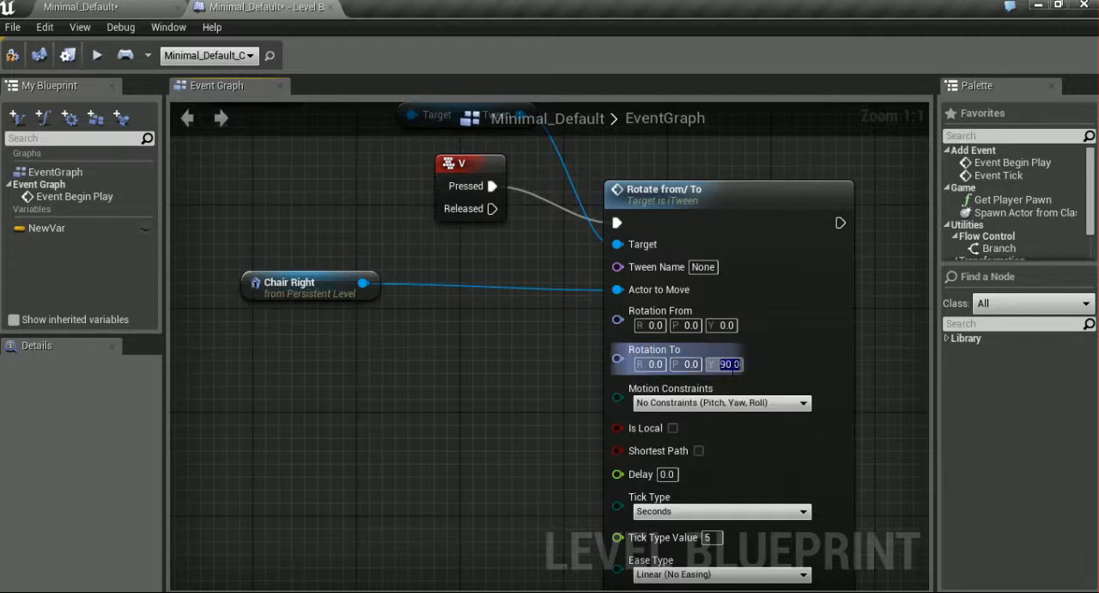
pyautogui.moveTo(687, 364)
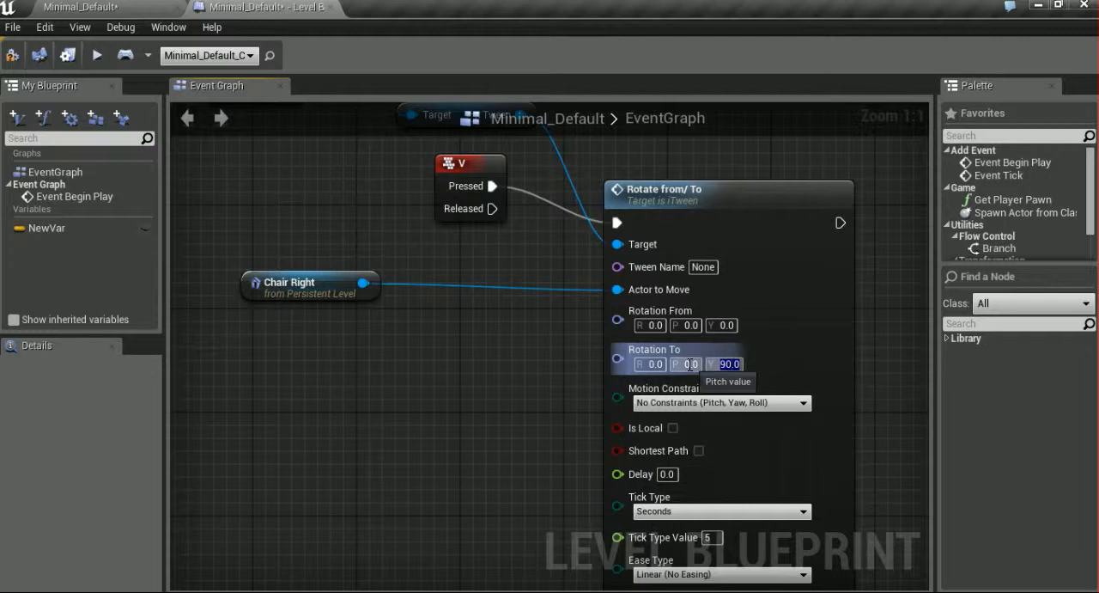
pyautogui.write('90')
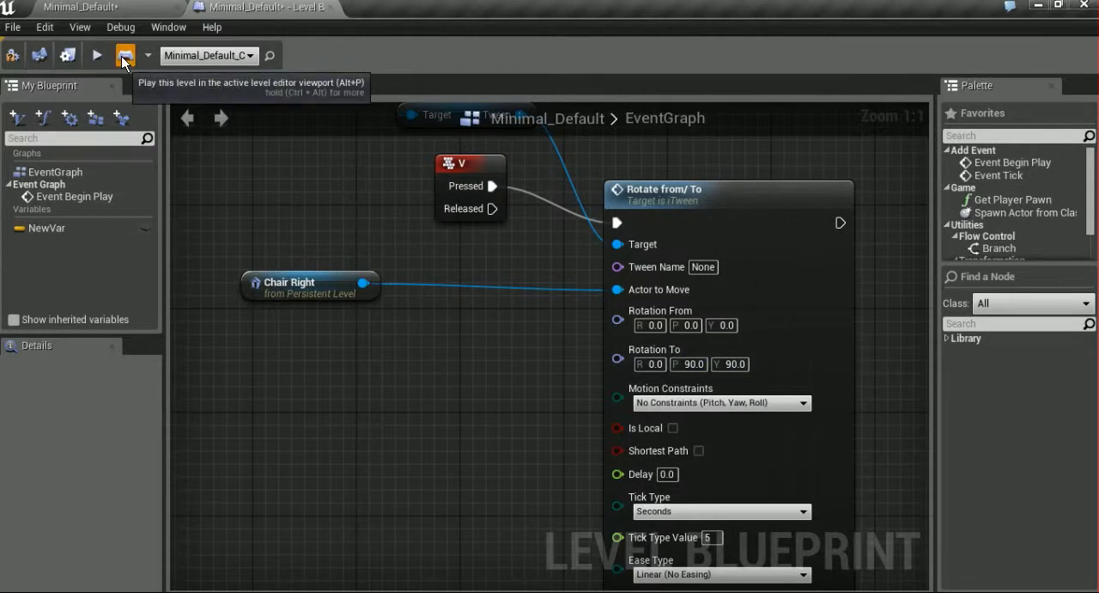
pyautogui.click(96, 55)
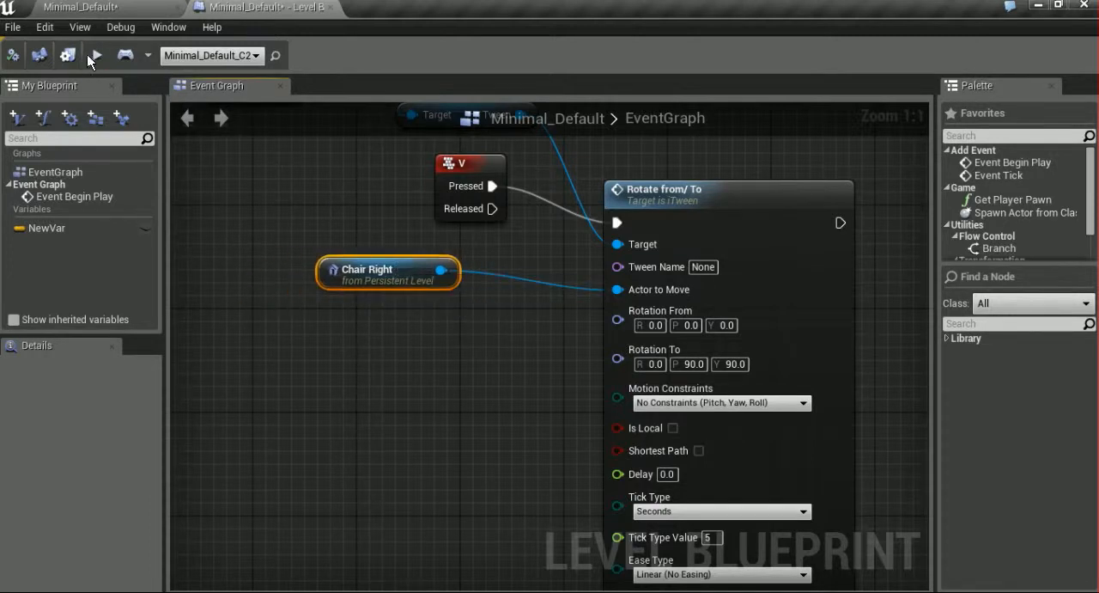
pyautogui.click(97, 55)
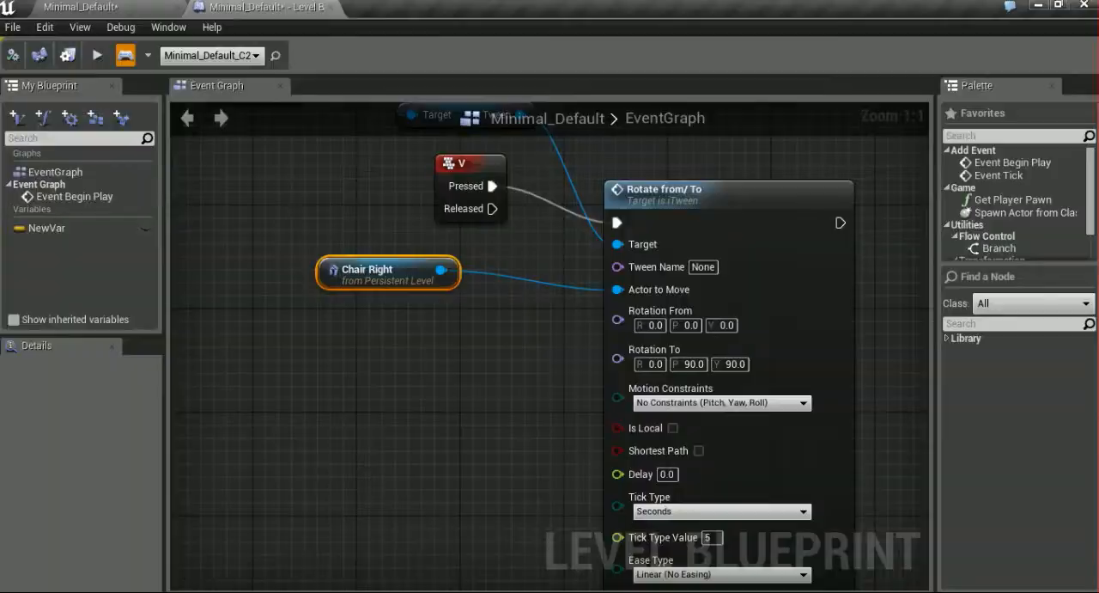
pyautogui.click(97, 55)
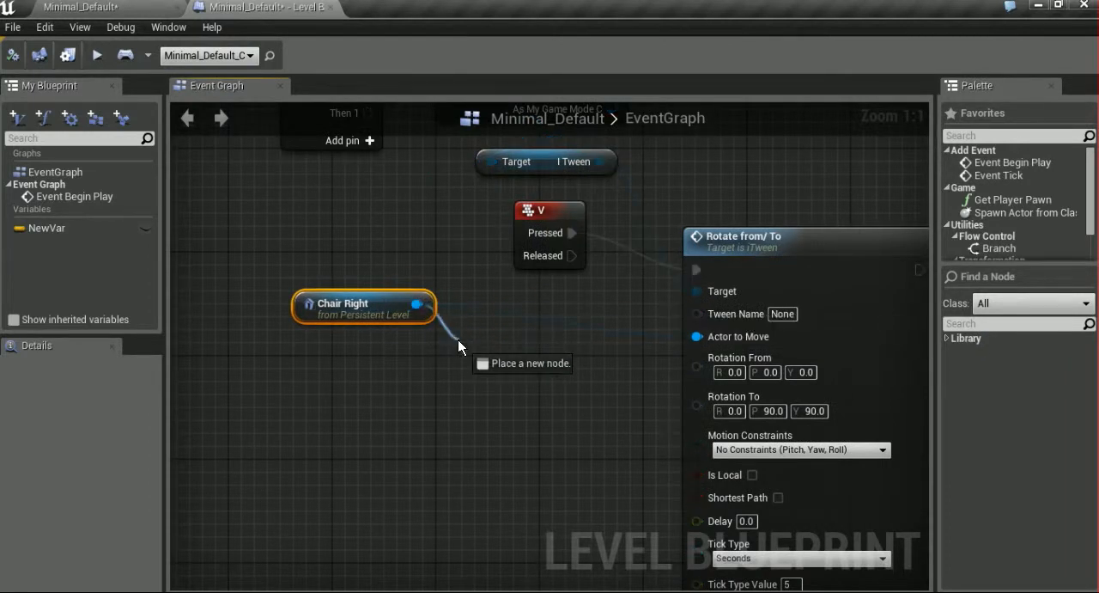
# Add a Get Actor Rotation node on Chair Right feeding Rotation From, then test play
pyautogui.click(460, 346)
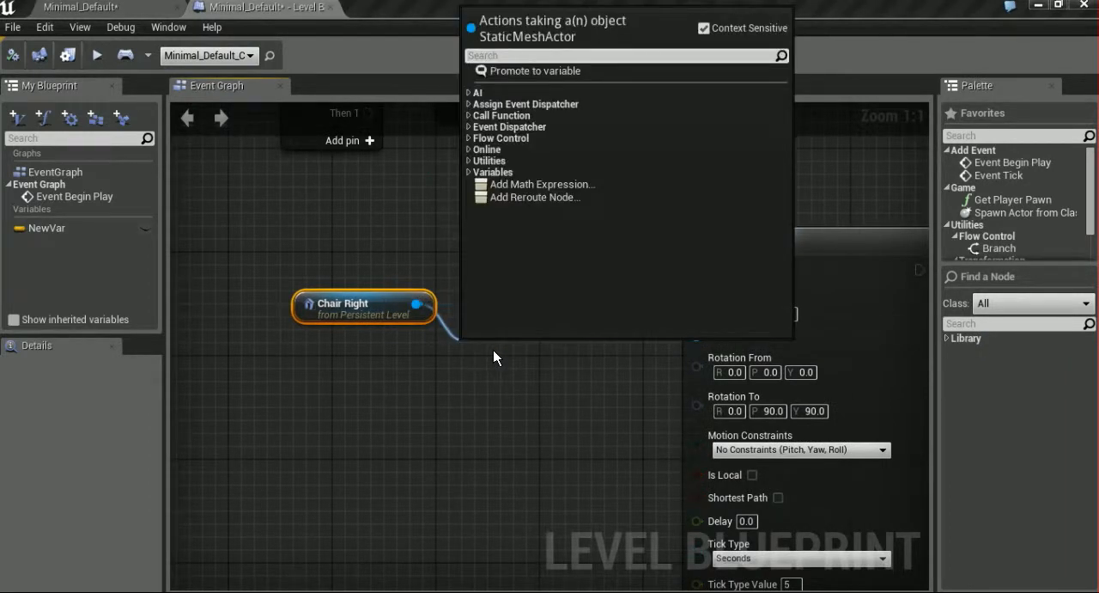
pyautogui.write('get rota')
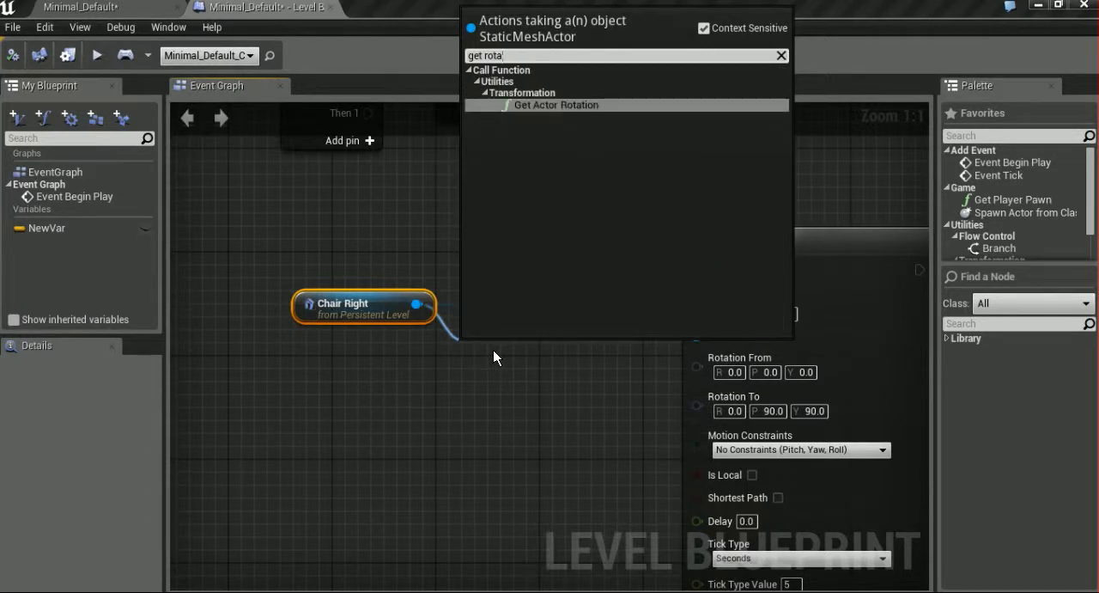
pyautogui.click(556, 104)
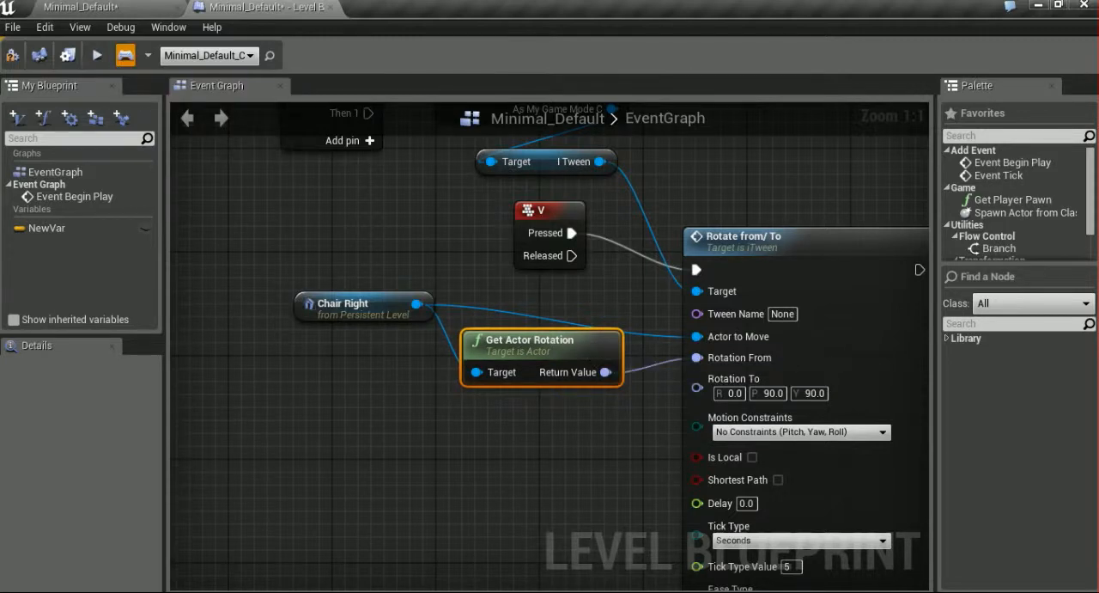
pyautogui.click(96, 54)
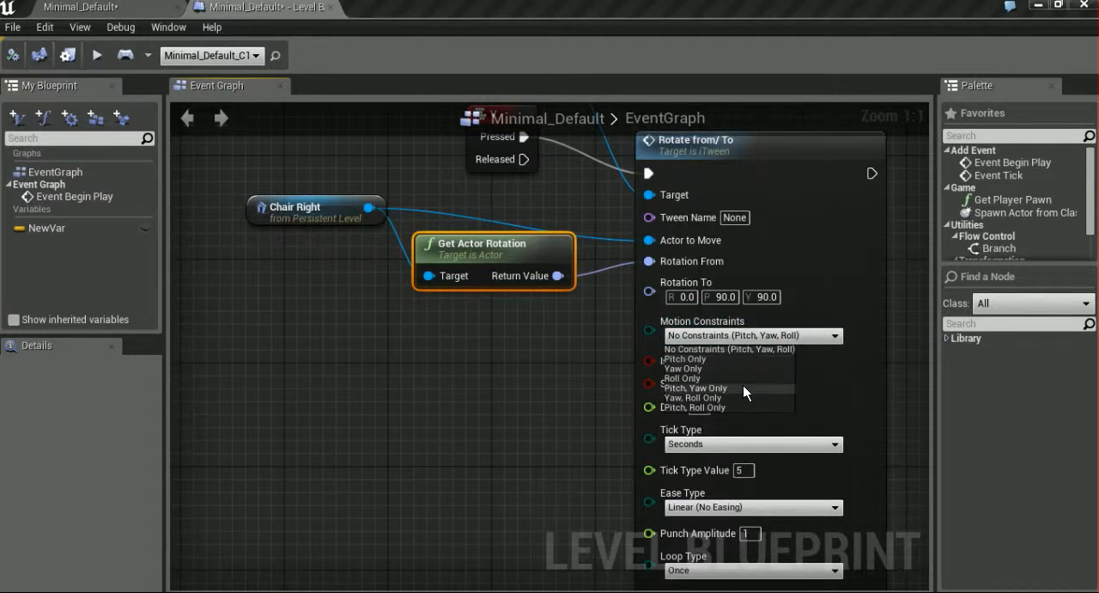
pyautogui.moveTo(742, 407)
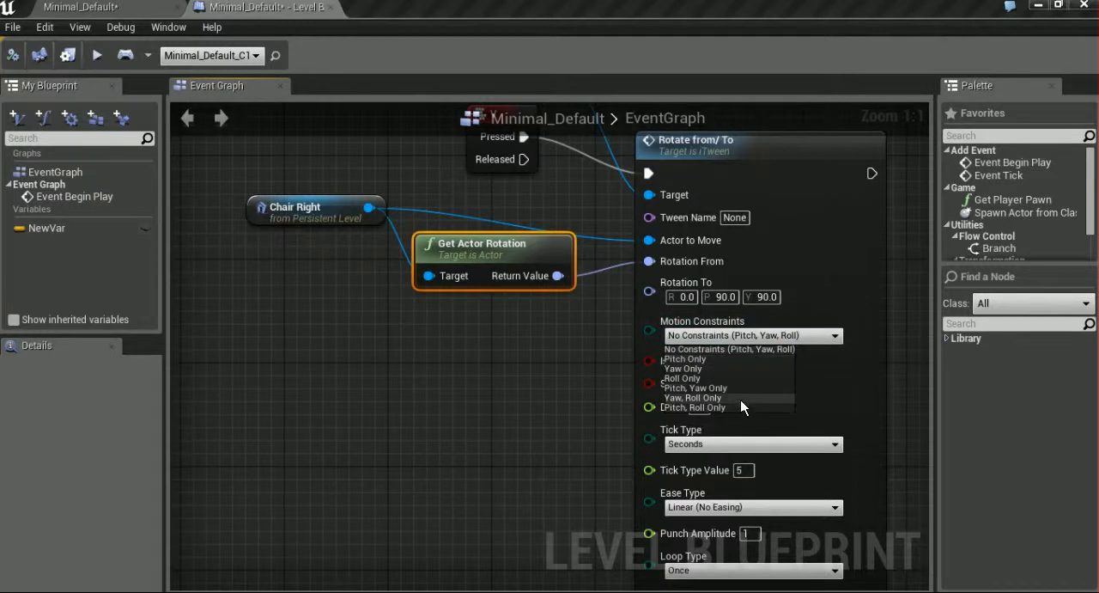
pyautogui.moveTo(740, 416)
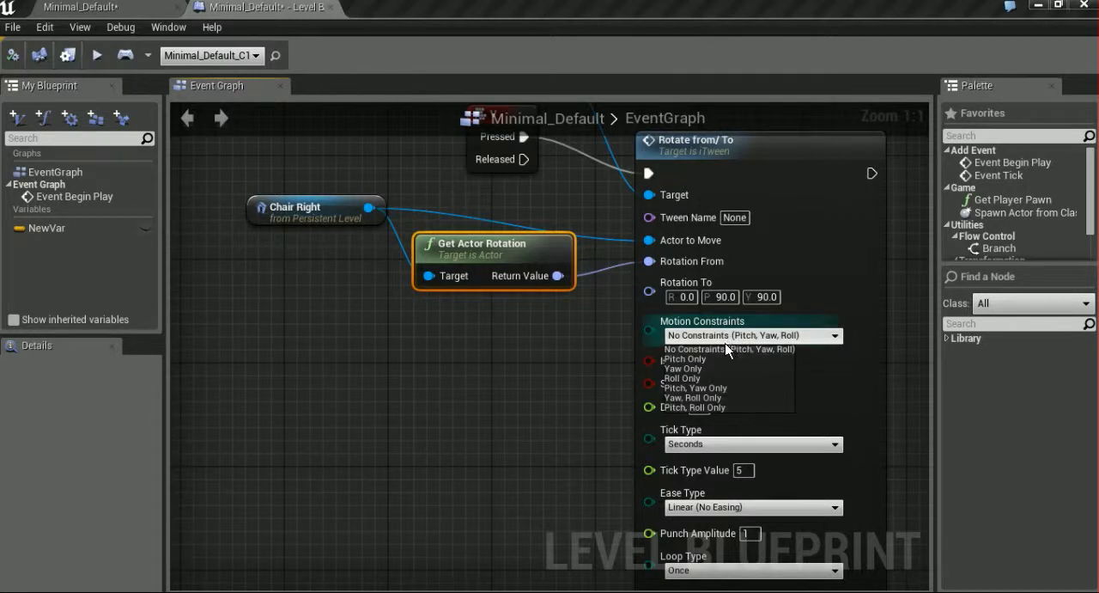
# Test Pitch Only constraints in play, then switch to Yaw Only and test again
pyautogui.click(687, 358)
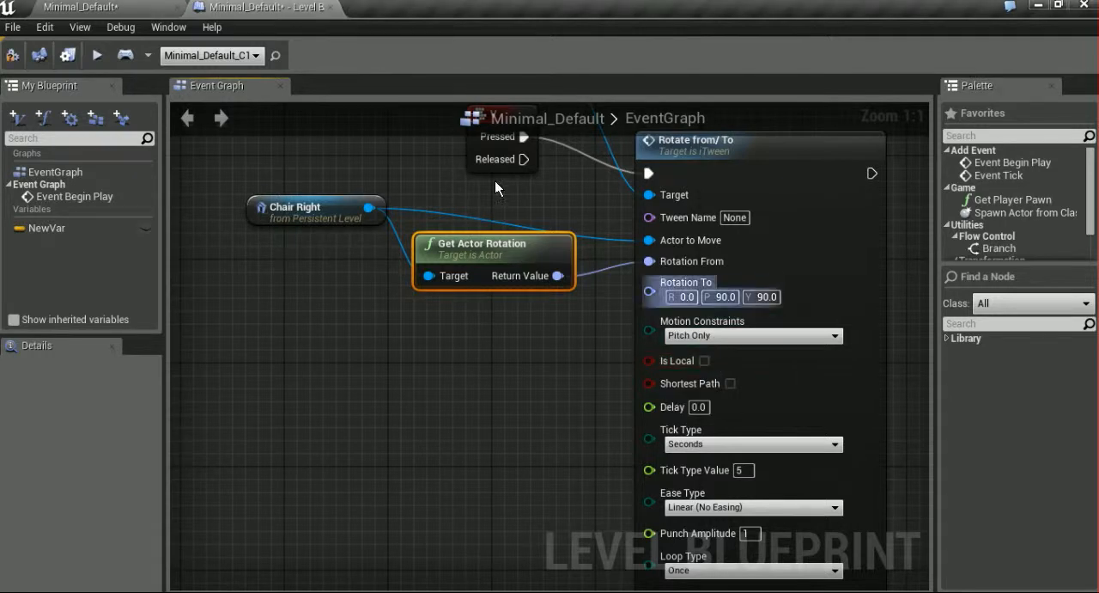
pyautogui.moveTo(96, 55)
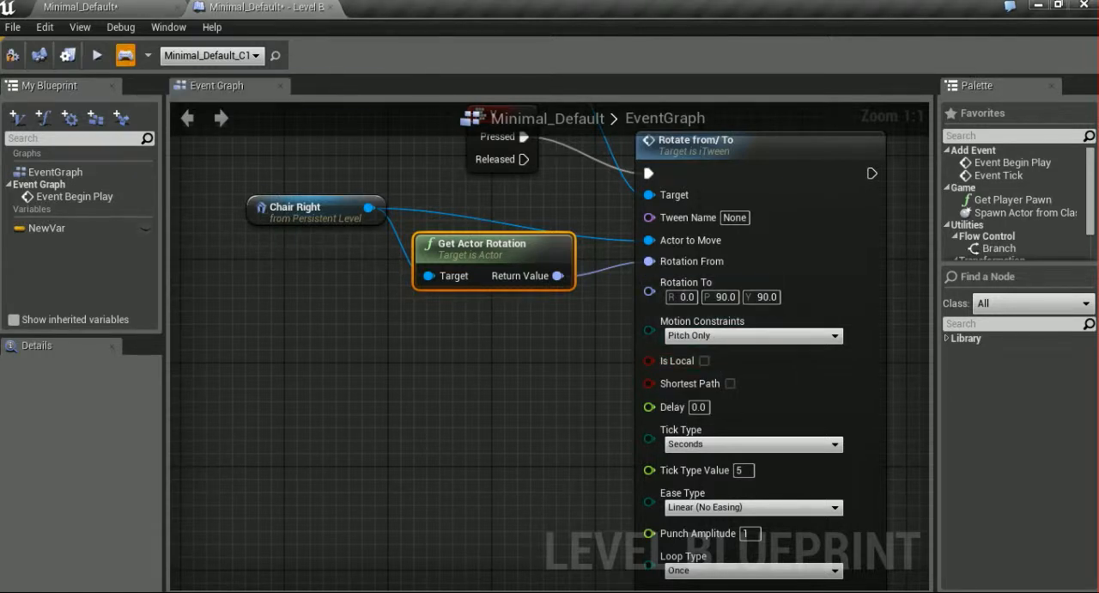
pyautogui.click(97, 55)
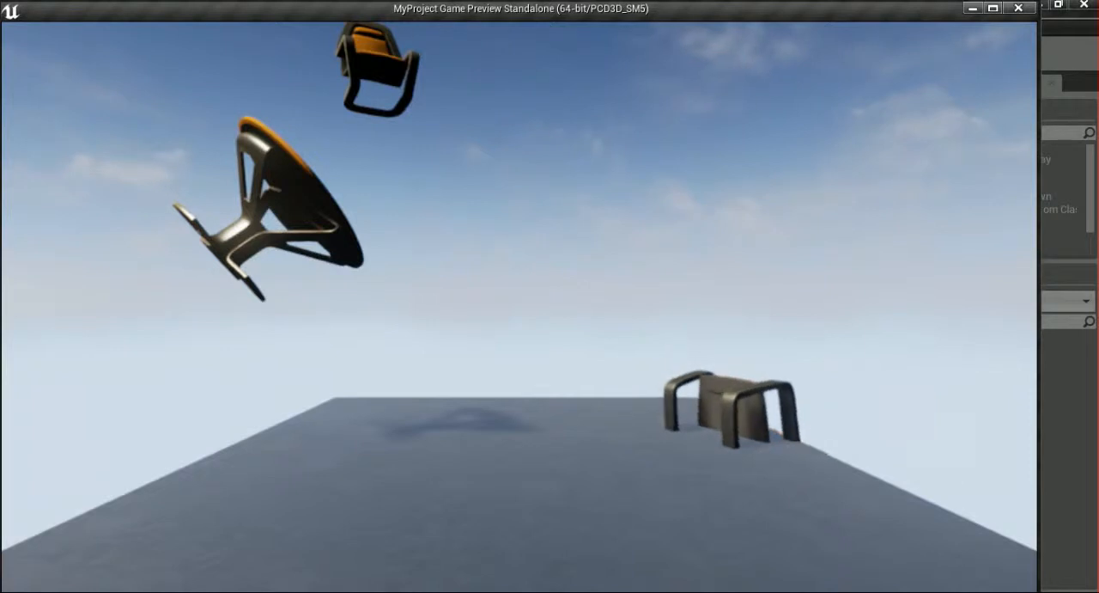
pyautogui.click(1019, 6)
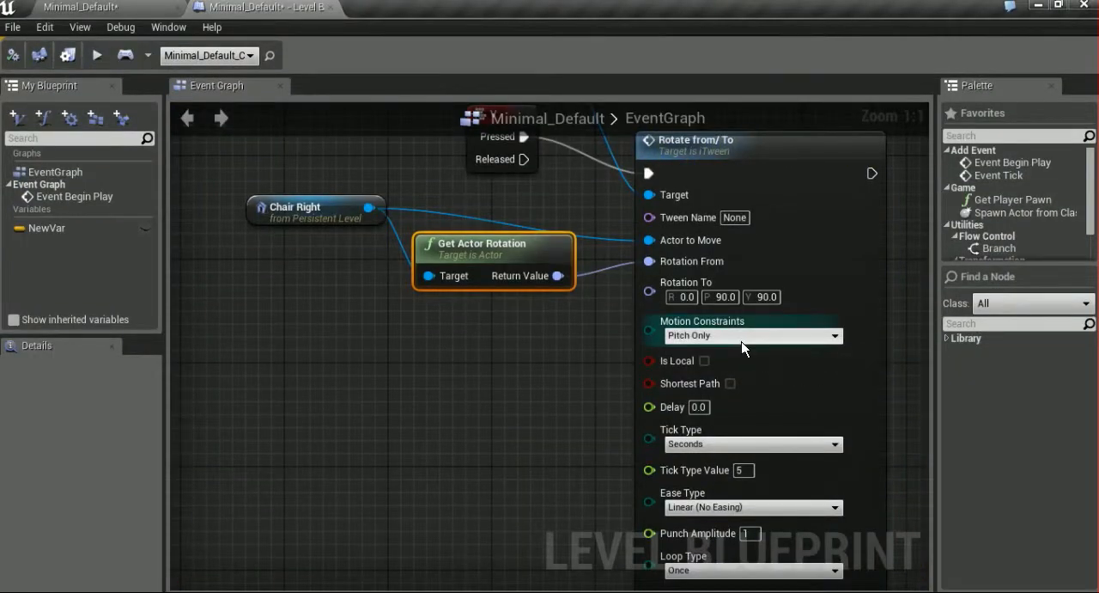
pyautogui.click(753, 335)
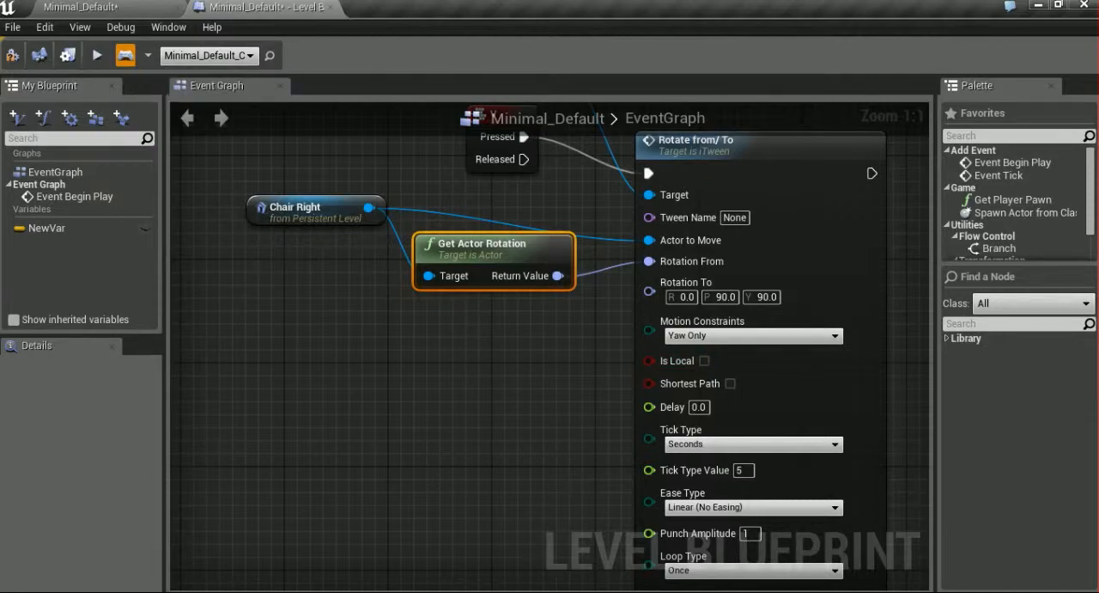
pyautogui.click(97, 55)
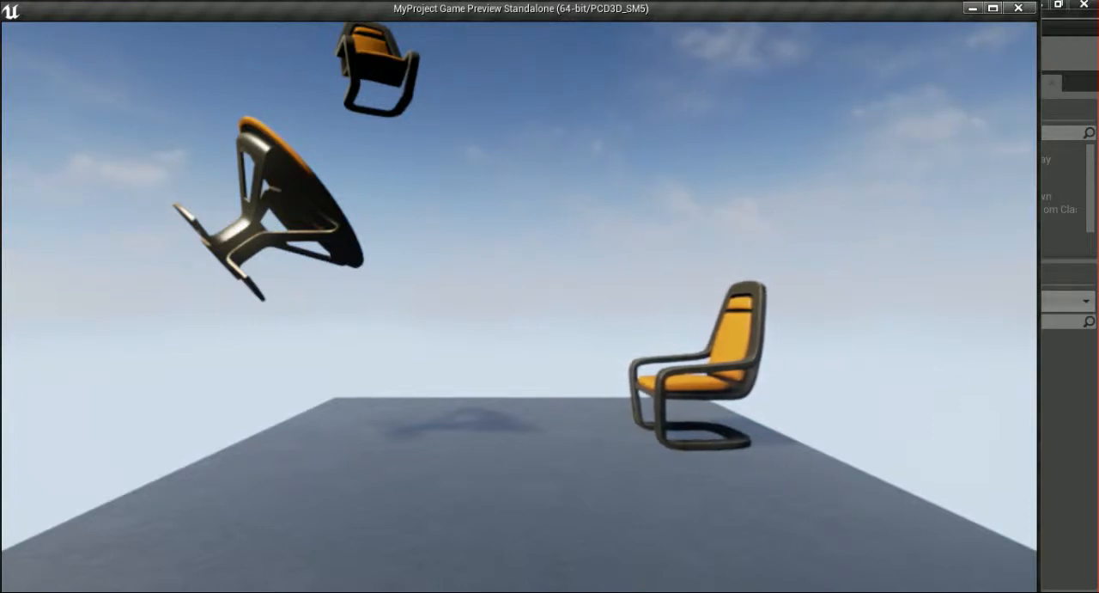
pyautogui.click(1017, 6)
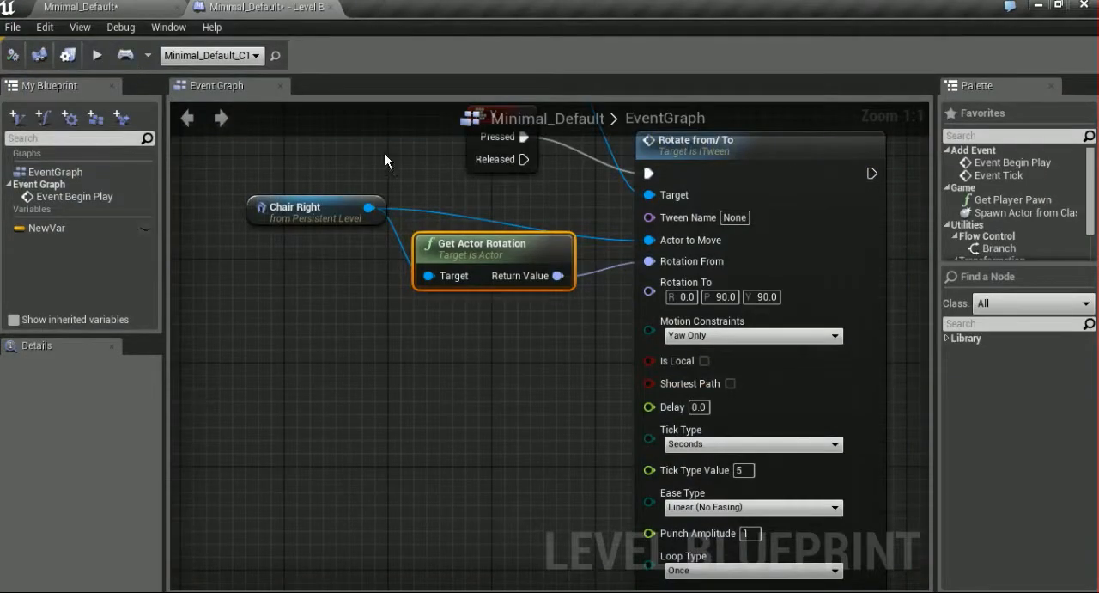
pyautogui.click(752, 335)
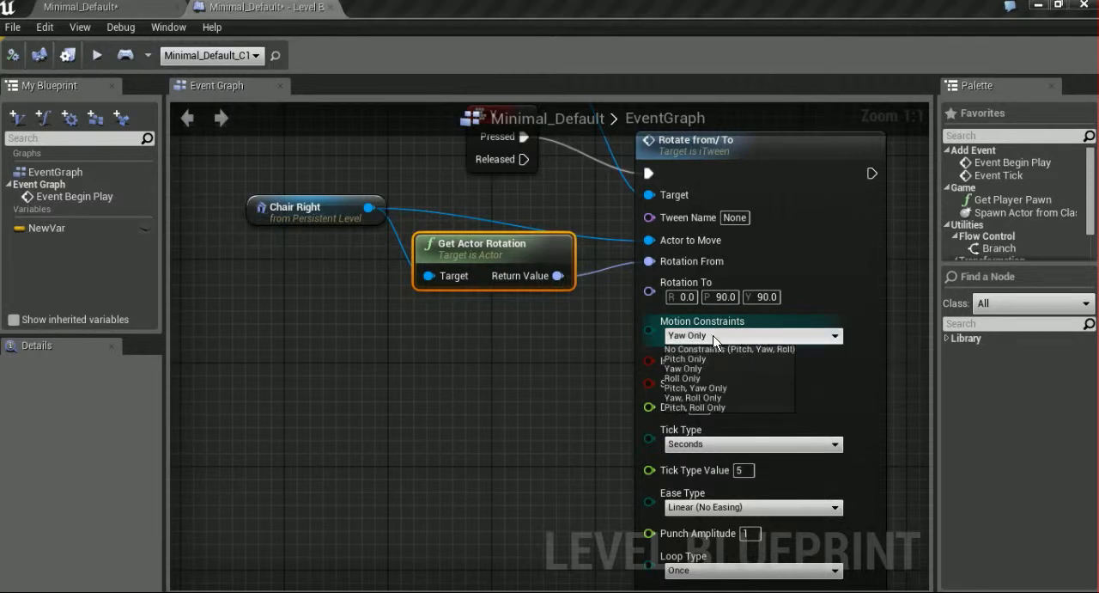
pyautogui.moveTo(719, 407)
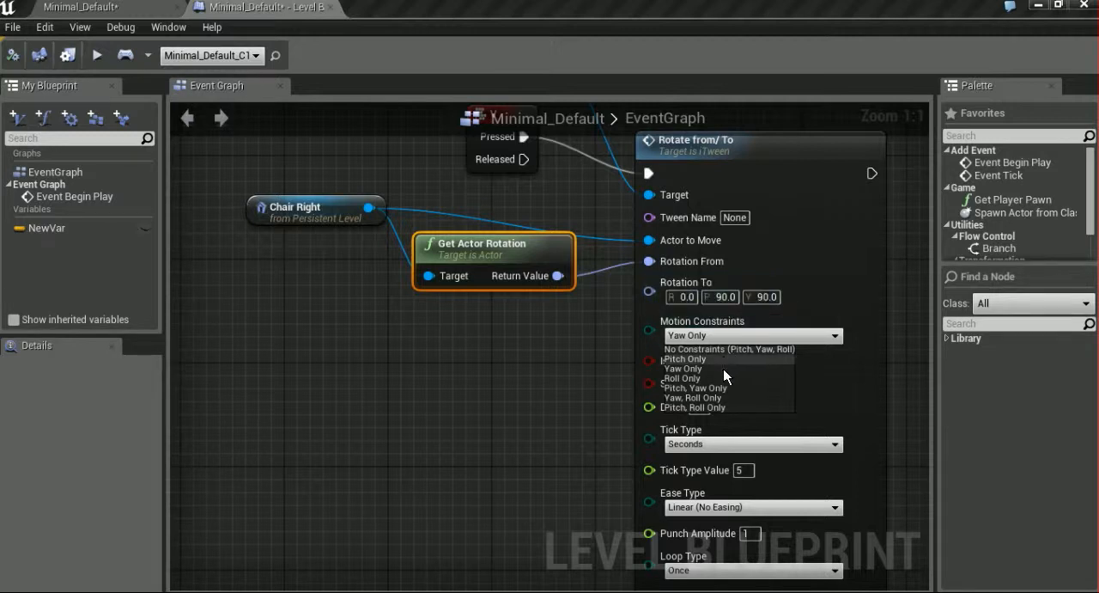
pyautogui.moveTo(725, 389)
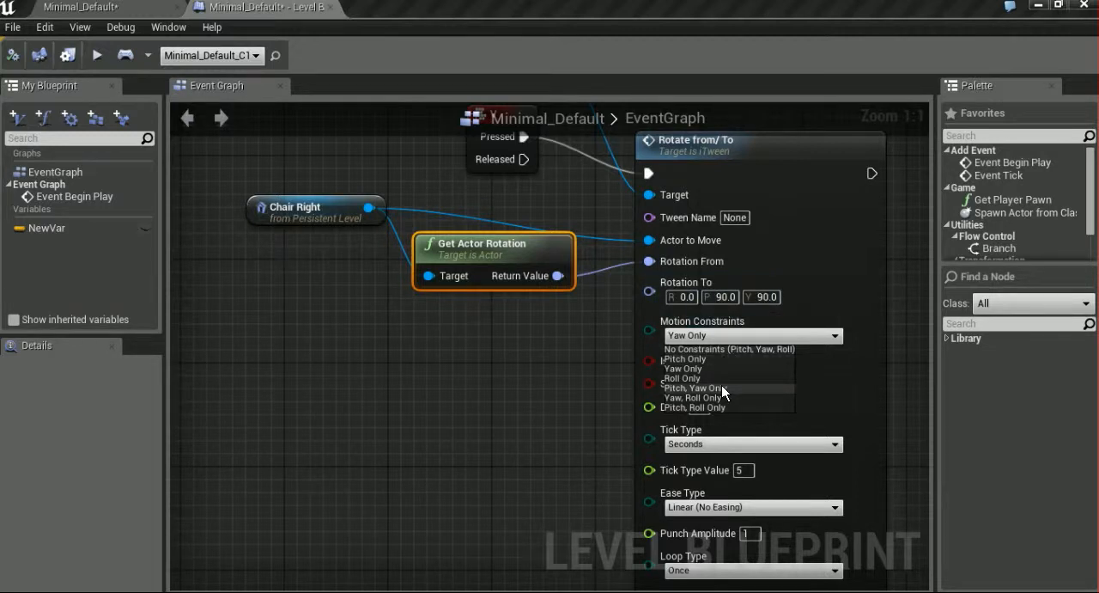
pyautogui.moveTo(735, 395)
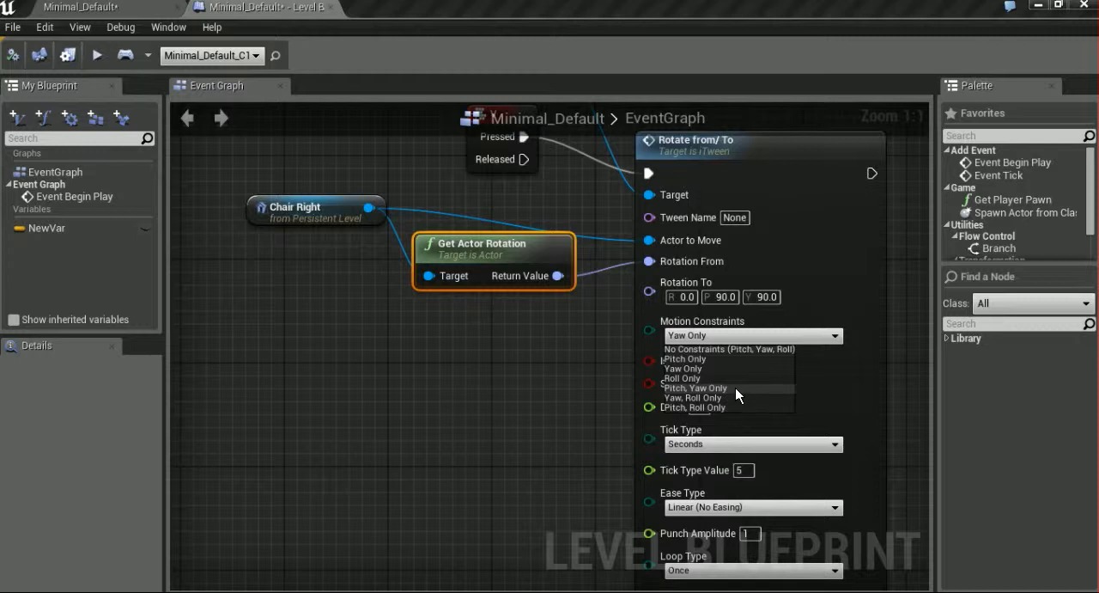
pyautogui.moveTo(728, 354)
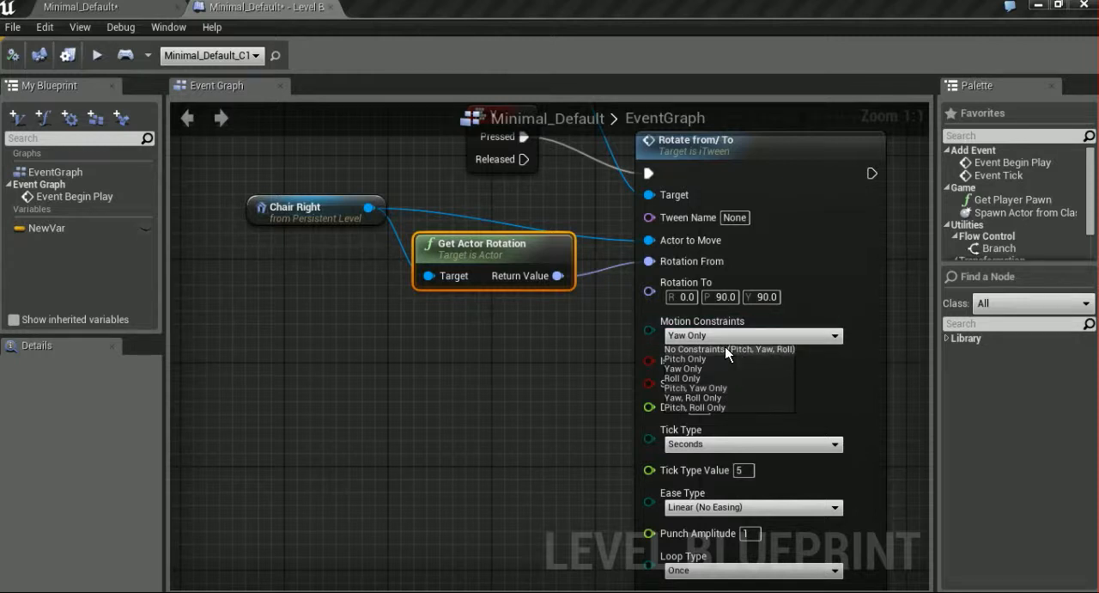
pyautogui.moveTo(725, 399)
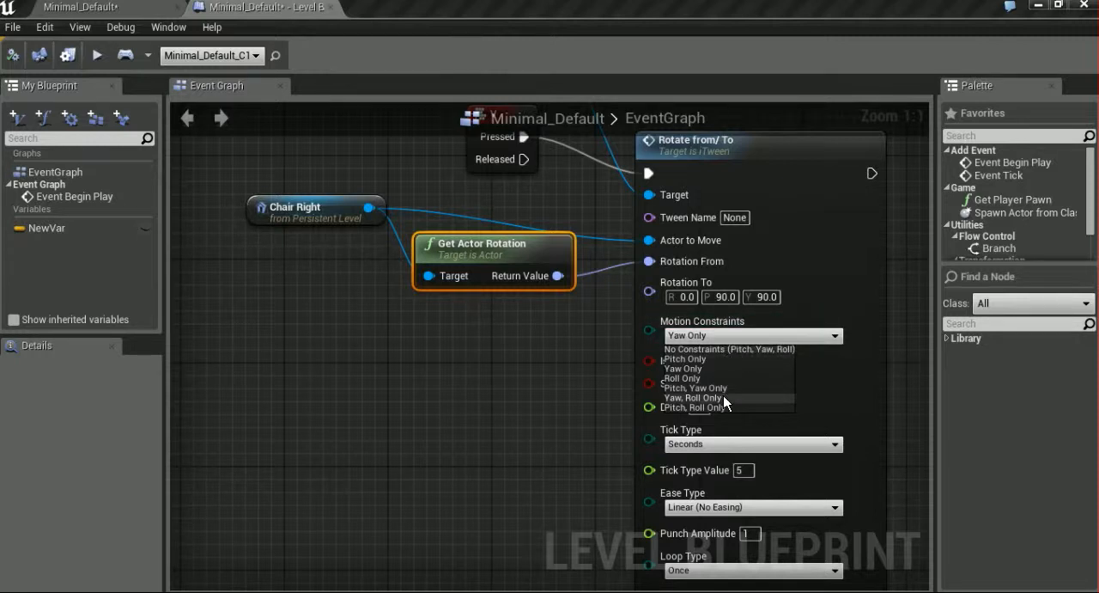
pyautogui.moveTo(718, 378)
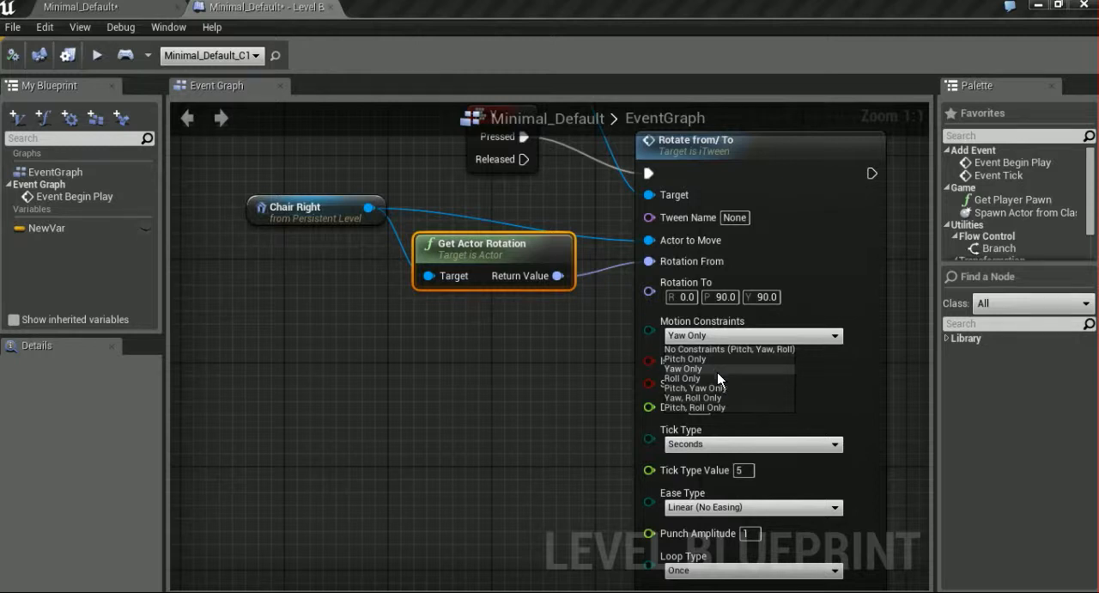
pyautogui.moveTo(728, 419)
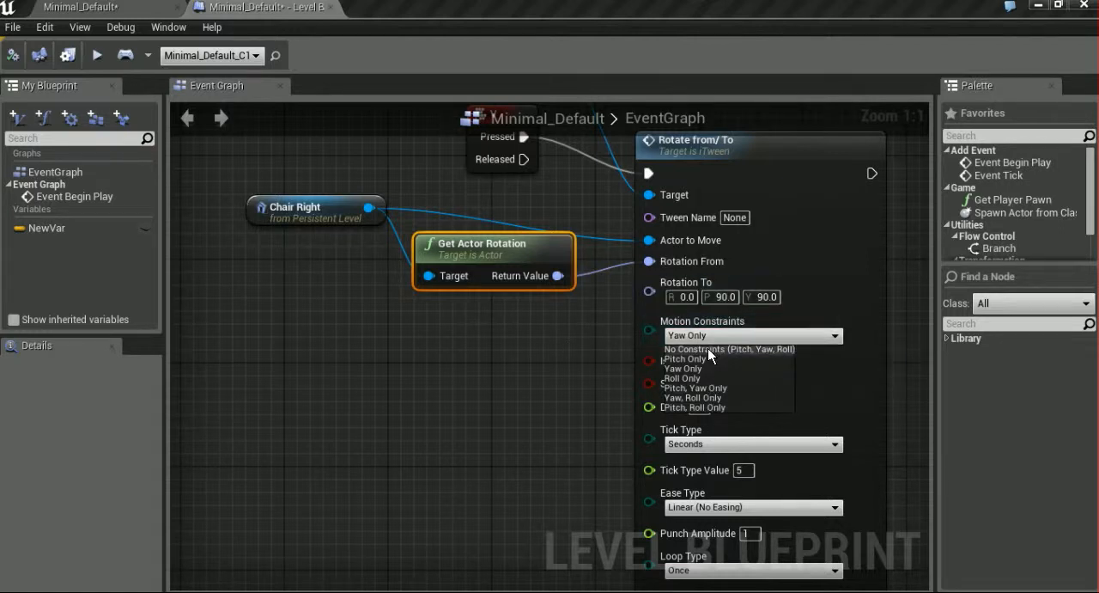
# Set Motion Constraints to No Constraints and enable Is Local rotation
pyautogui.click(729, 349)
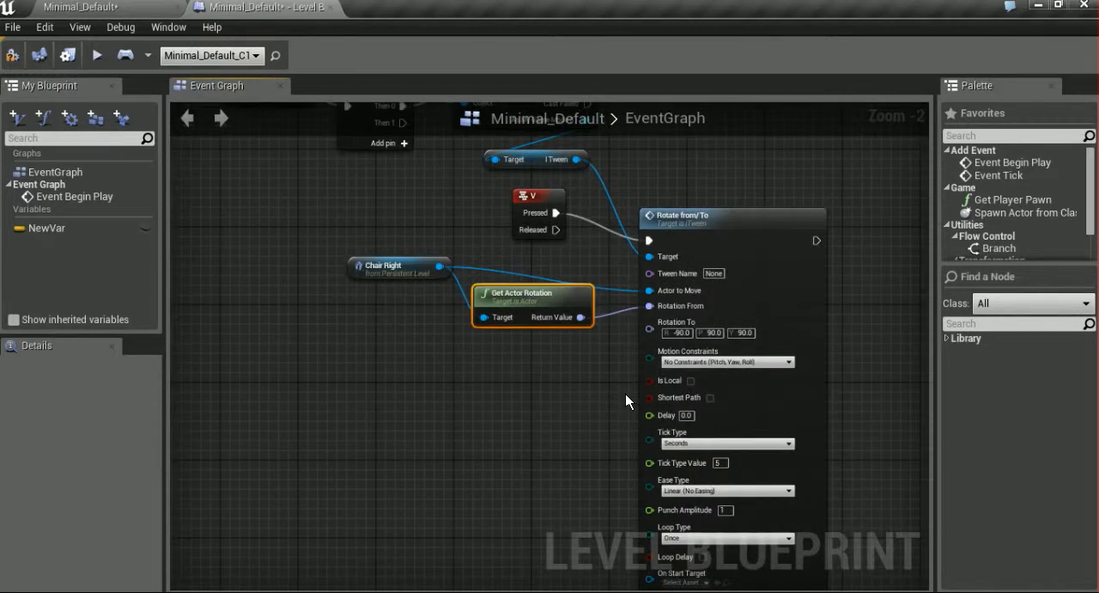
pyautogui.moveTo(666, 386)
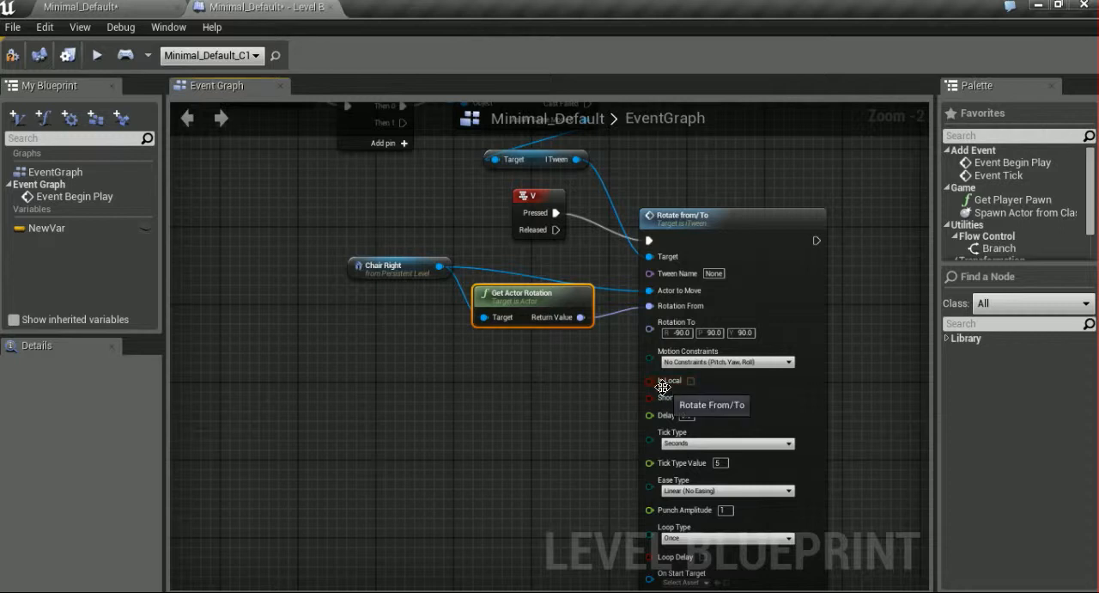
pyautogui.moveTo(574, 406)
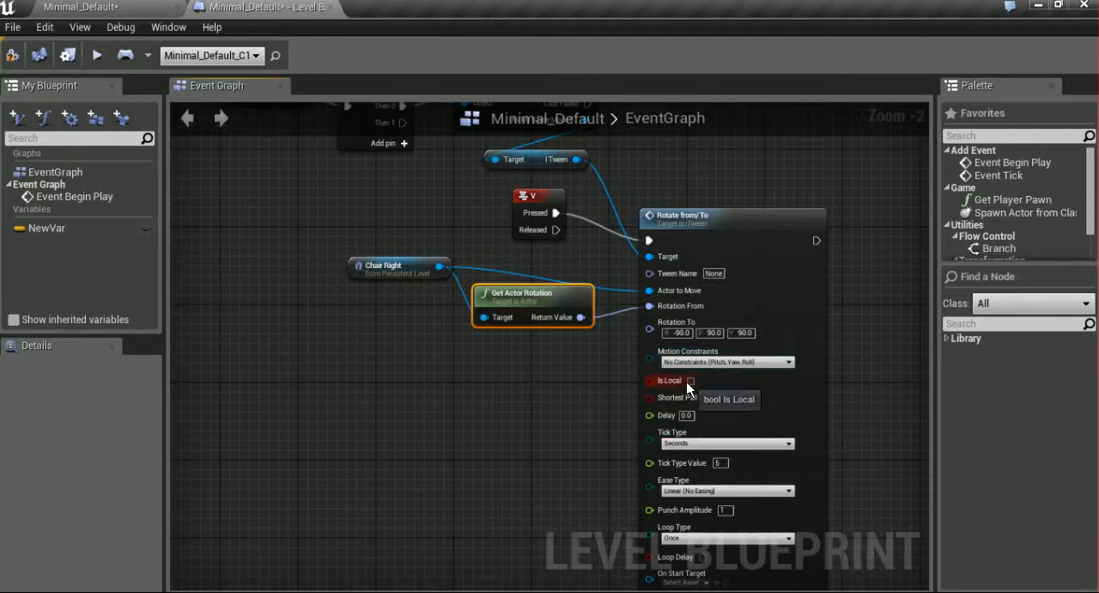
pyautogui.click(689, 381)
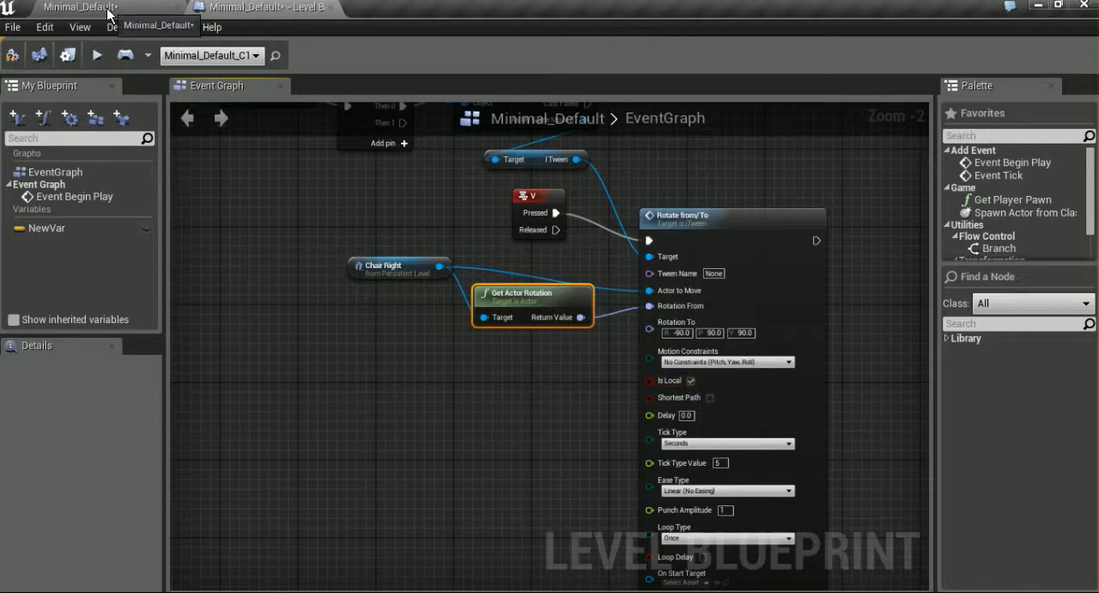
# Select Chair Right in the level editor and return to the Level Blueprint graph
pyautogui.click(261, 7)
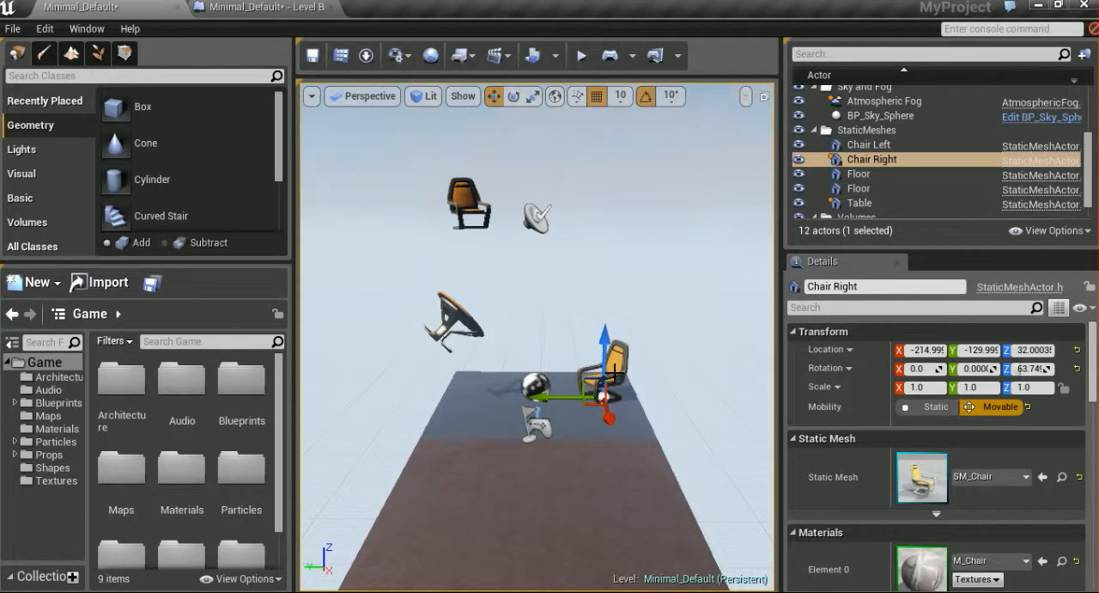
pyautogui.moveTo(873, 160)
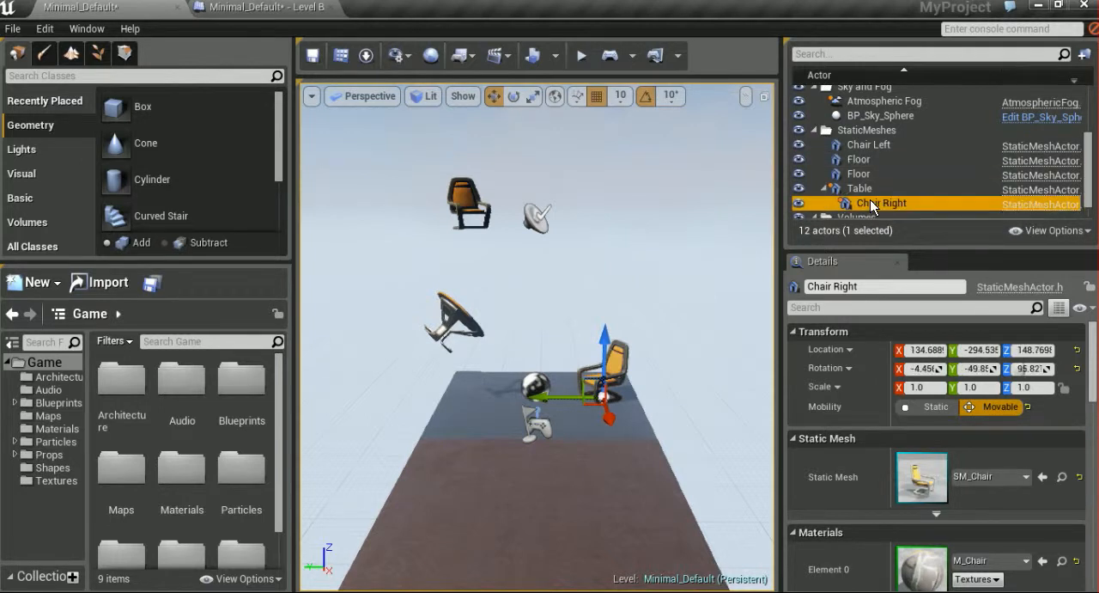
pyautogui.moveTo(402, 265)
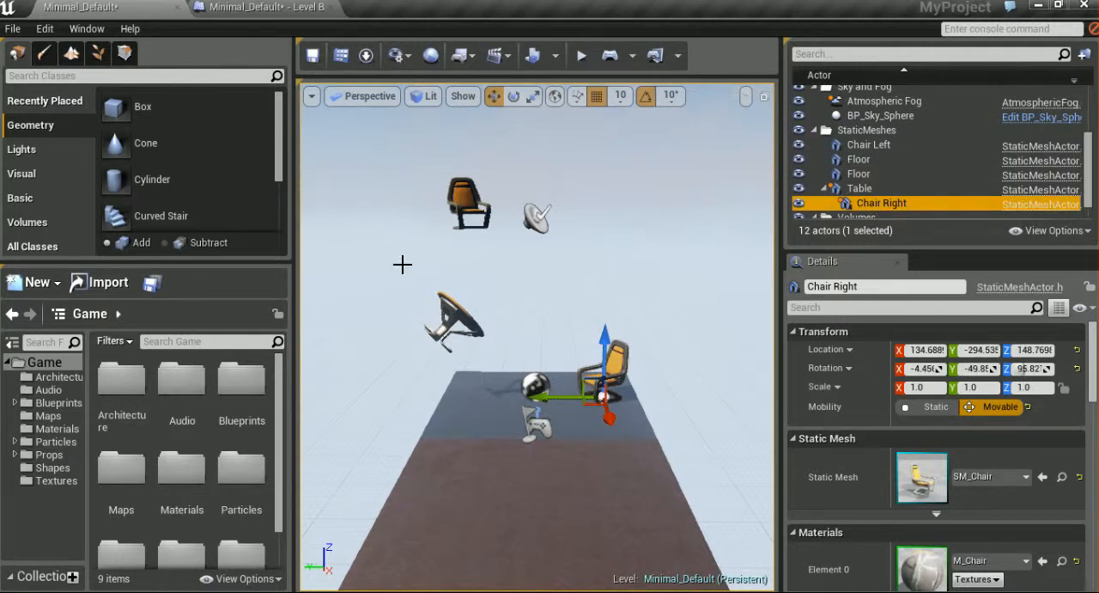
pyautogui.click(261, 7)
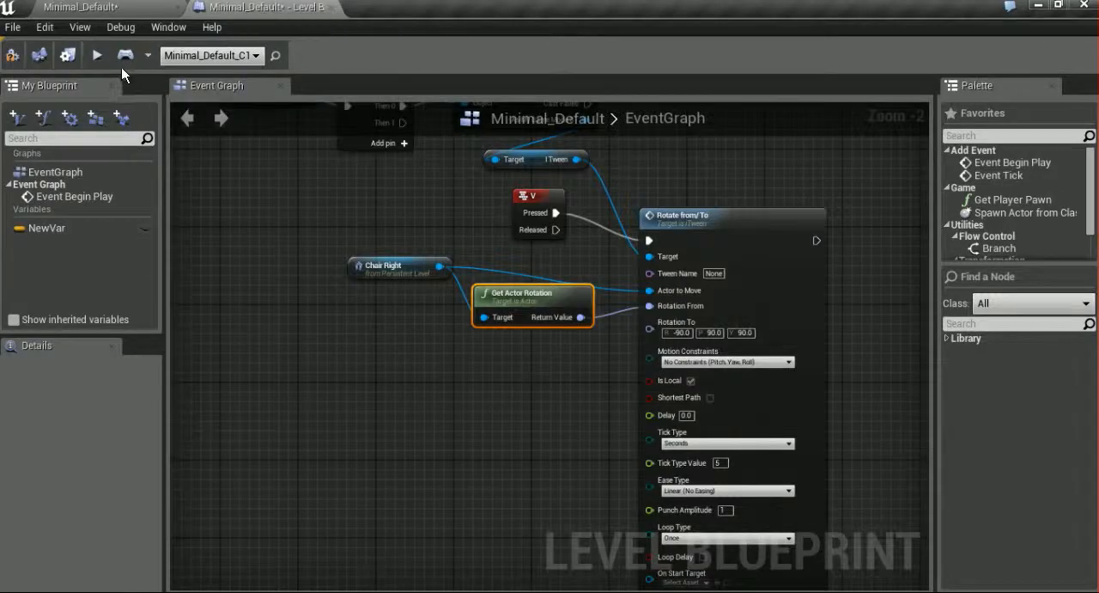
pyautogui.click(96, 55)
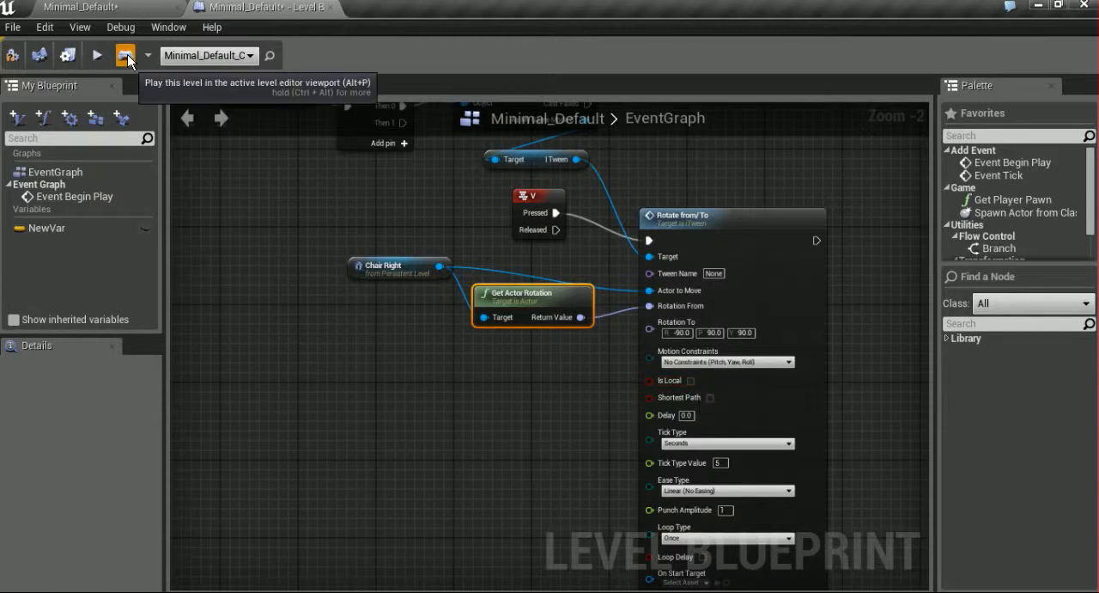
pyautogui.click(97, 55)
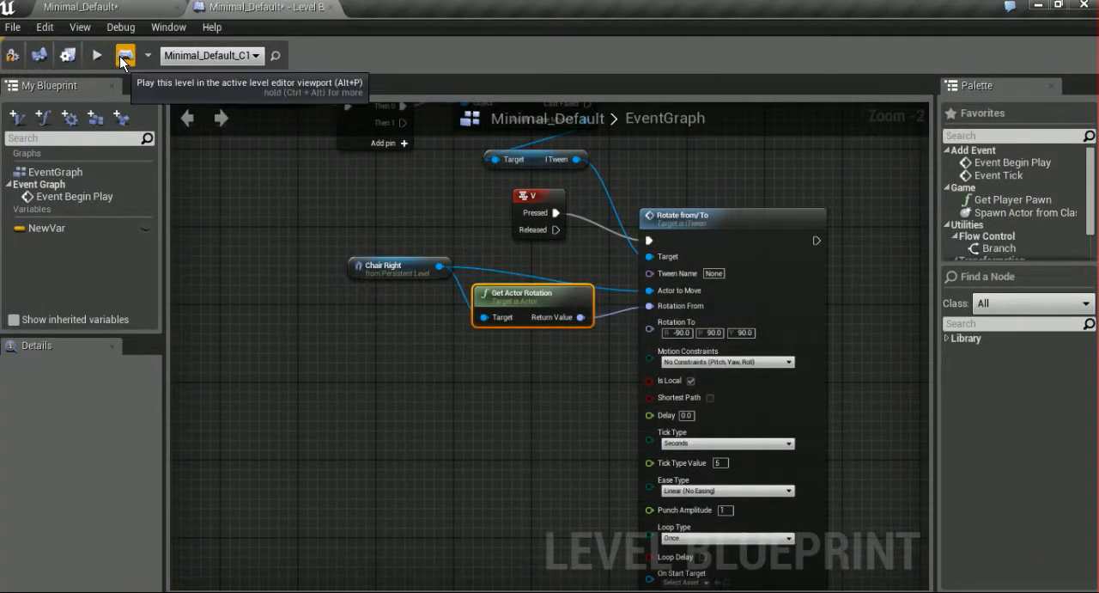
pyautogui.click(97, 54)
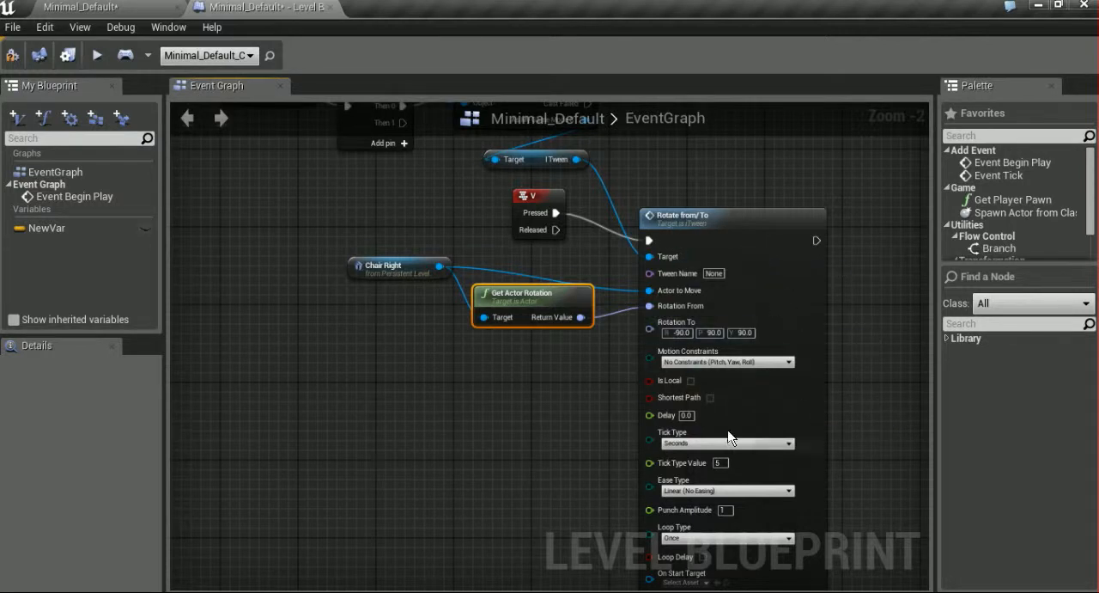
pyautogui.moveTo(711, 397)
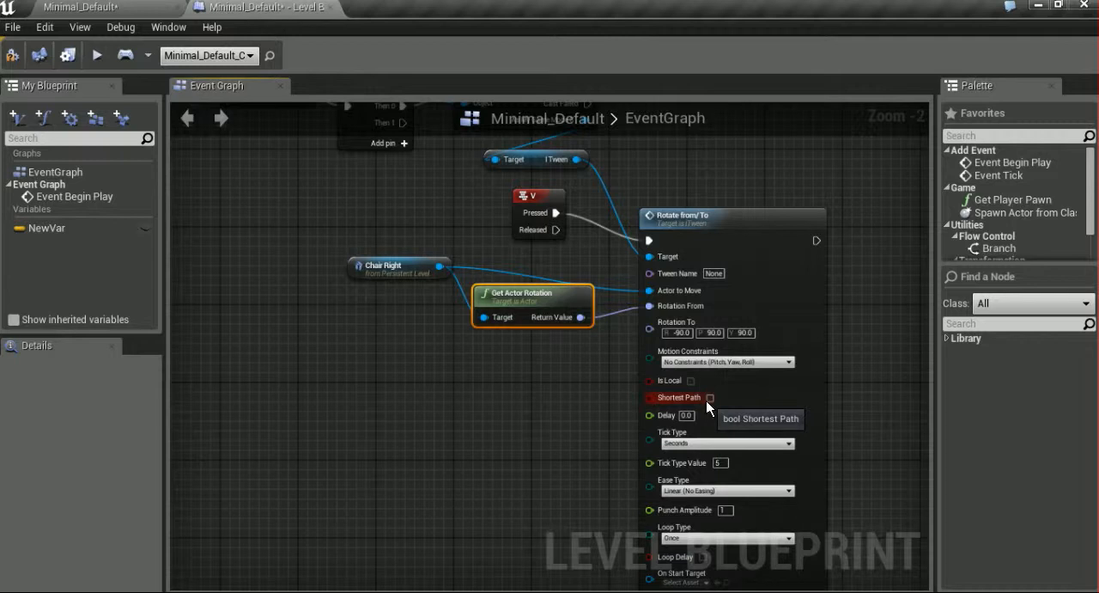
# Enable Shortest Path, launch a Standalone Game and press V to trigger the rotation
pyautogui.click(710, 397)
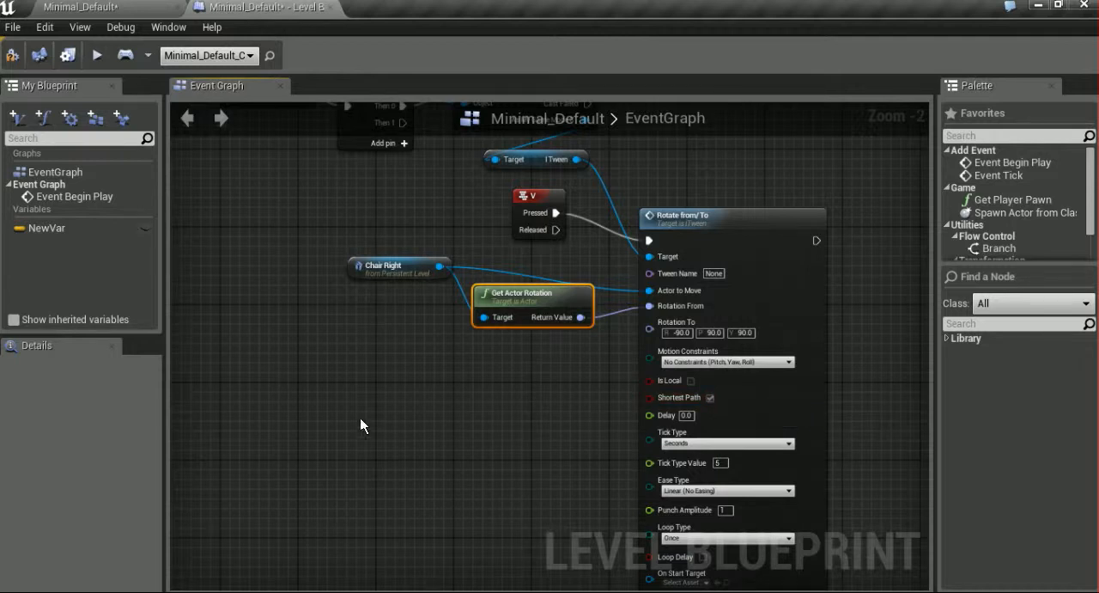
pyautogui.moveTo(124, 55)
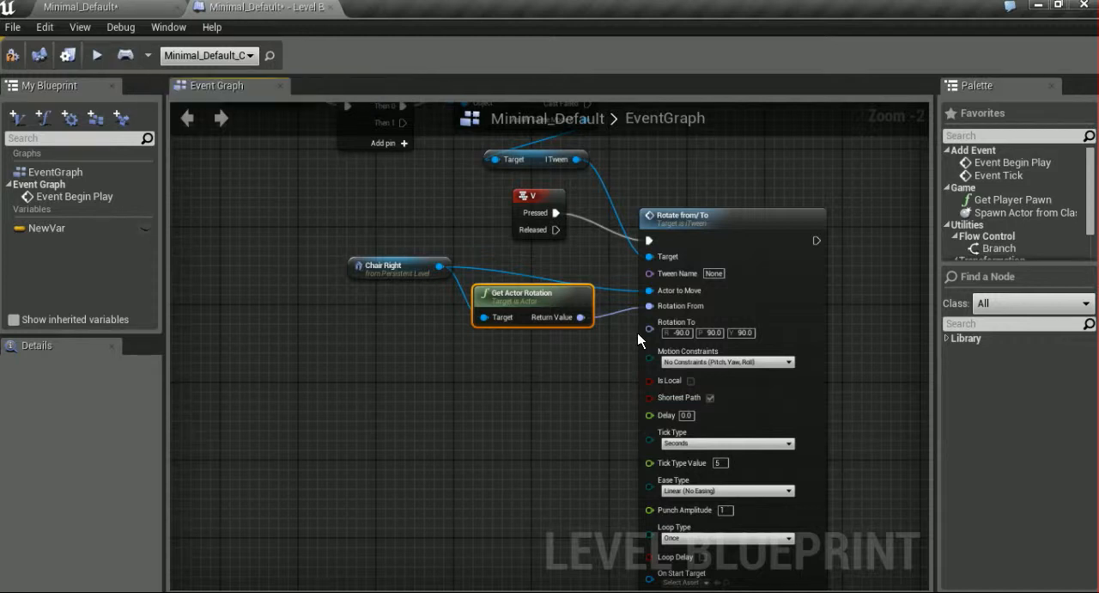
pyautogui.moveTo(335, 323)
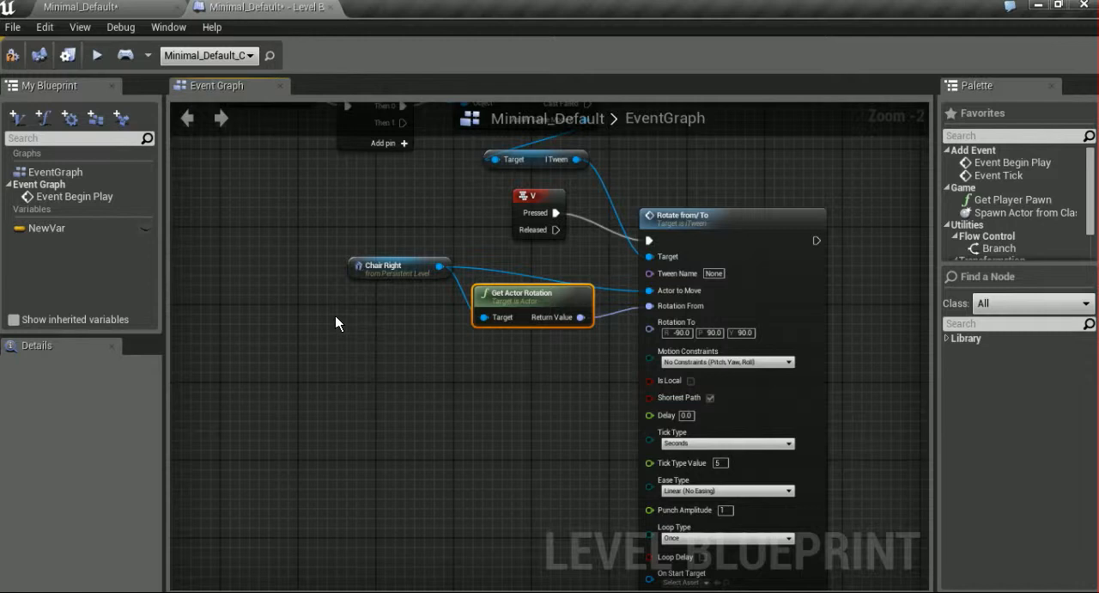
pyautogui.moveTo(123, 55)
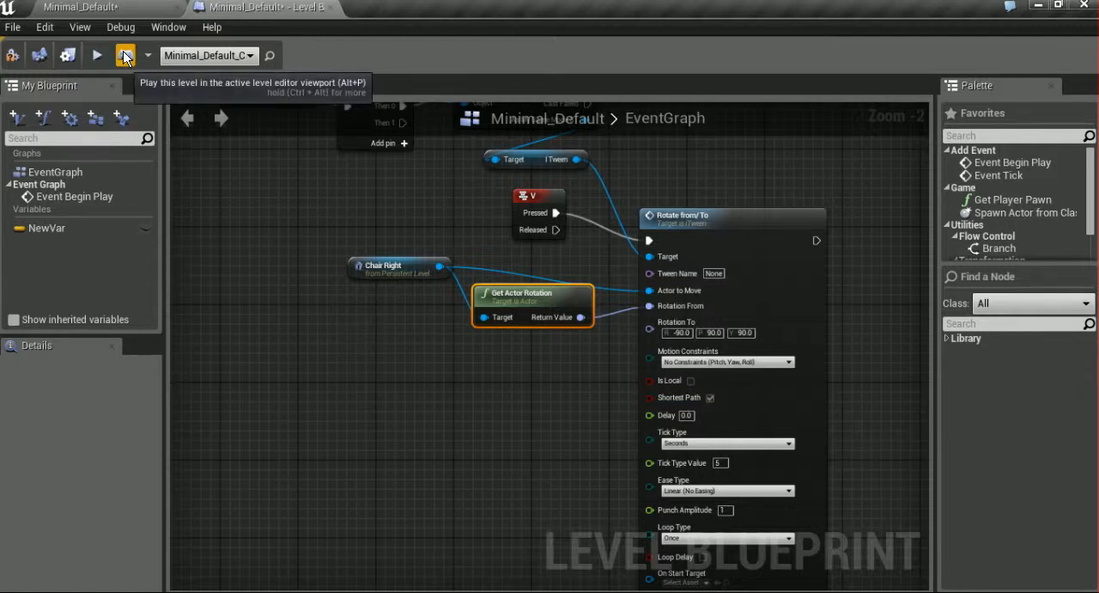
pyautogui.click(96, 55)
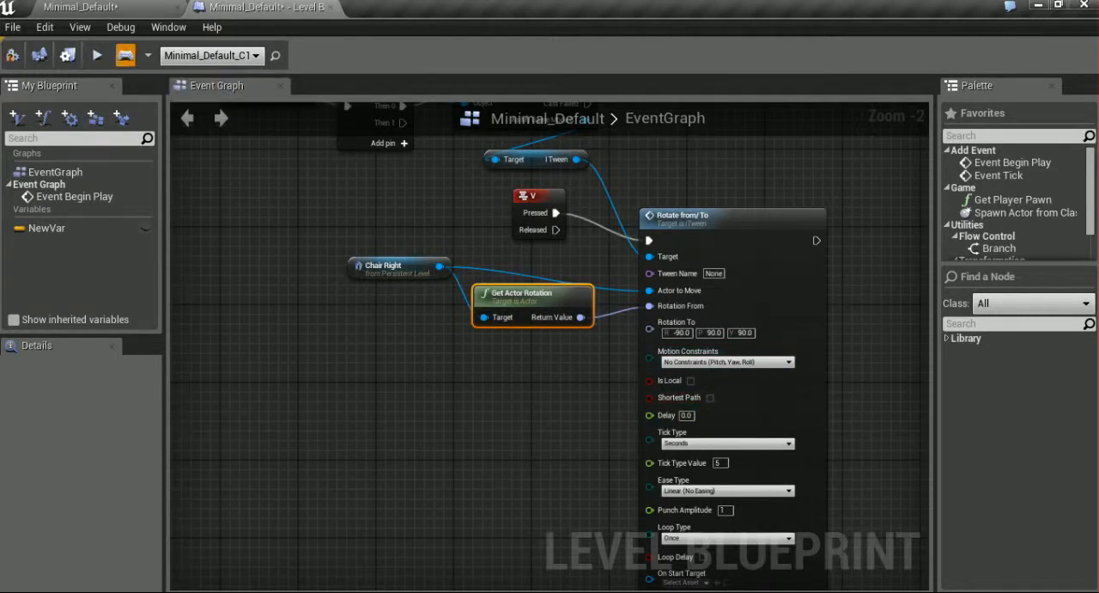
pyautogui.click(96, 55)
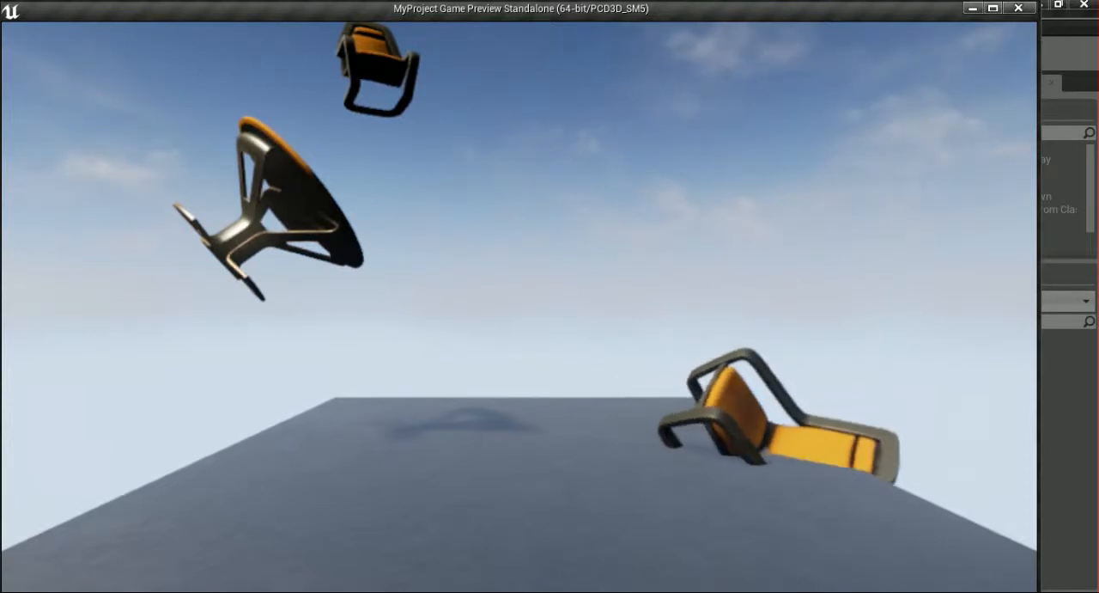
pyautogui.press('Delete')
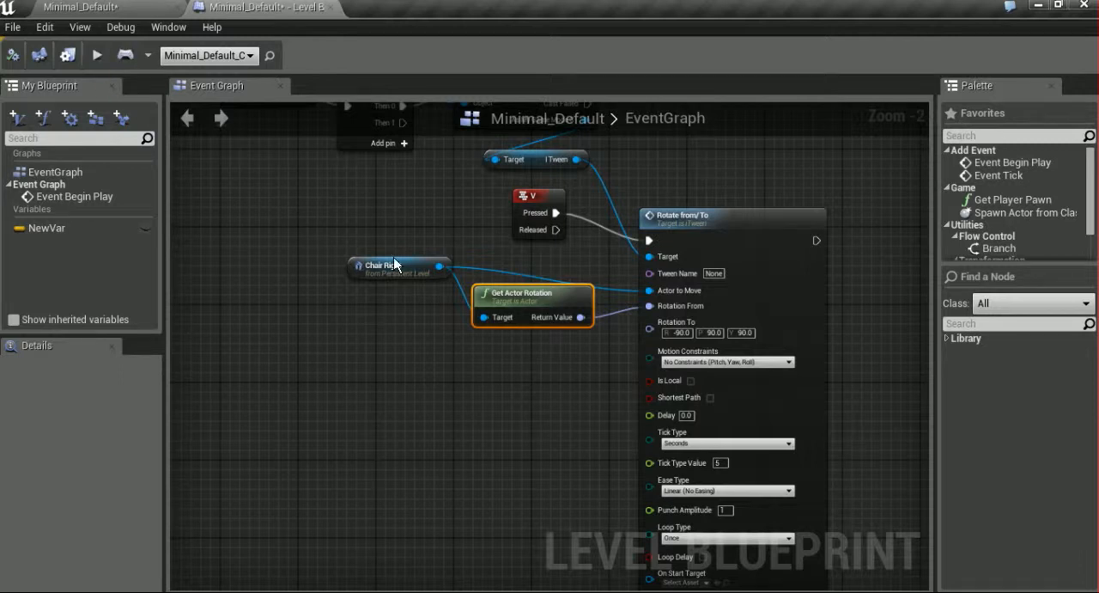
pyautogui.moveTo(709, 397)
pyautogui.write('1')
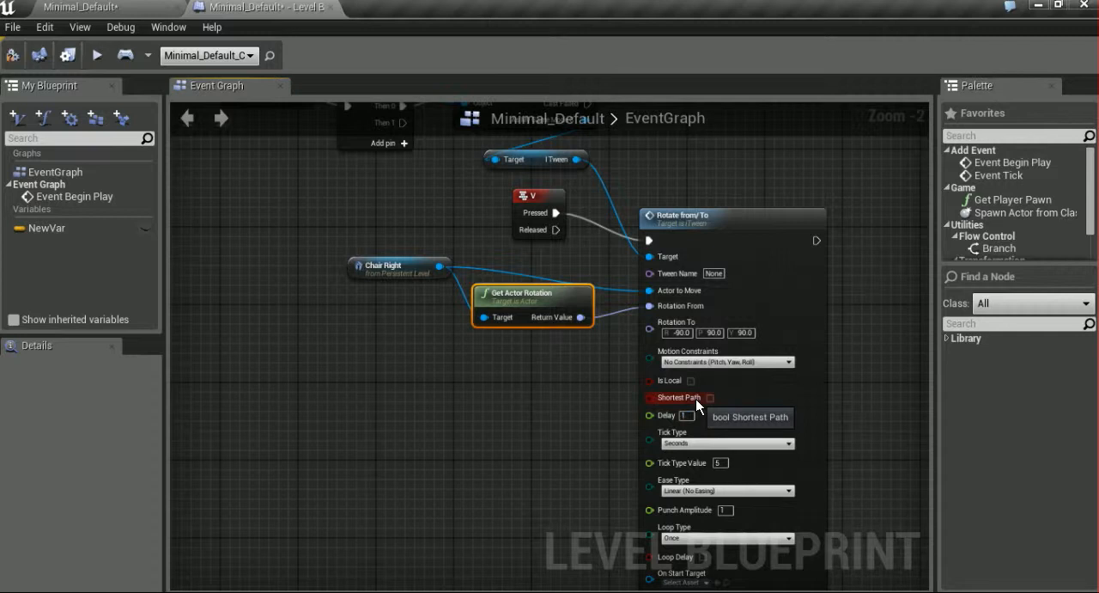
pyautogui.moveTo(680, 421)
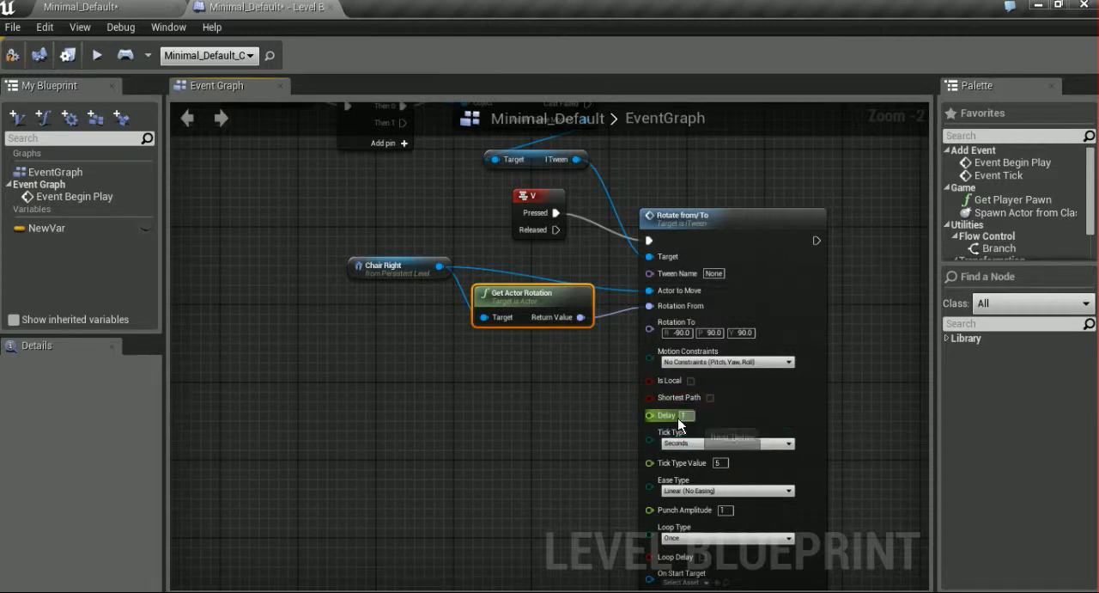
pyautogui.moveTo(127, 55)
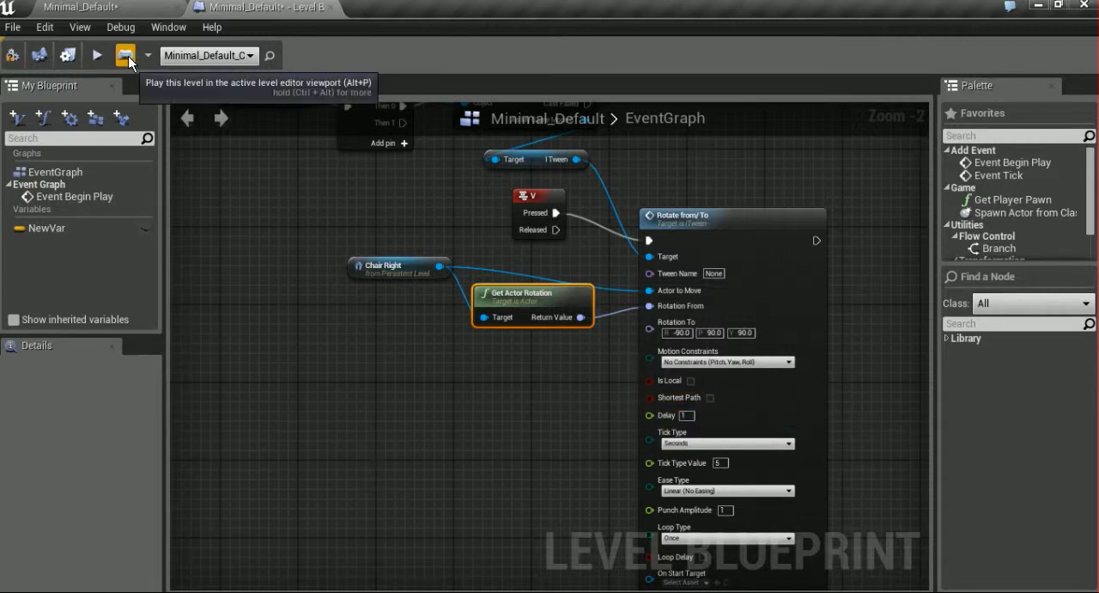
# Play the level to check the Rotate From/To tween with Delay 1
pyautogui.click(97, 55)
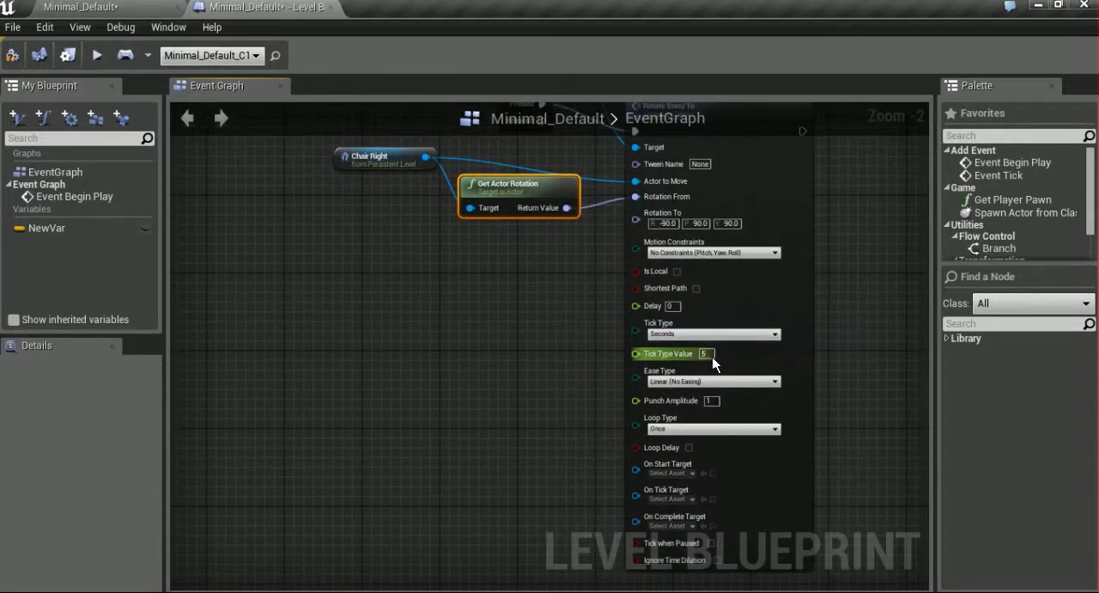
pyautogui.moveTo(704, 354)
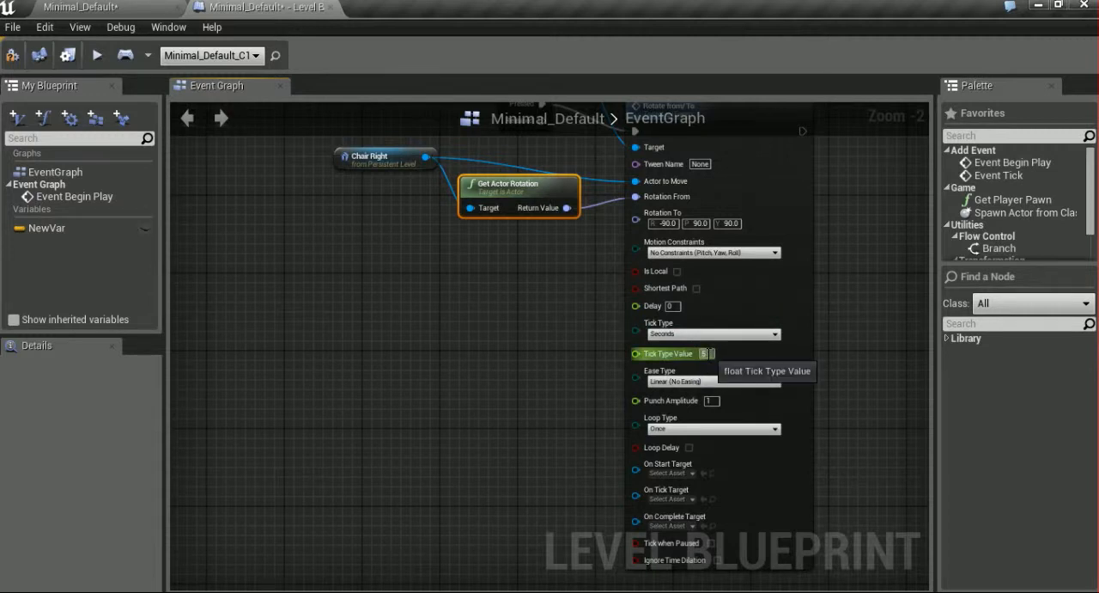
# Try tick values 3, 5 and 1 on Rotate From/To, playing the level after each
pyautogui.write('3')
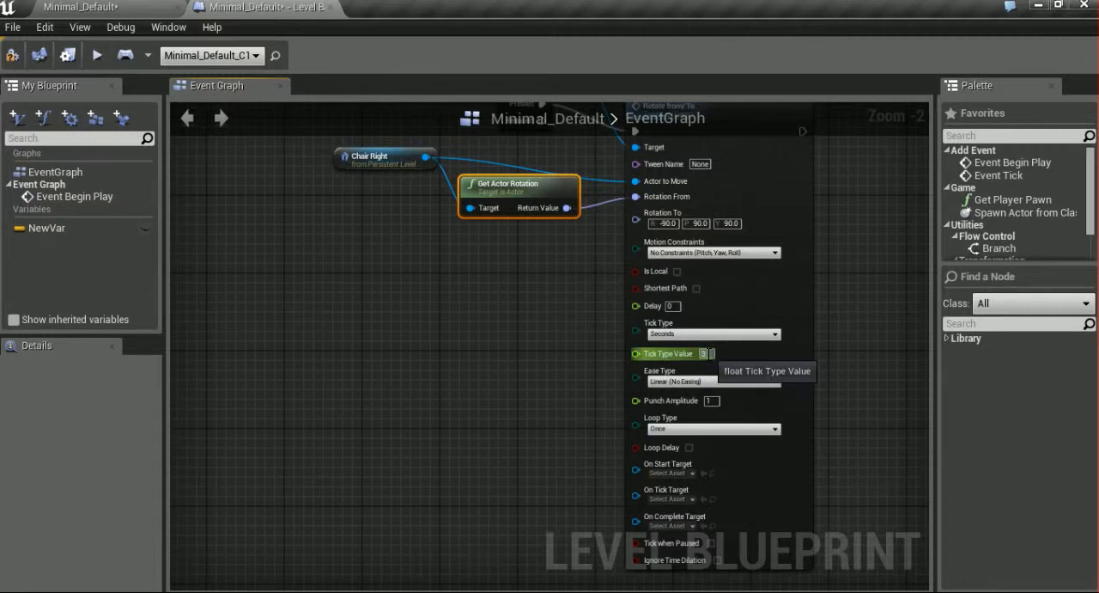
pyautogui.moveTo(126, 55)
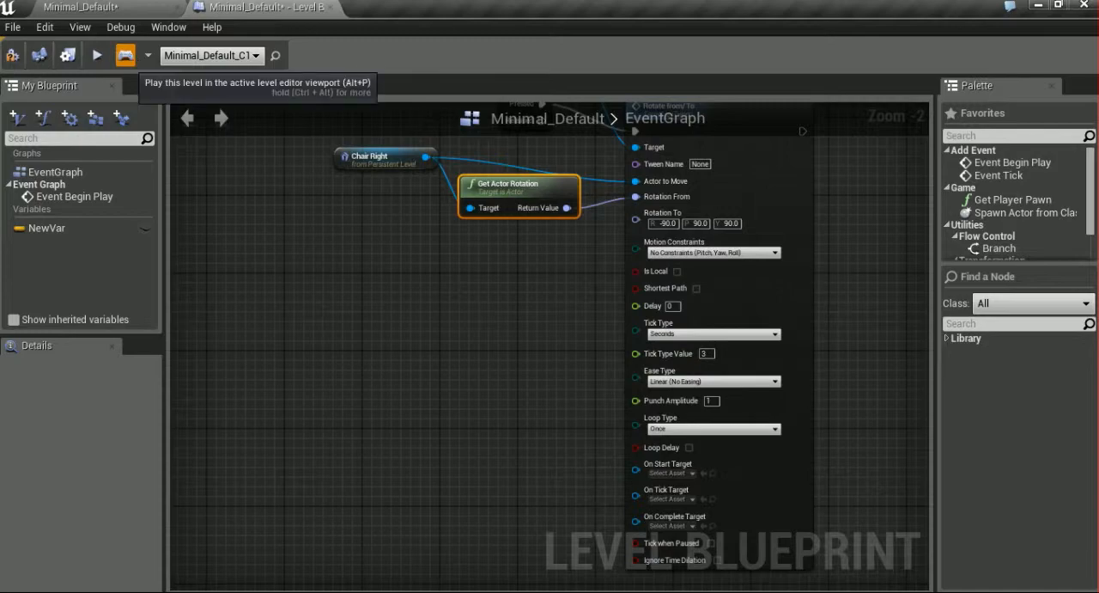
pyautogui.click(96, 55)
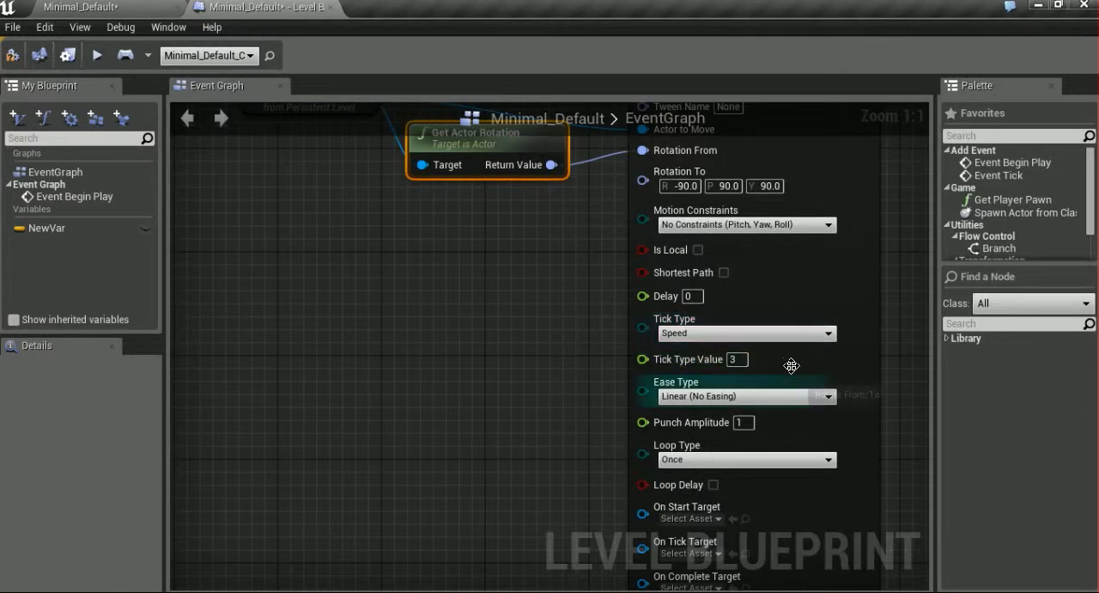
pyautogui.moveTo(711, 370)
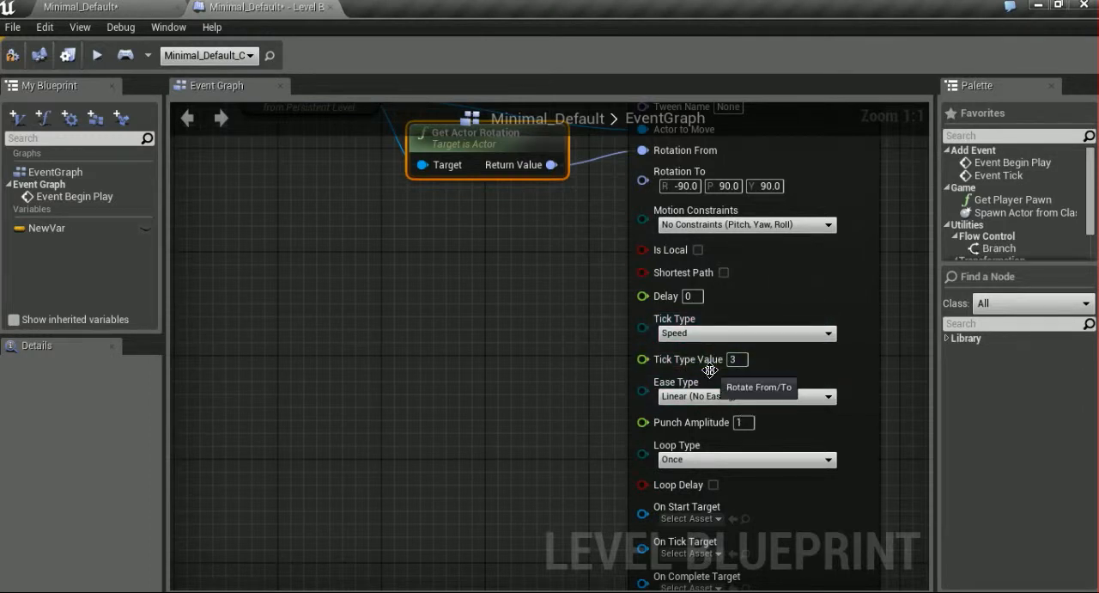
pyautogui.moveTo(79, 129)
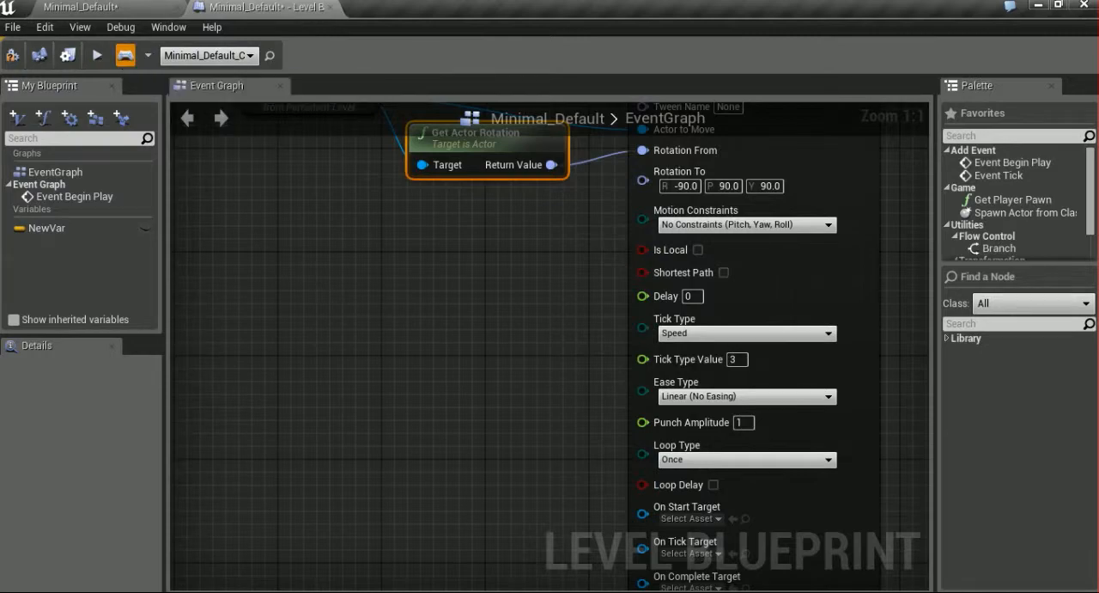
pyautogui.click(97, 55)
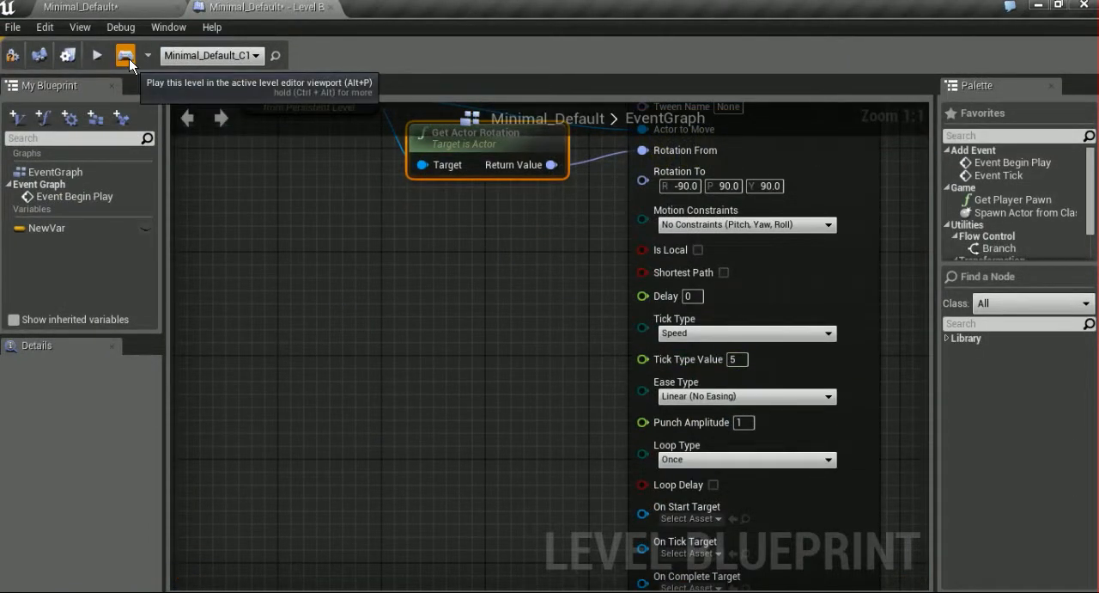
pyautogui.click(96, 55)
pyautogui.write('1')
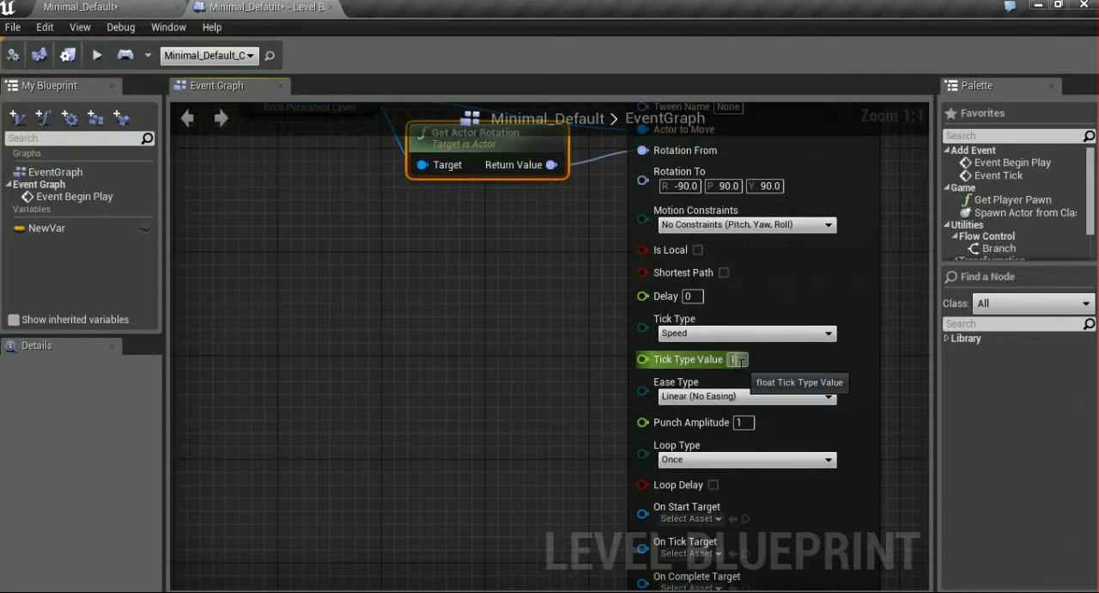
pyautogui.moveTo(126, 55)
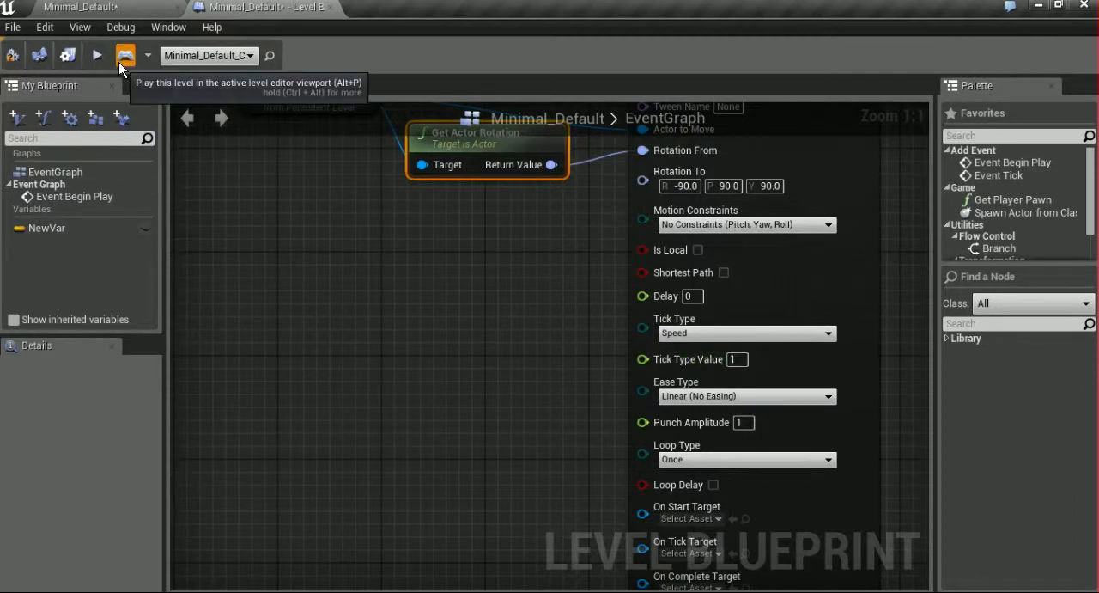
pyautogui.click(96, 55)
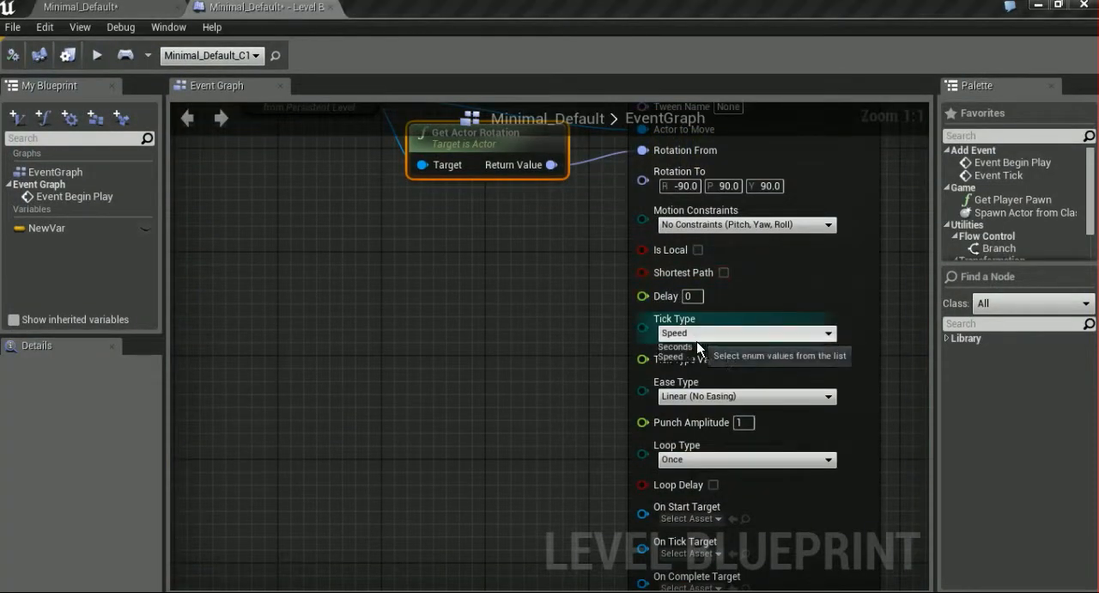
# Set the Rotate From/To duration back to 3 seconds
pyautogui.click(676, 347)
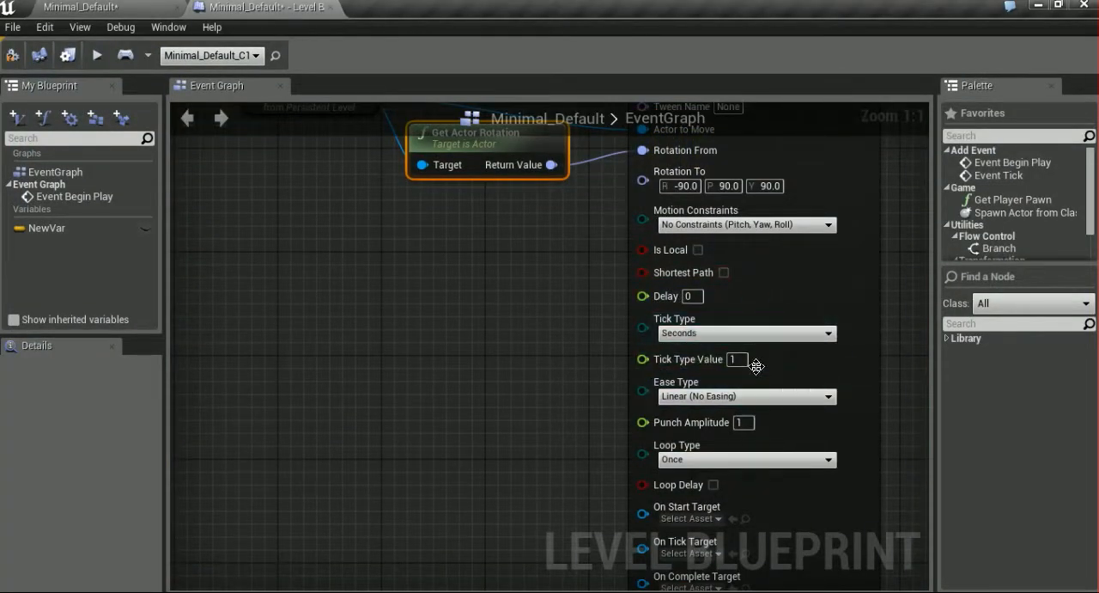
pyautogui.write('3')
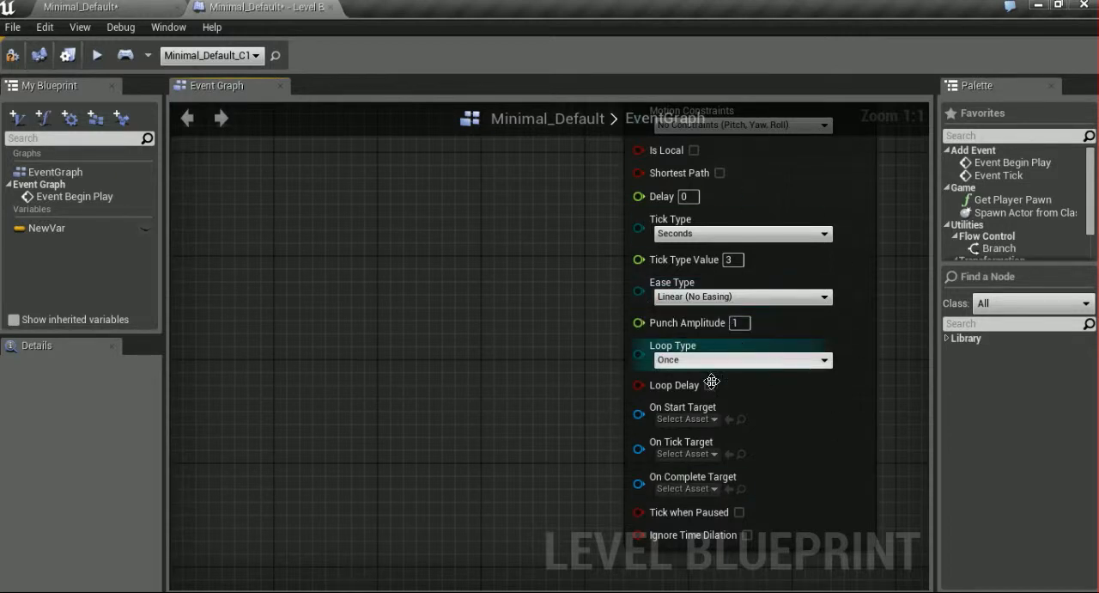
pyautogui.moveTo(582, 347)
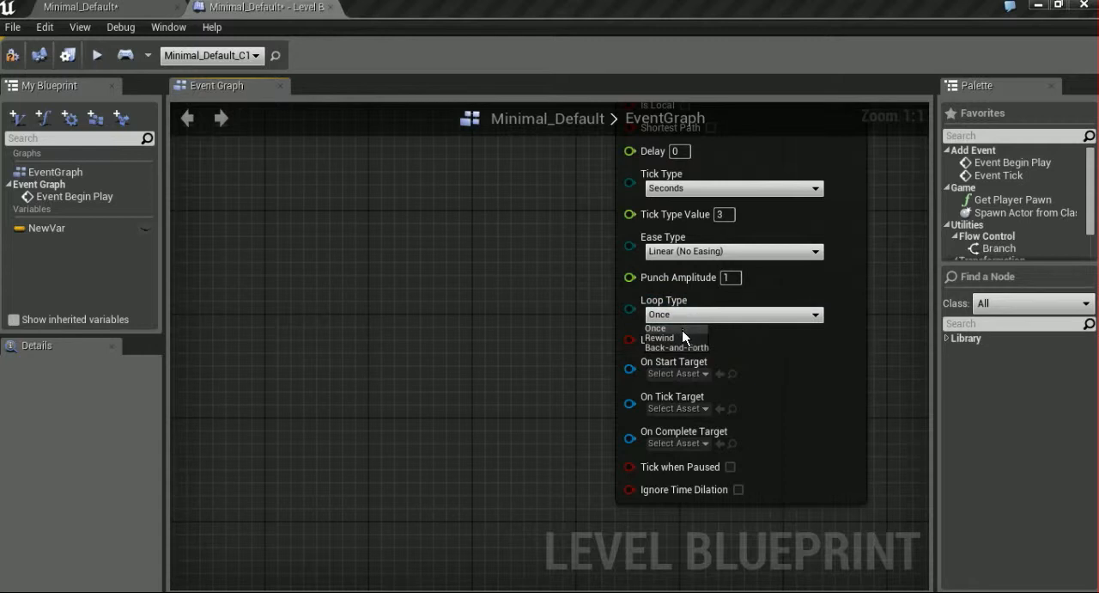
# Switch Loop Type from Once to Rewind, then settle on Back-and-Forth
pyautogui.click(659, 337)
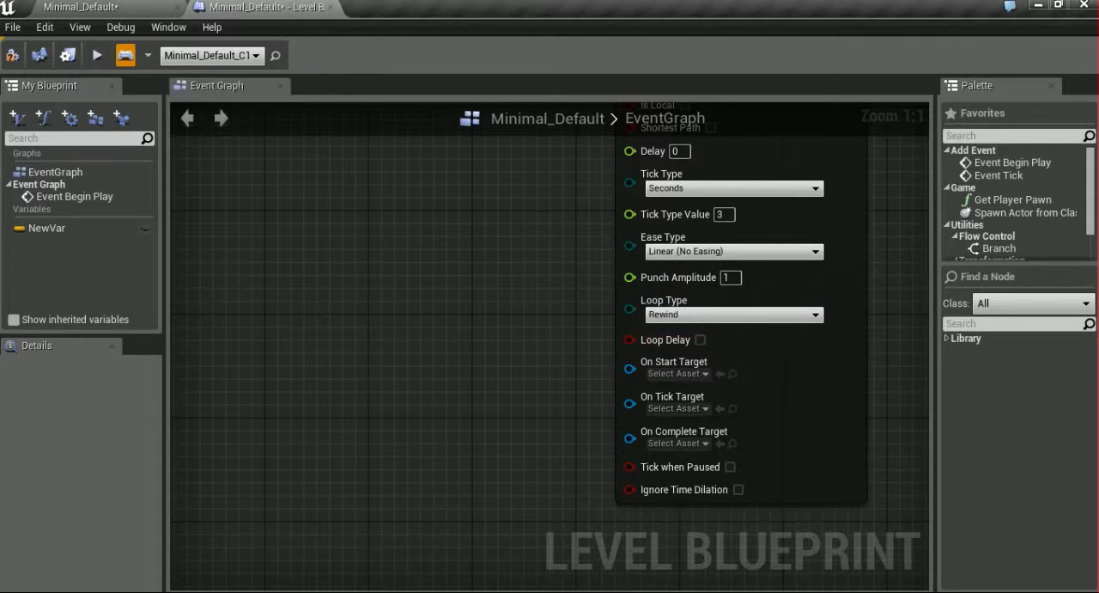
pyautogui.click(96, 55)
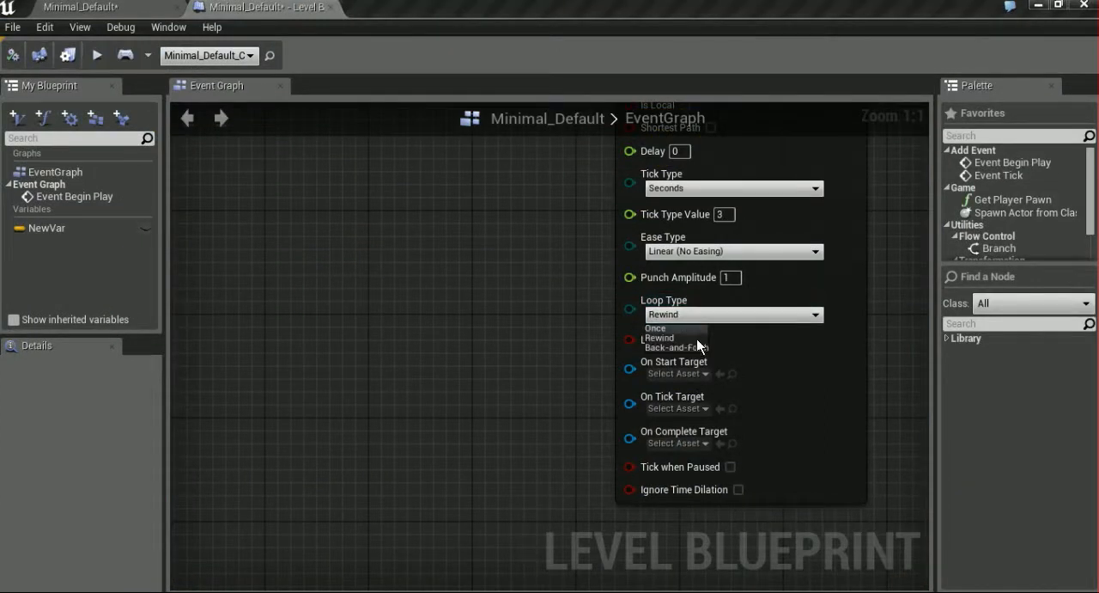
pyautogui.click(677, 347)
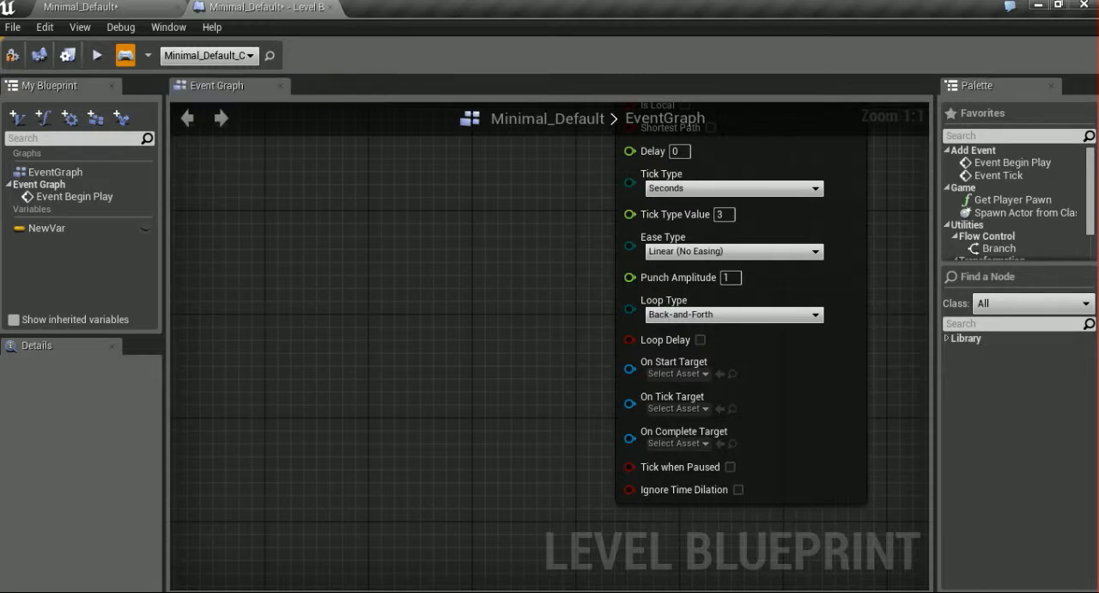
pyautogui.click(96, 55)
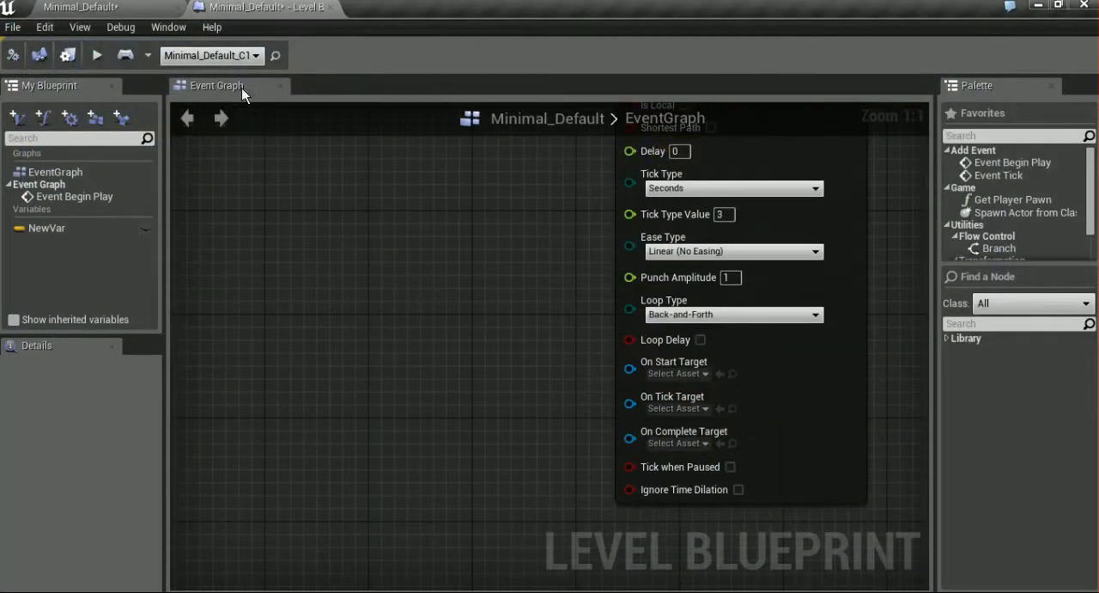
pyautogui.moveTo(700, 340)
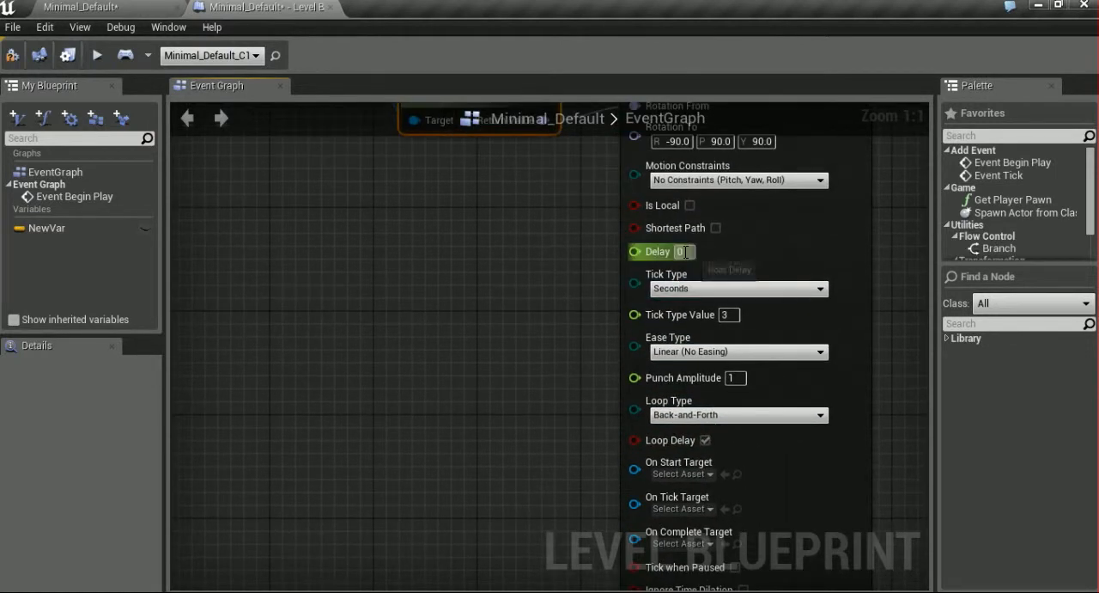
pyautogui.write('1')
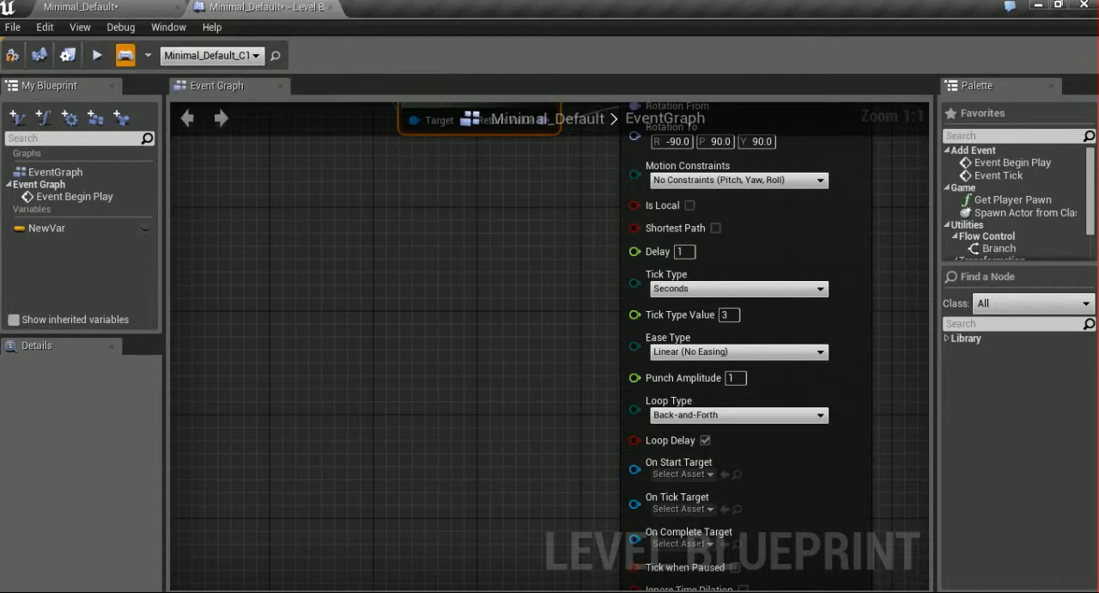
pyautogui.click(96, 55)
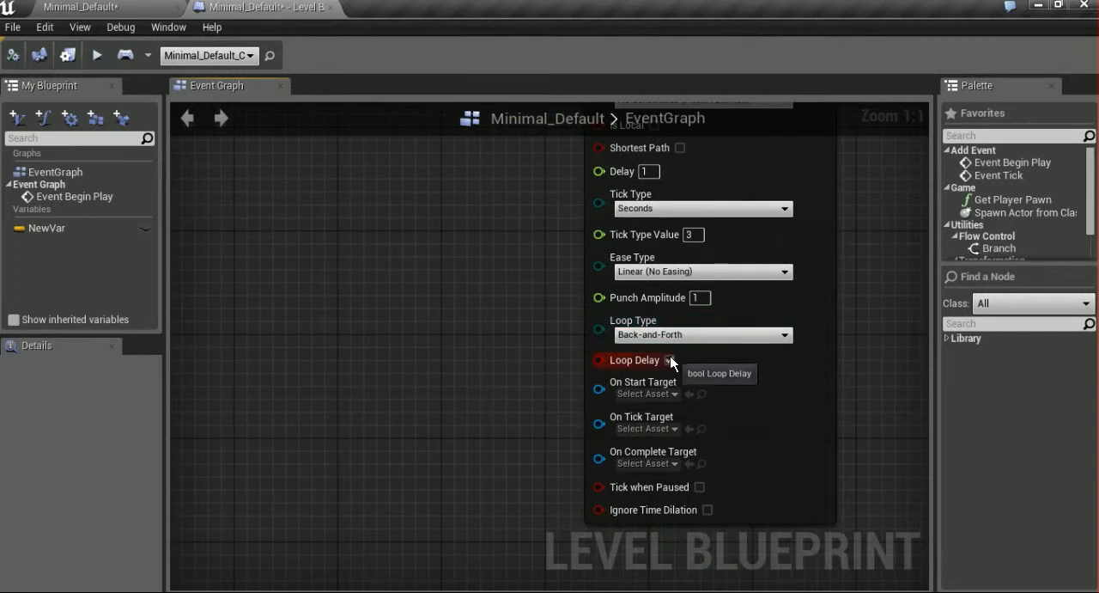
pyautogui.moveTo(656, 172)
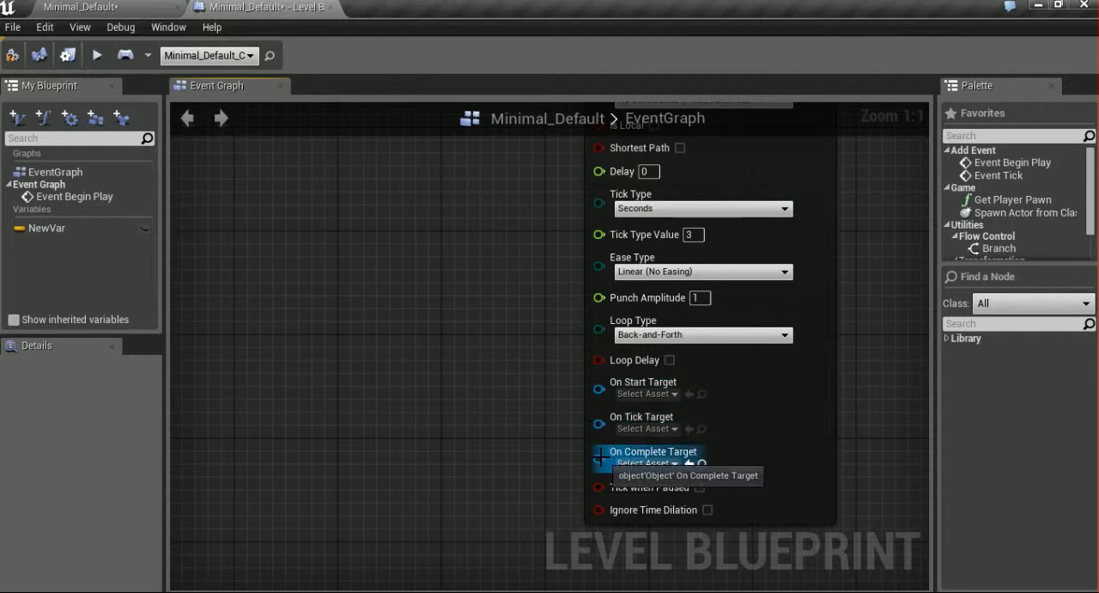
pyautogui.moveTo(541, 484)
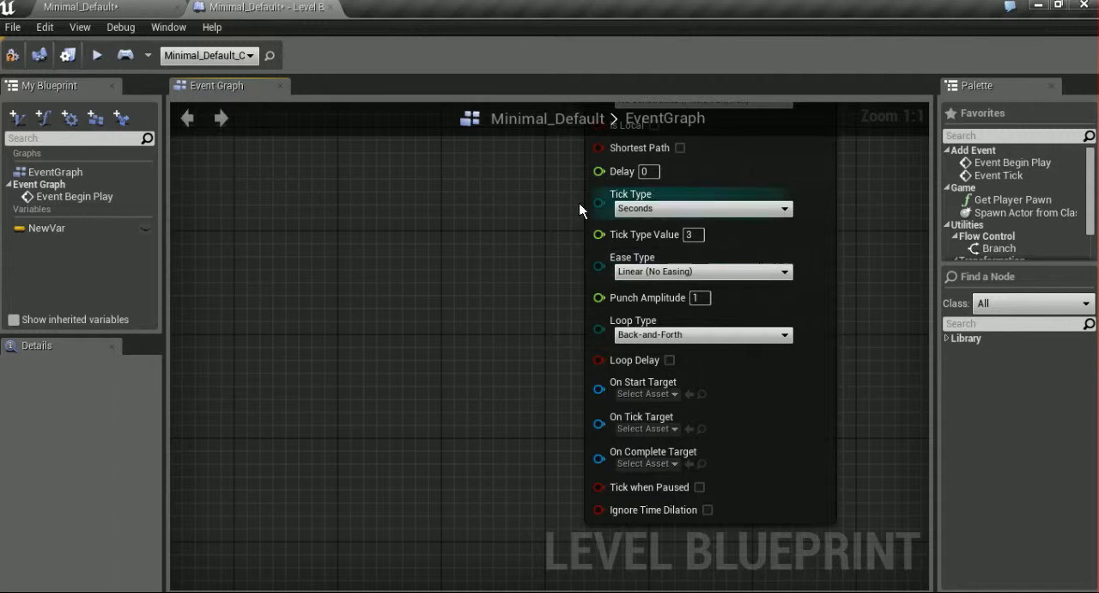
pyautogui.scroll(-3)
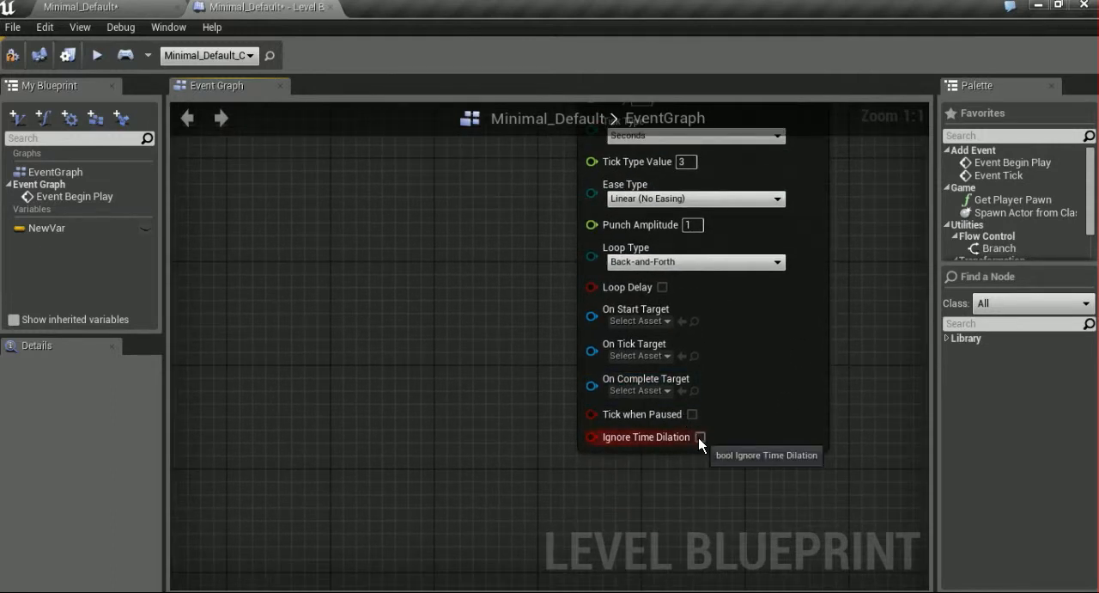
pyautogui.moveTo(546, 407)
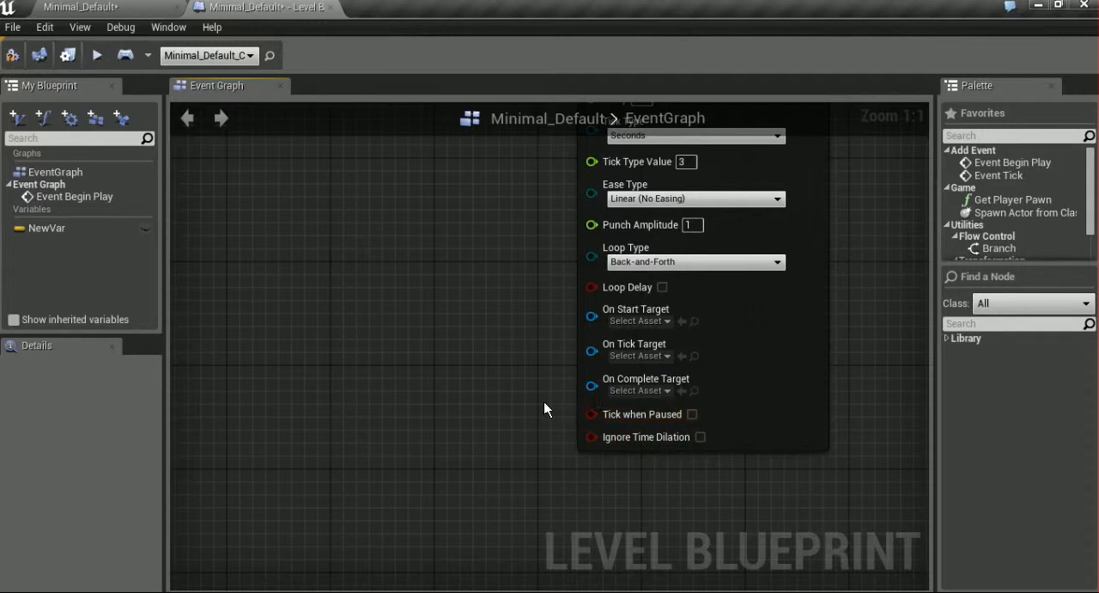
pyautogui.scroll(-3)
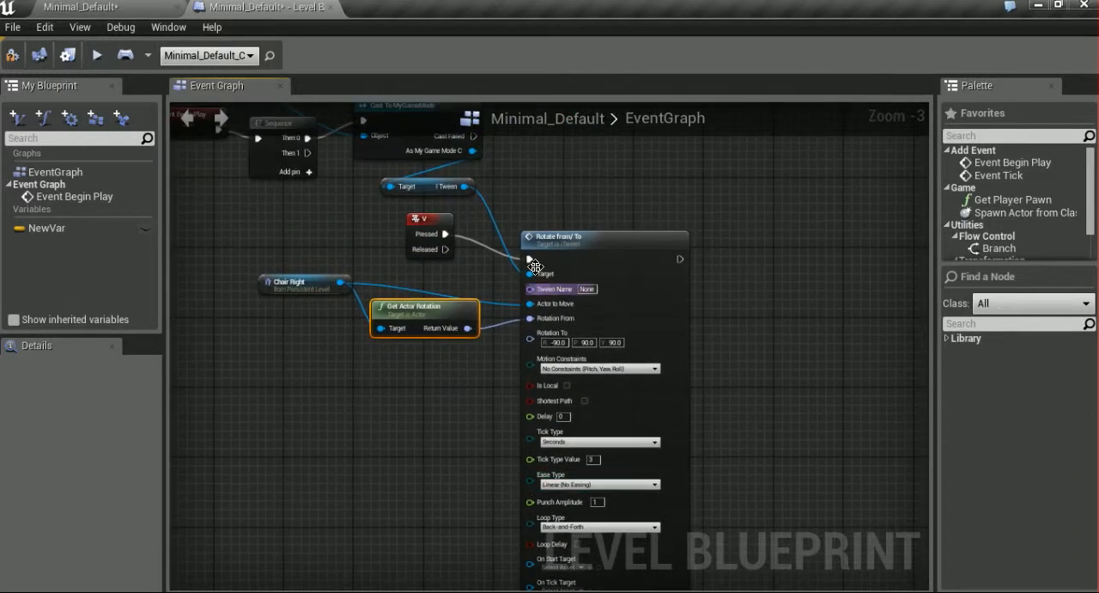
pyautogui.moveTo(536, 304)
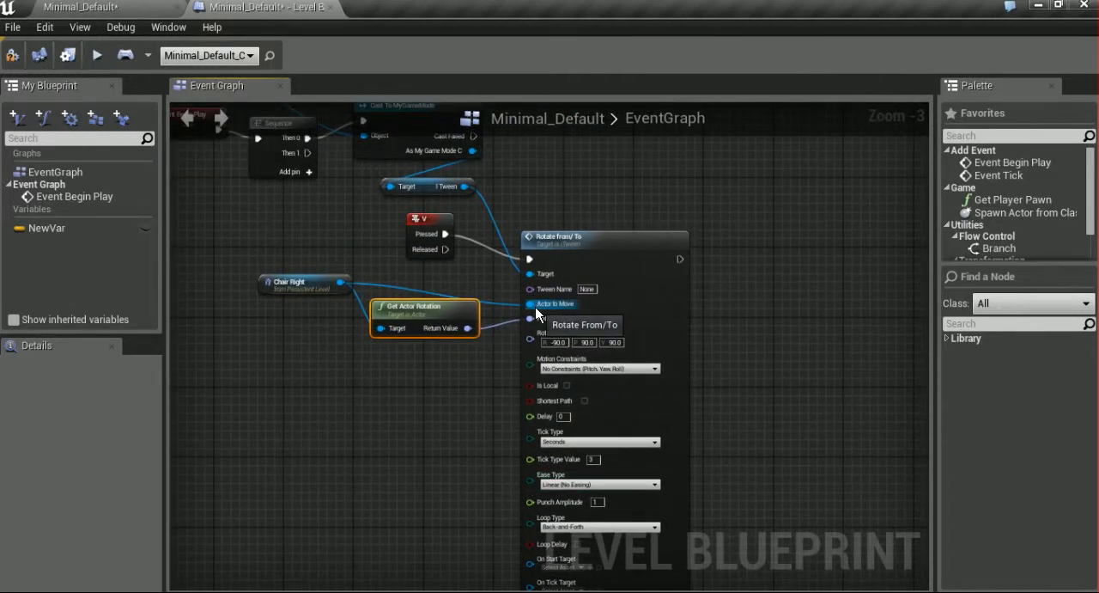
pyautogui.moveTo(553, 310)
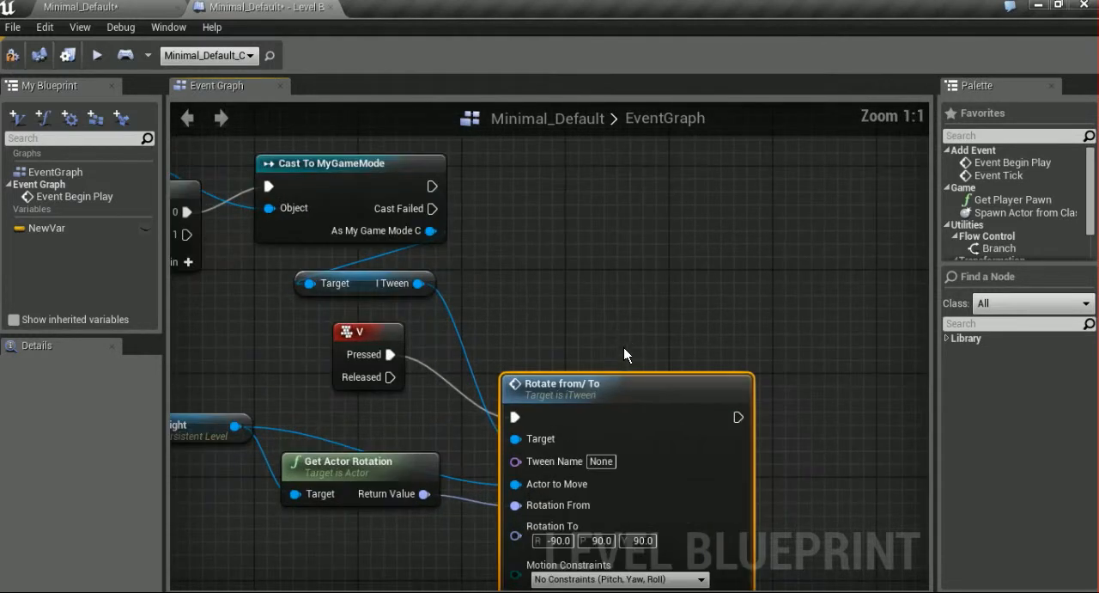
pyautogui.moveTo(590, 397)
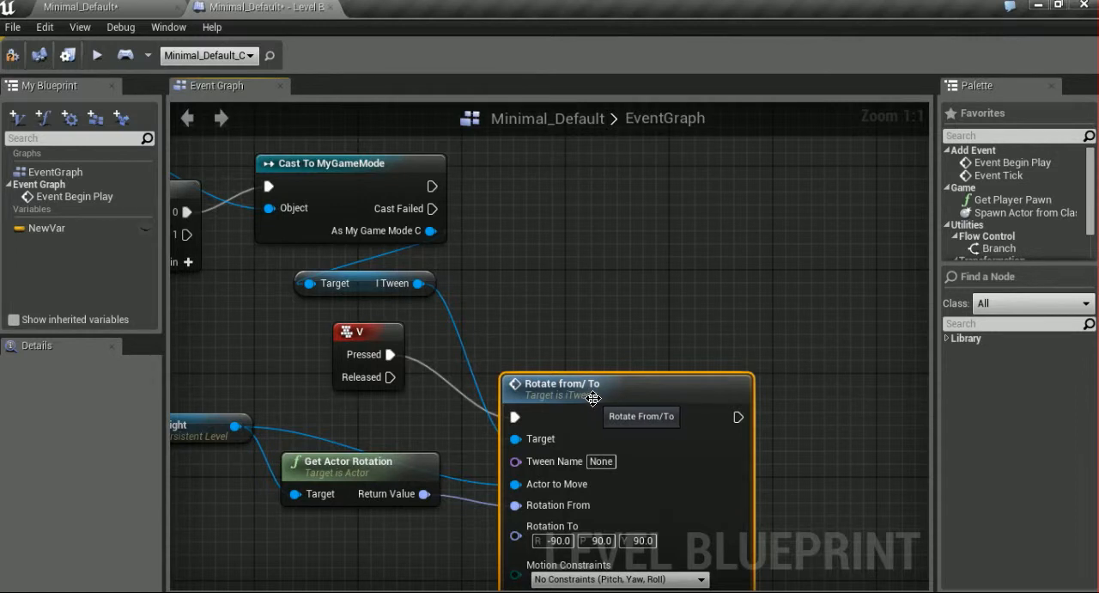
pyautogui.moveTo(553, 335)
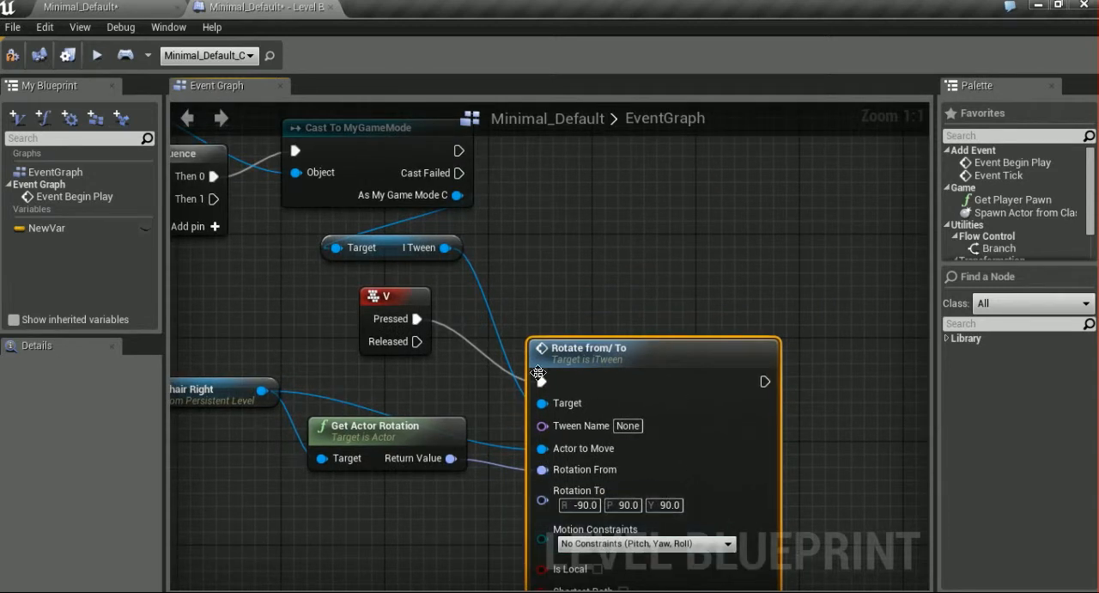
pyautogui.moveTo(454, 328)
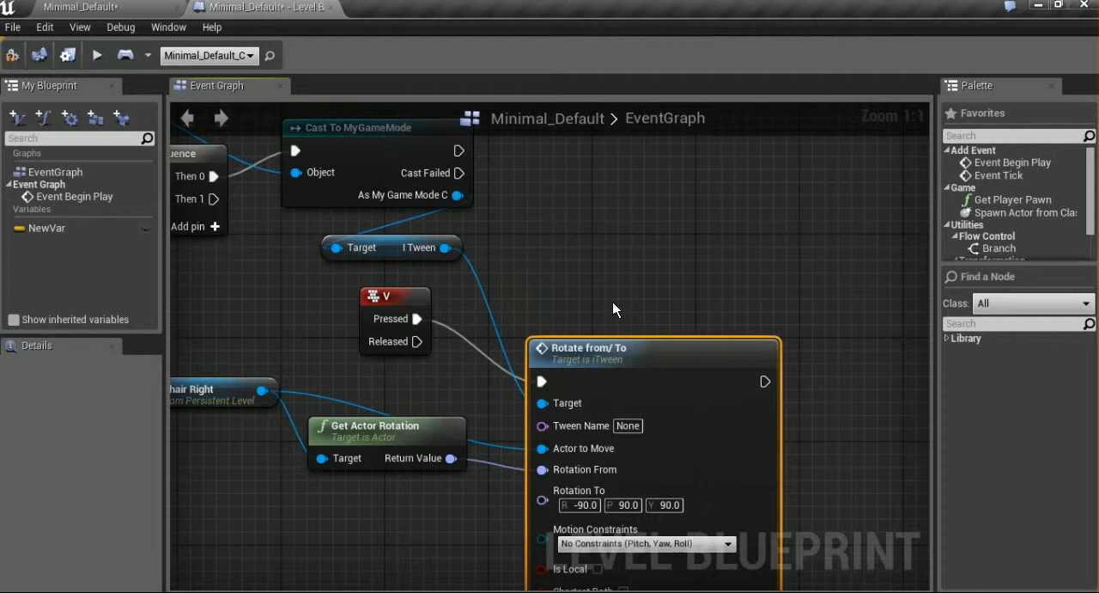
pyautogui.moveTo(601, 261)
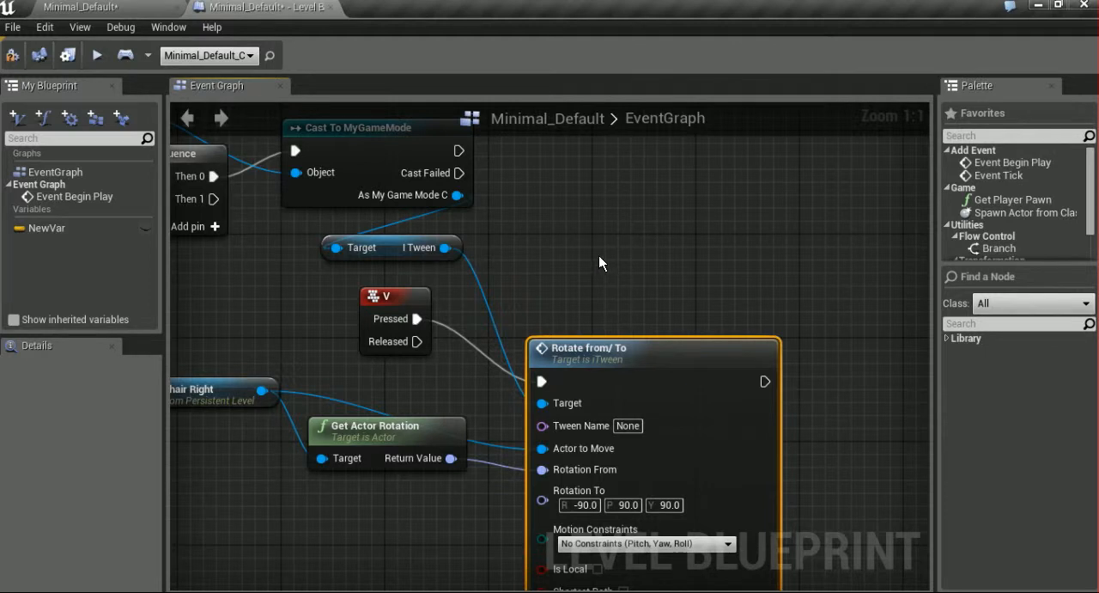
# Select the Table in the level editor and confirm its Mobility is Movable
pyautogui.scroll(-3)
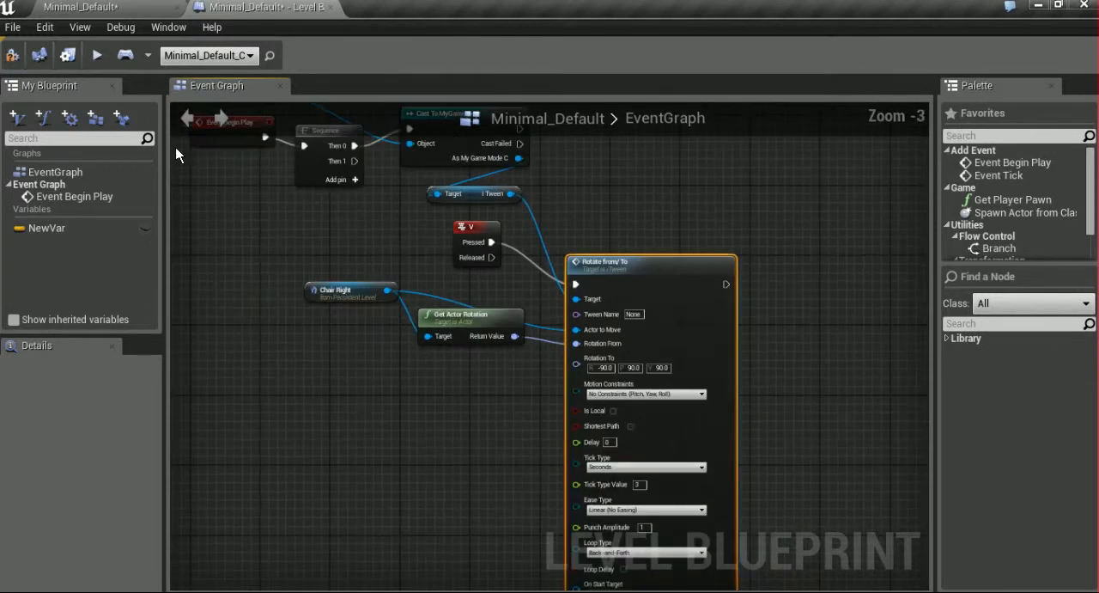
pyautogui.click(264, 7)
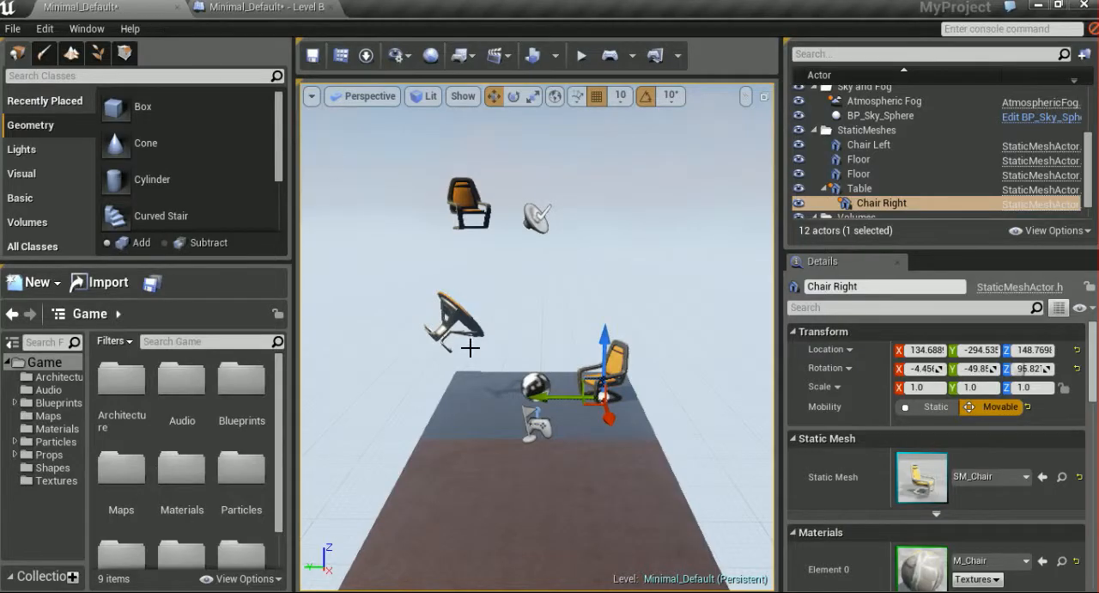
pyautogui.click(859, 189)
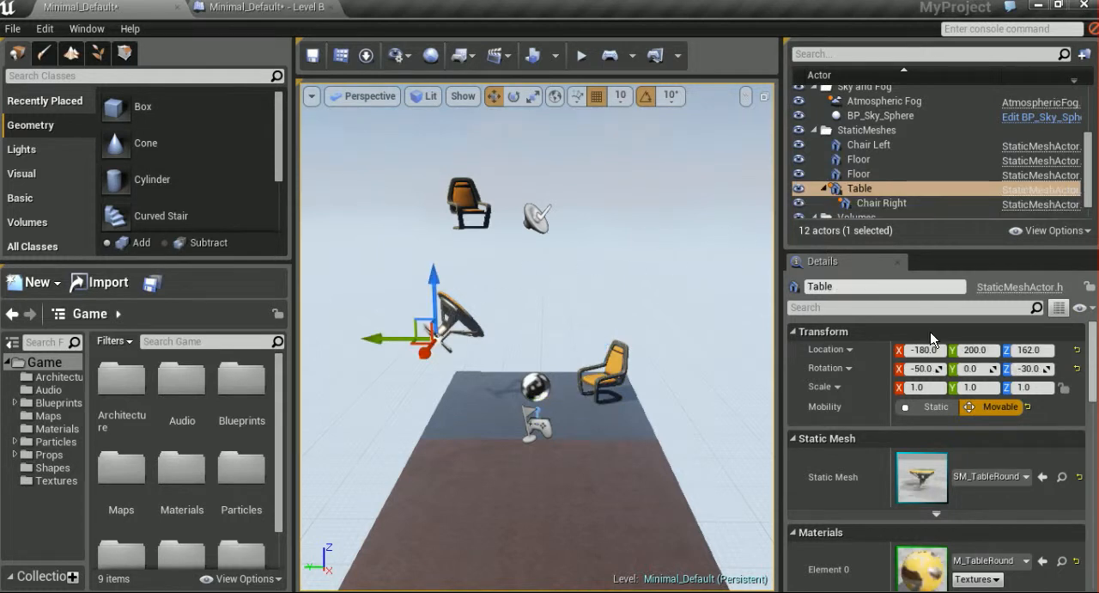
pyautogui.moveTo(879, 203)
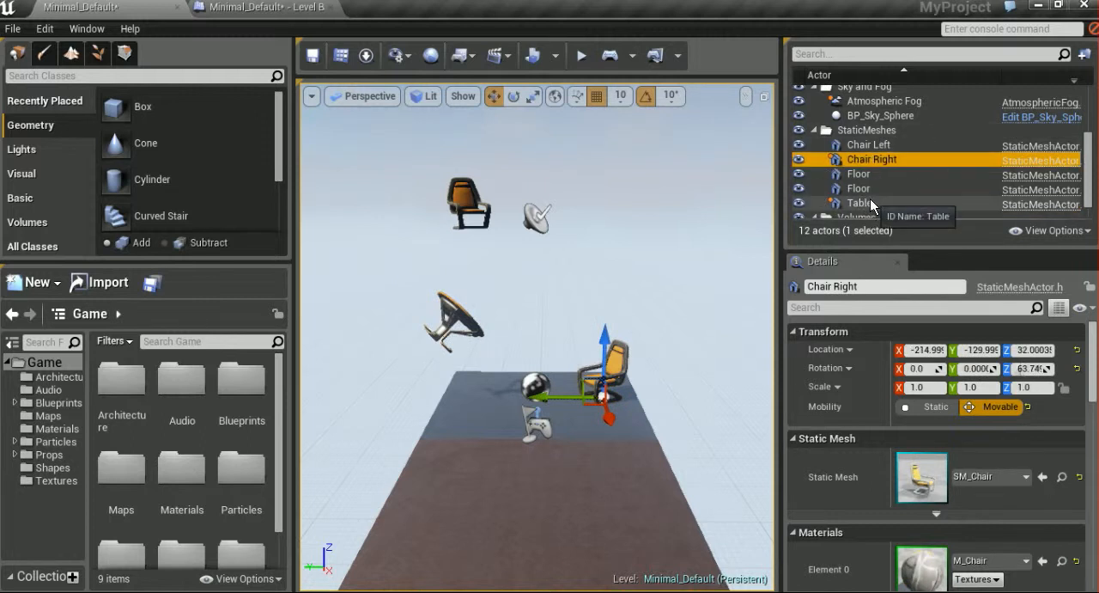
pyautogui.click(859, 203)
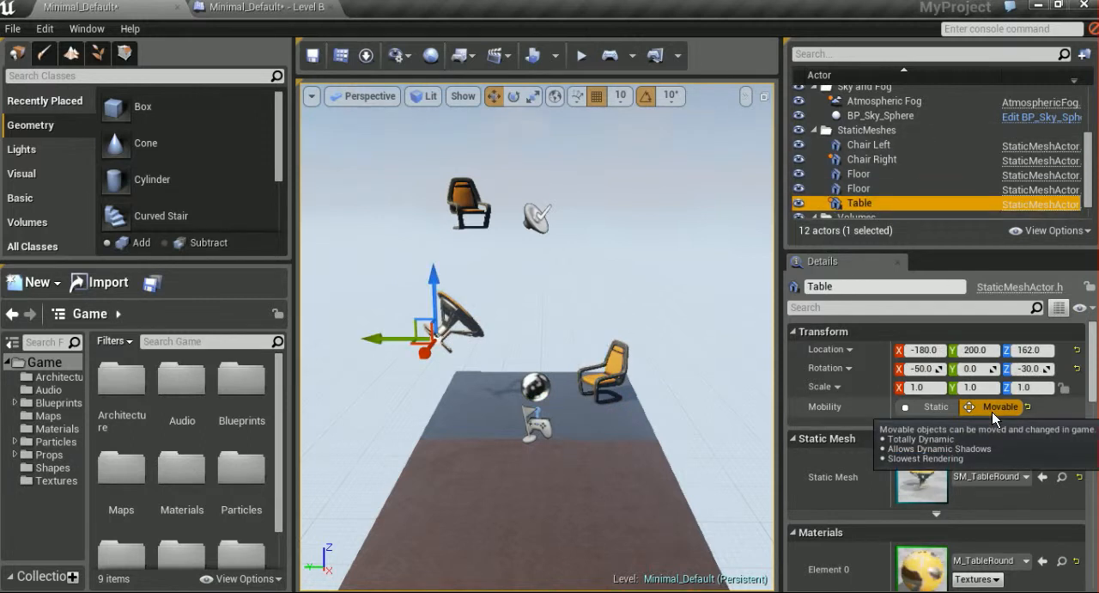
pyautogui.click(267, 7)
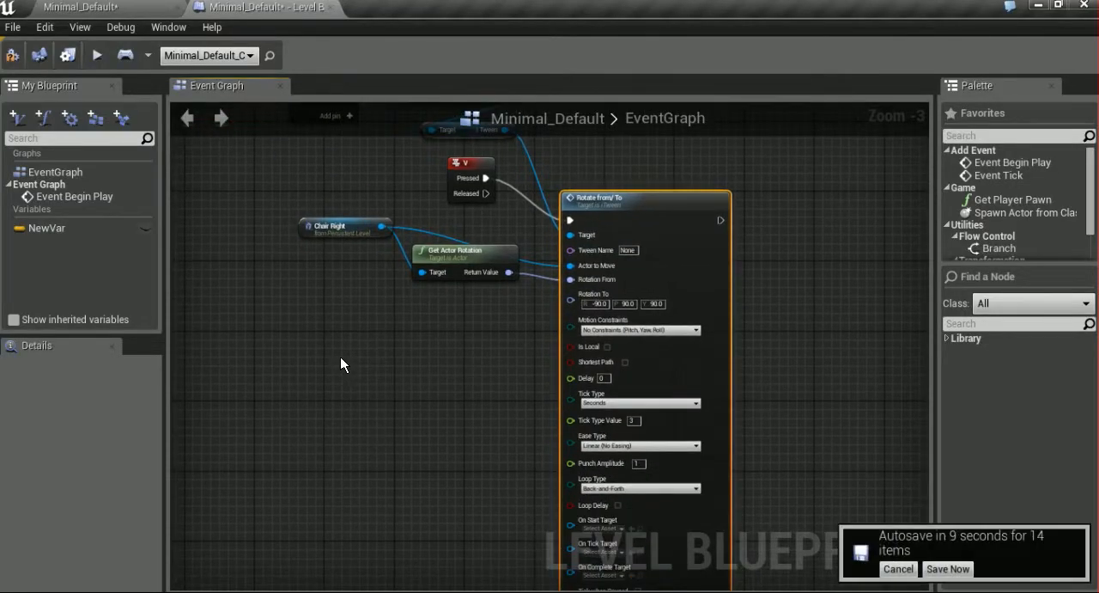
# Add a Table reference node and wire it into Rotate From/To as the Actor to Move
pyautogui.rightClick(341, 364)
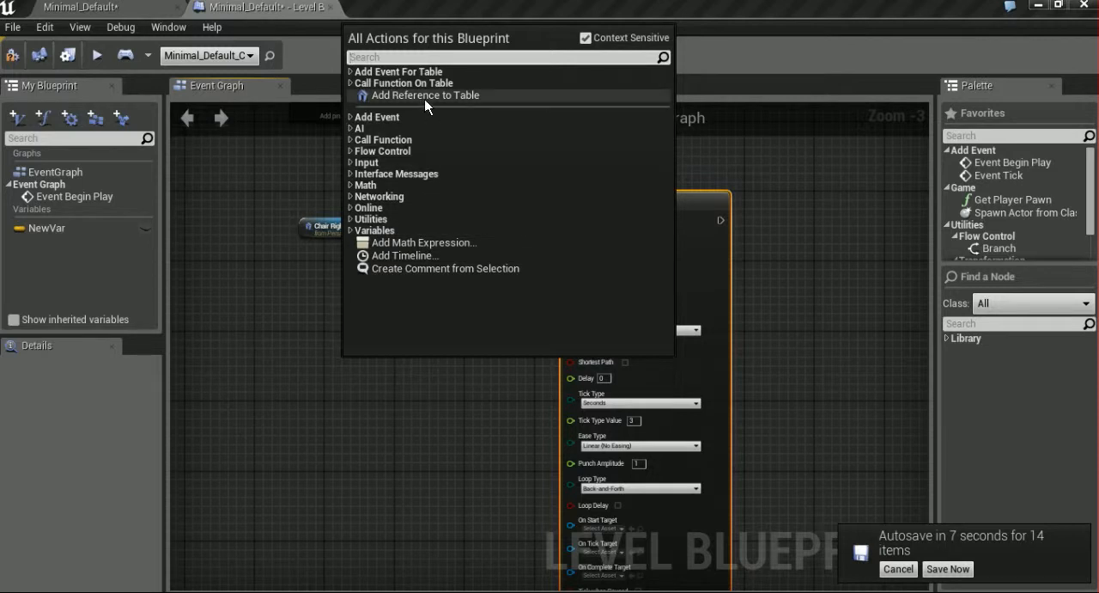
pyautogui.click(426, 94)
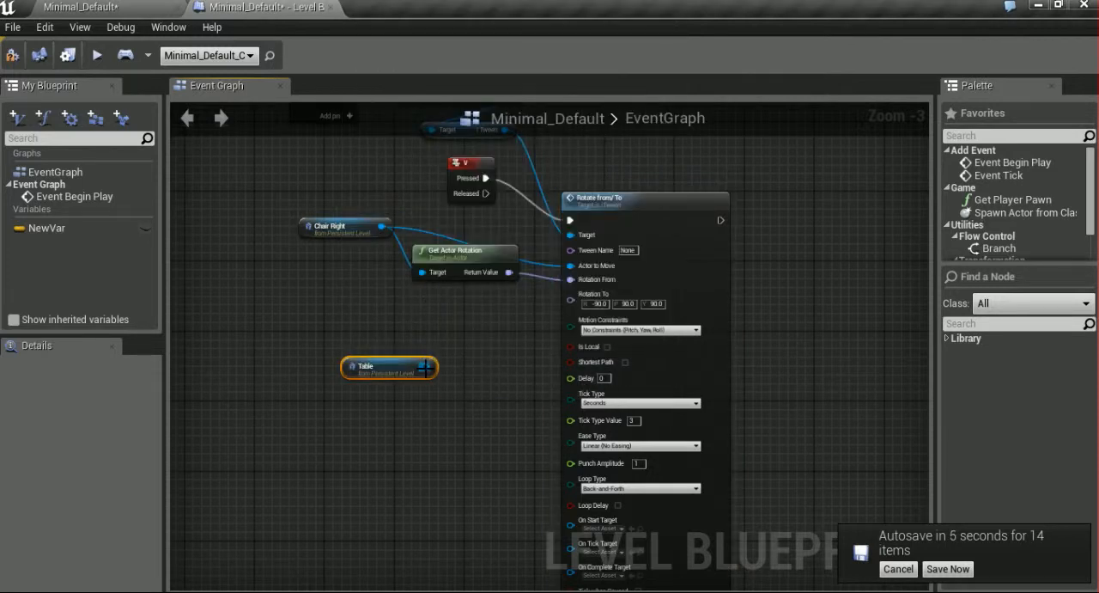
pyautogui.moveTo(426, 367); pyautogui.dragTo(570, 264)
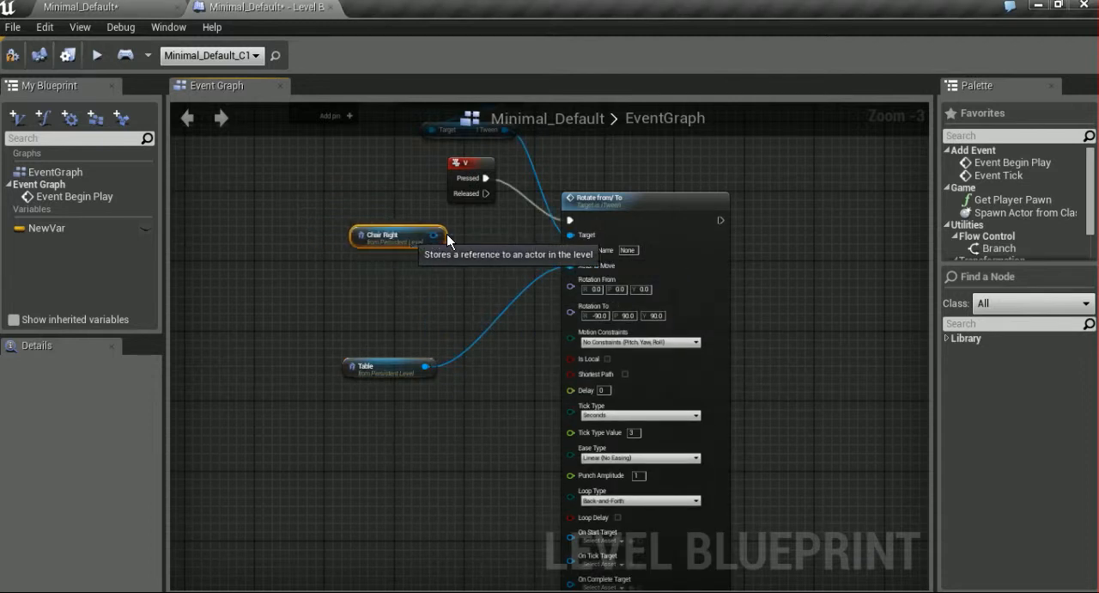
pyautogui.moveTo(399, 234); pyautogui.dragTo(634, 165)
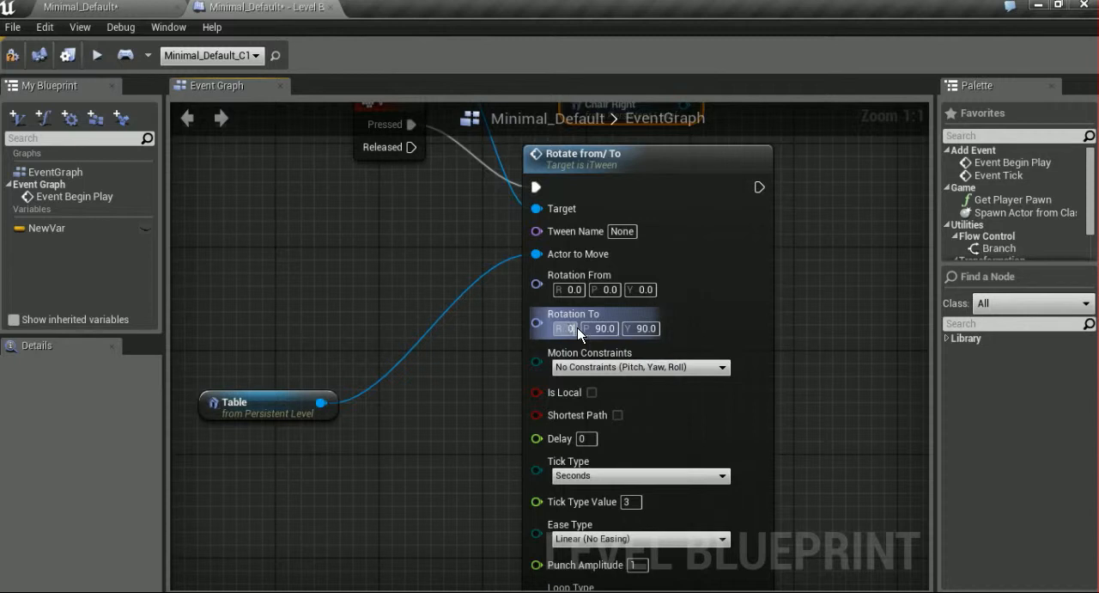
# Set Rotation To to 0, 359, 359 and change Loop Type to Rewind
pyautogui.click(611, 328)
pyautogui.write('0')
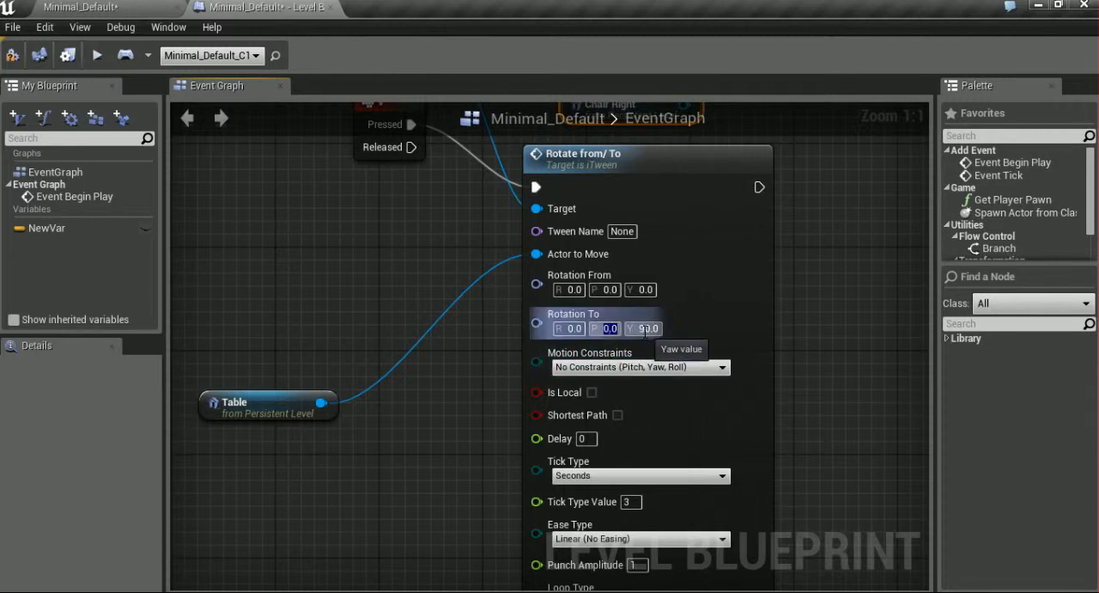
pyautogui.click(646, 328)
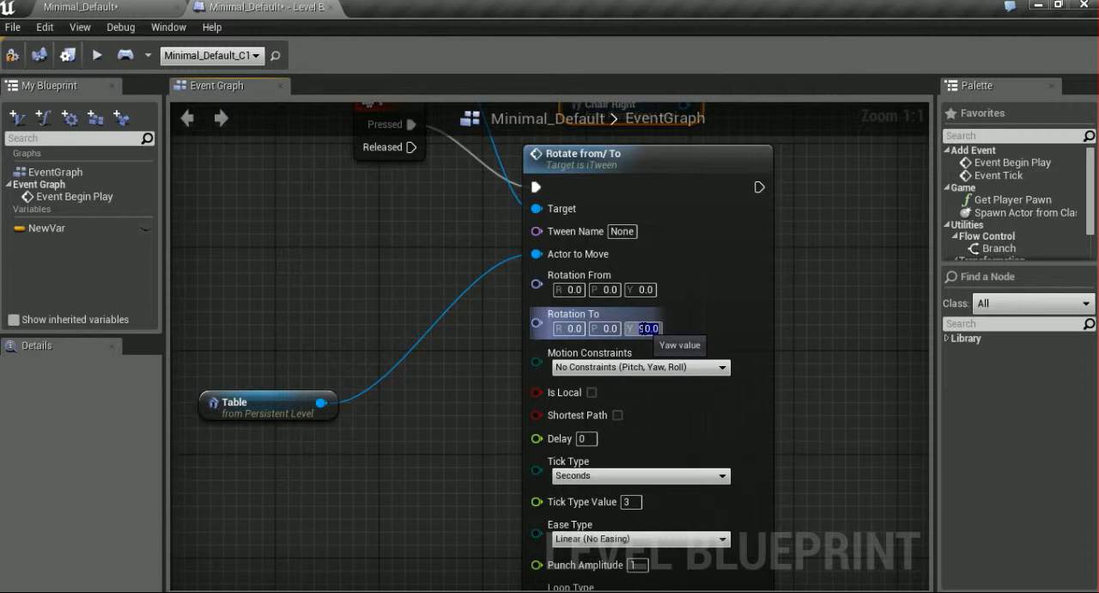
pyautogui.write('159')
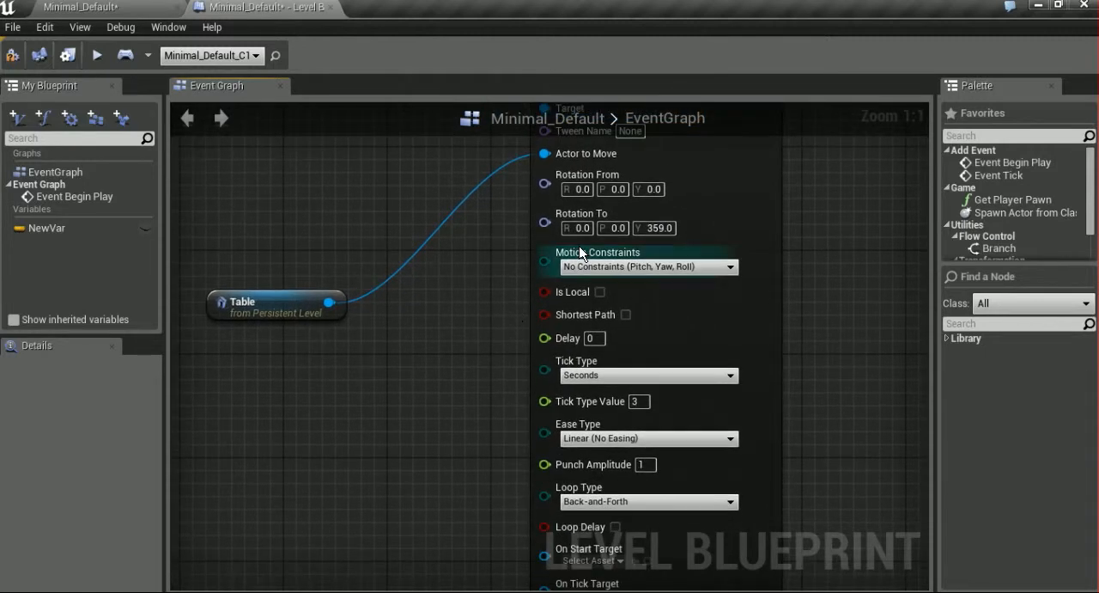
pyautogui.click(614, 227)
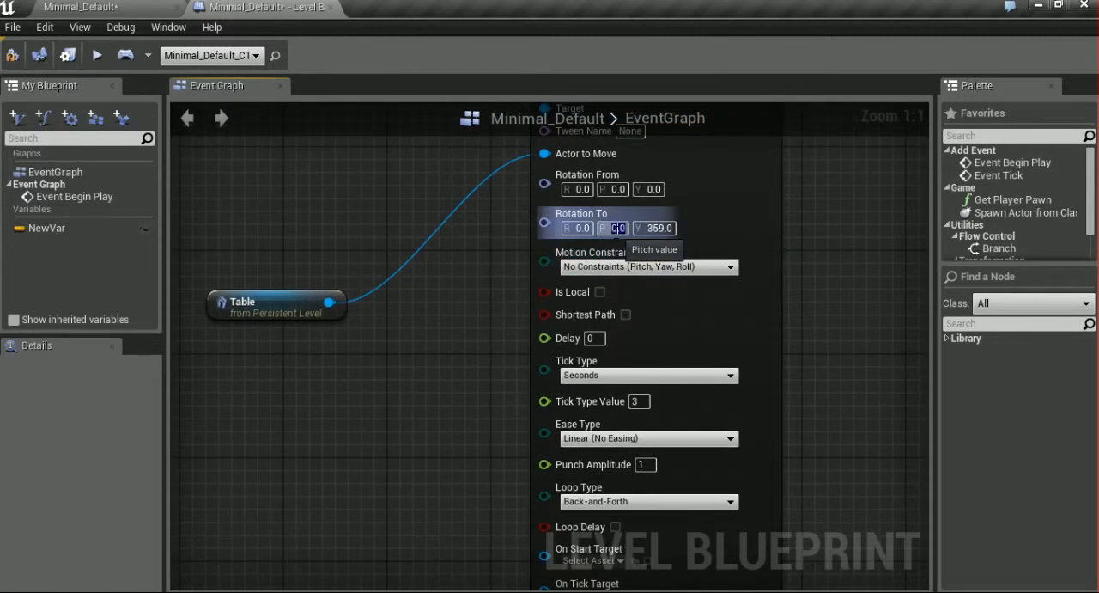
pyautogui.write('359')
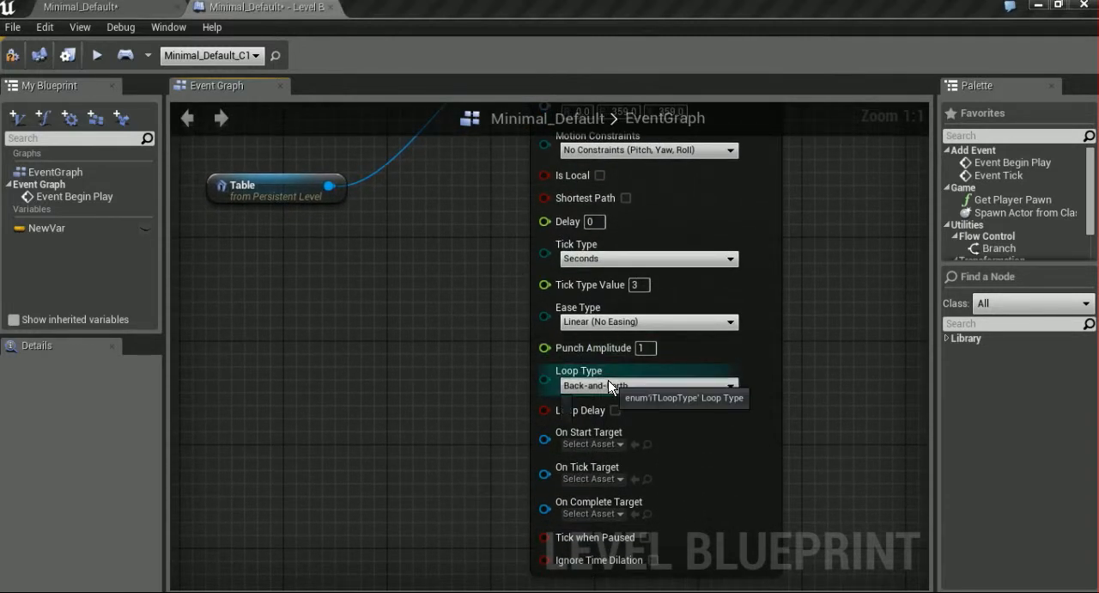
pyautogui.click(649, 385)
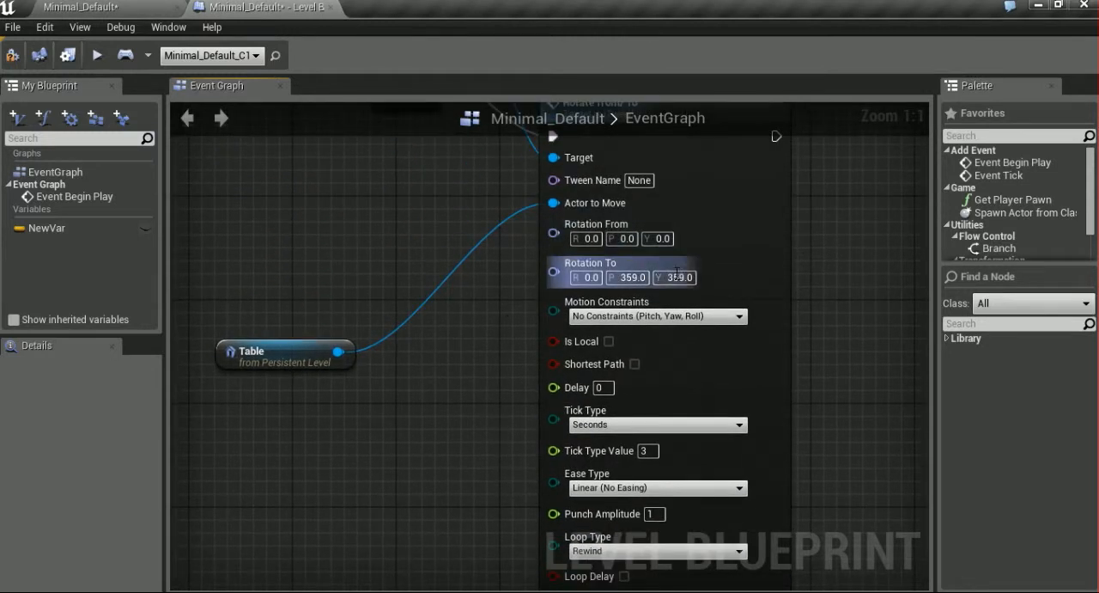
pyautogui.moveTo(512, 350)
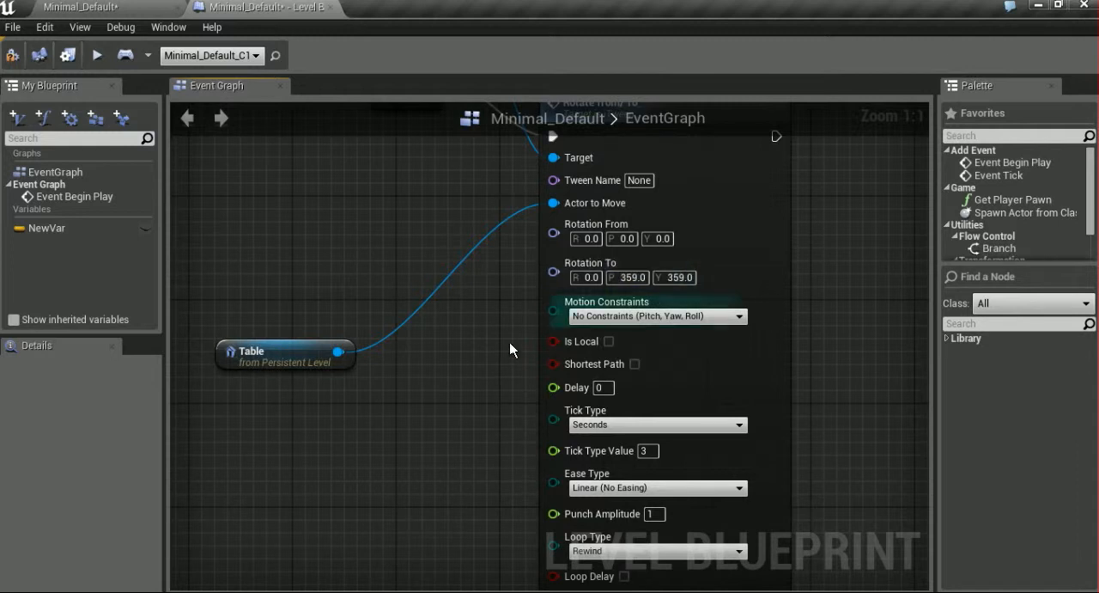
# Drag from the iTween target, search 'rotate' and add a Rotate Tick node beside Event Tick
pyautogui.scroll(-3)
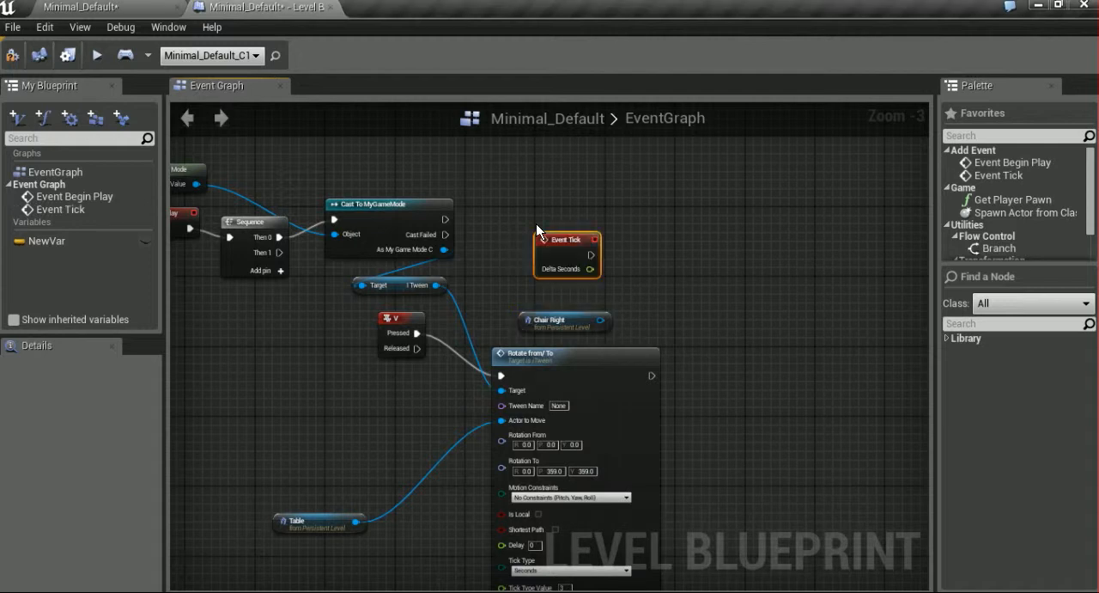
pyautogui.moveTo(567, 239); pyautogui.dragTo(533, 231)
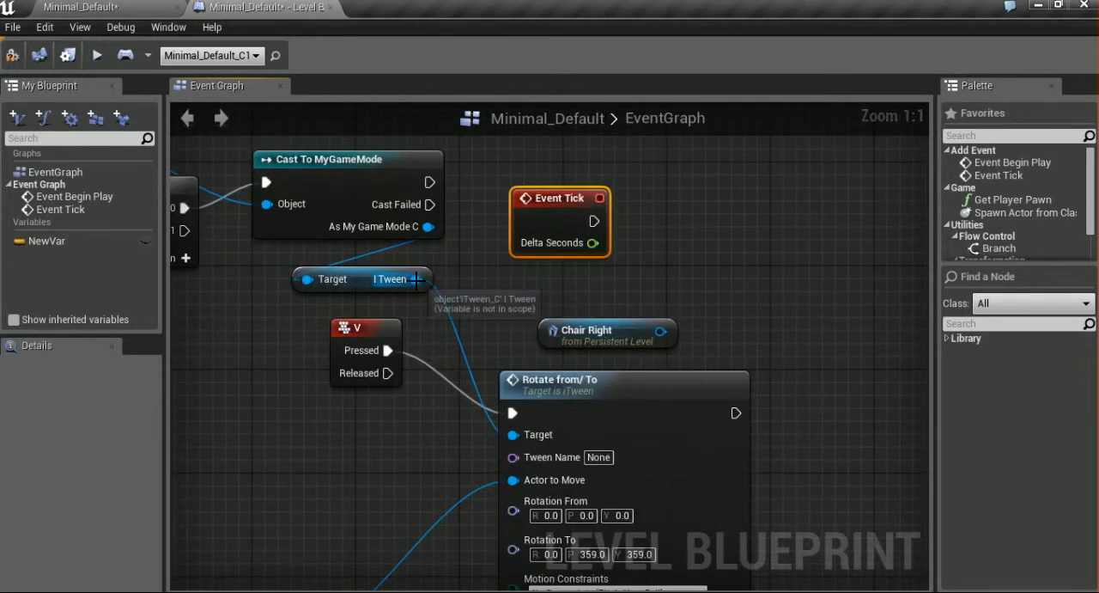
pyautogui.moveTo(416, 278); pyautogui.dragTo(747, 249)
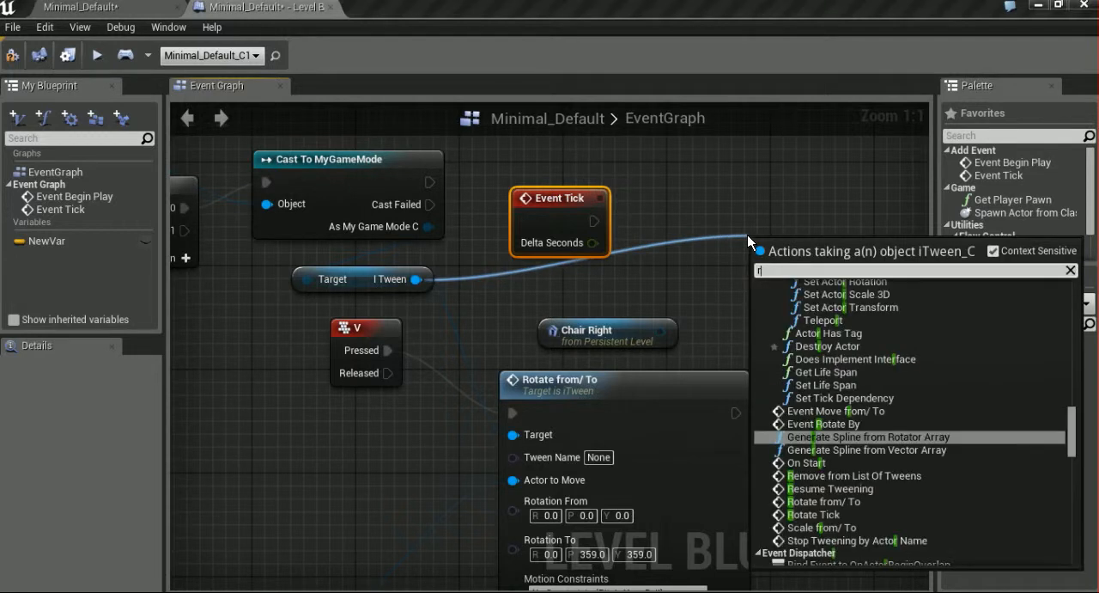
pyautogui.write('otate')
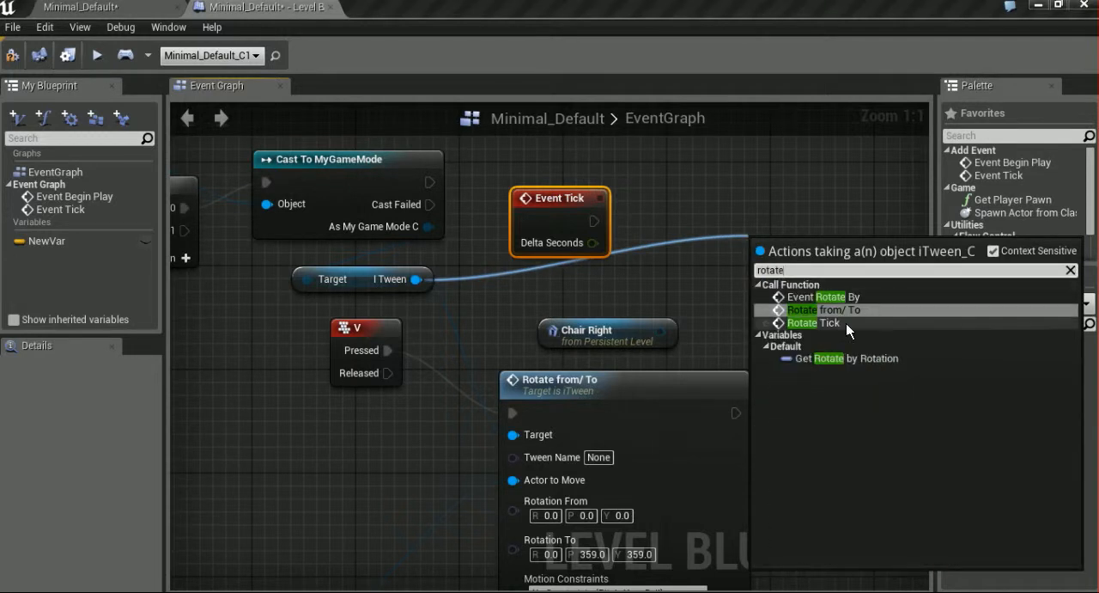
pyautogui.click(811, 323)
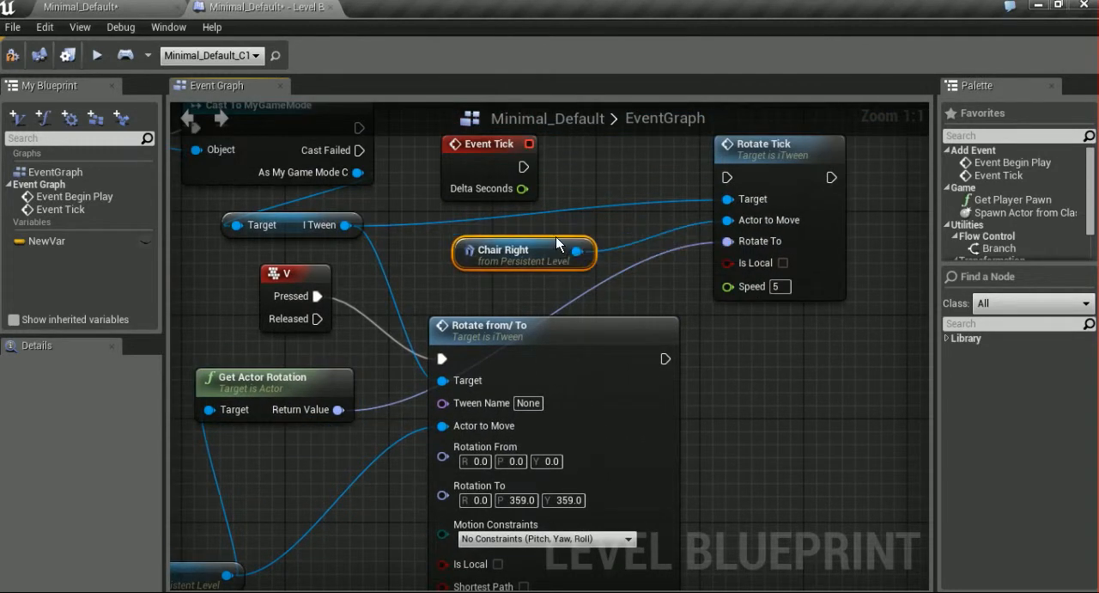
pyautogui.moveTo(706, 357)
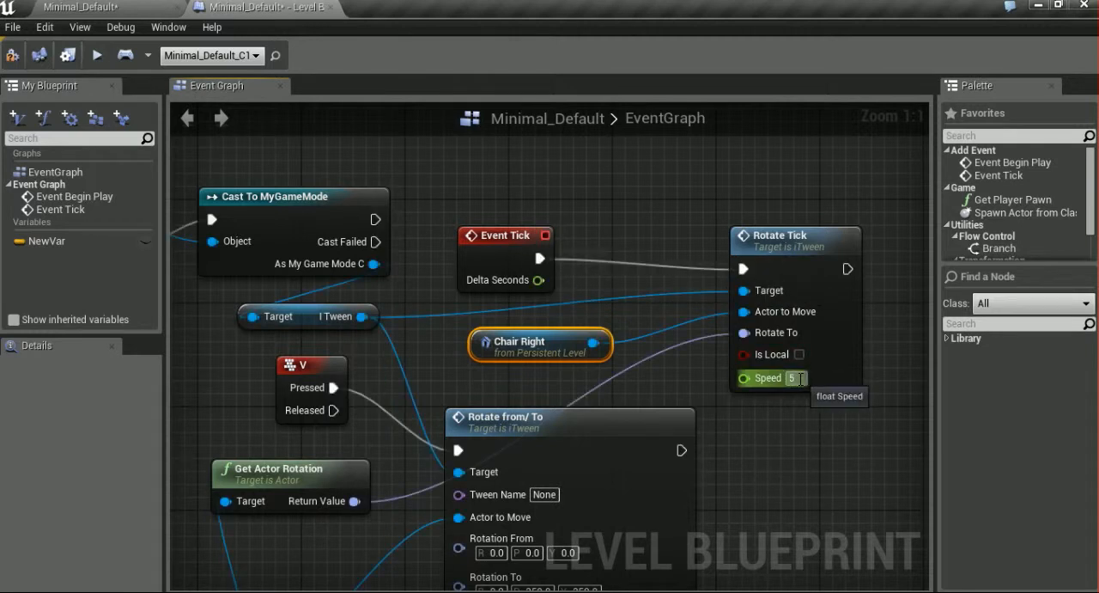
pyautogui.scroll(-3)
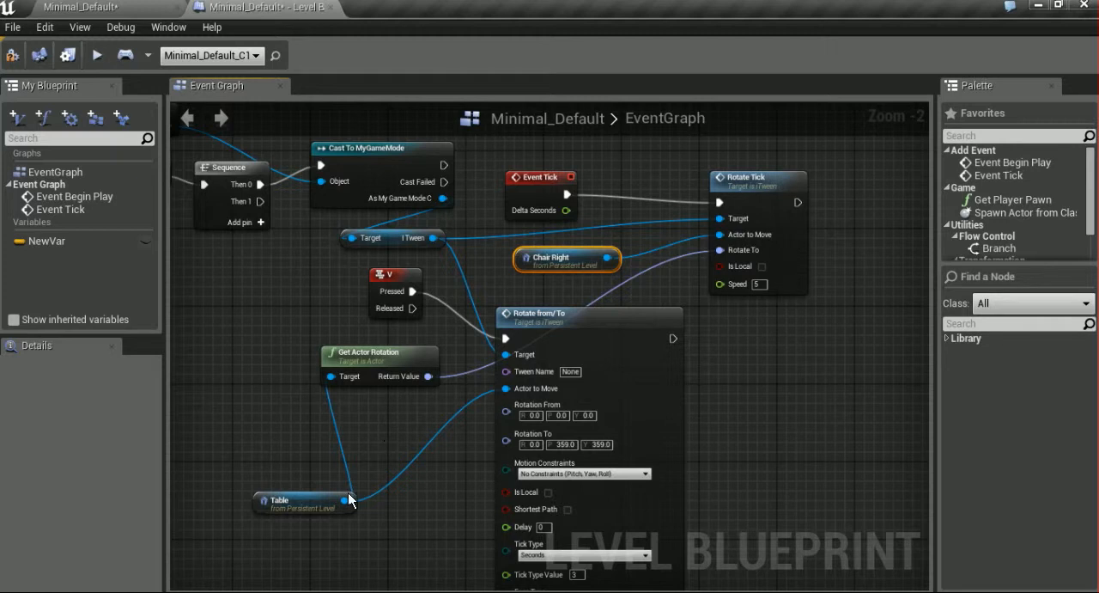
pyautogui.moveTo(374, 484)
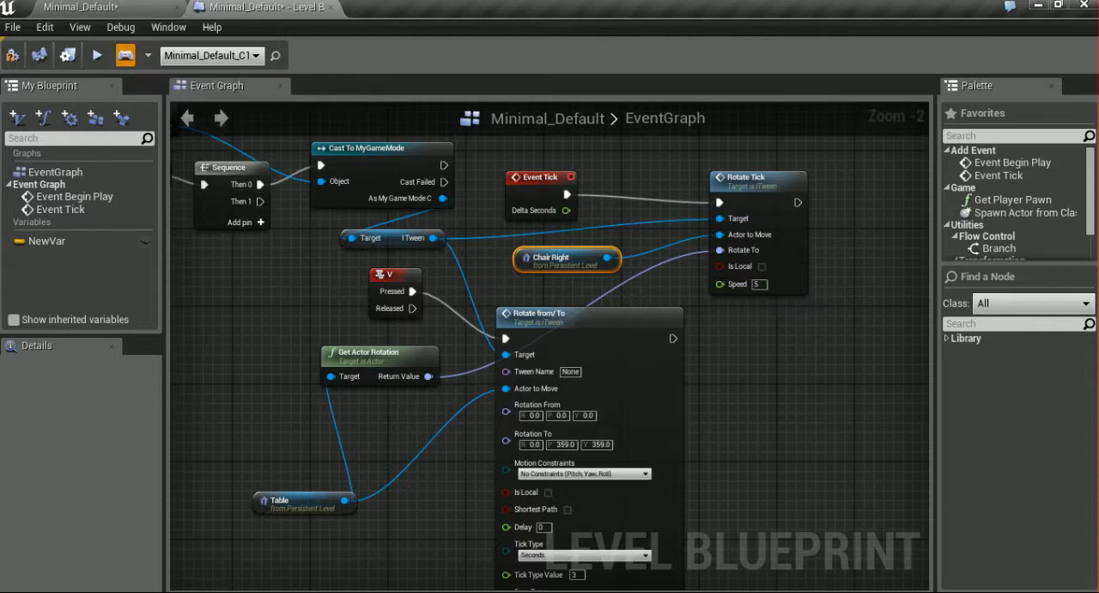
pyautogui.click(96, 55)
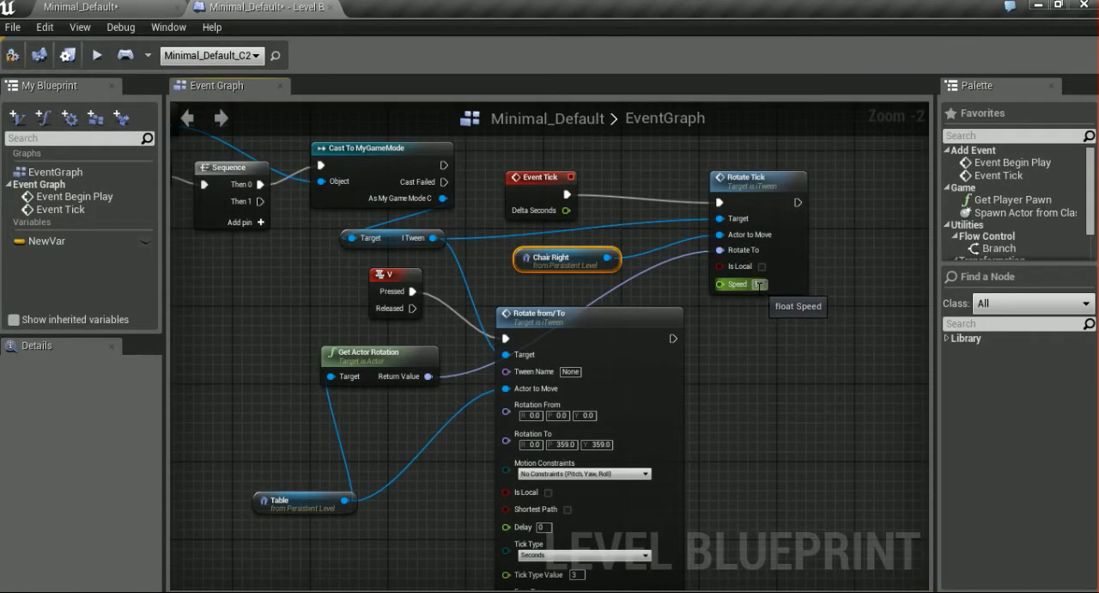
# Set Rotate Tick Speed to 1, then raise it to 100 and play to confirm
pyautogui.write('1')
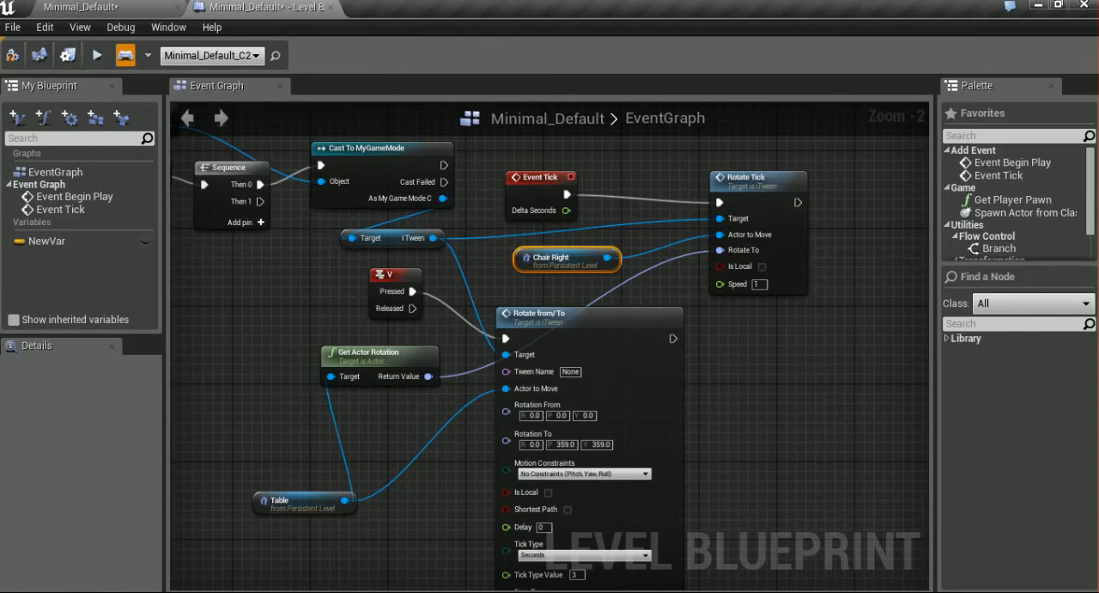
pyautogui.click(96, 55)
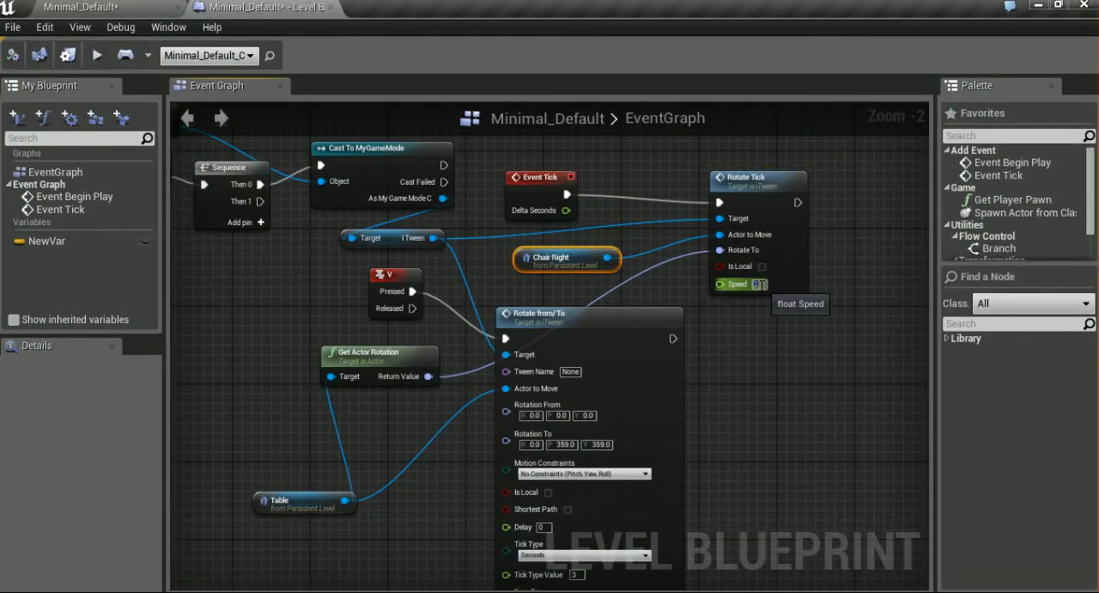
pyautogui.write('100')
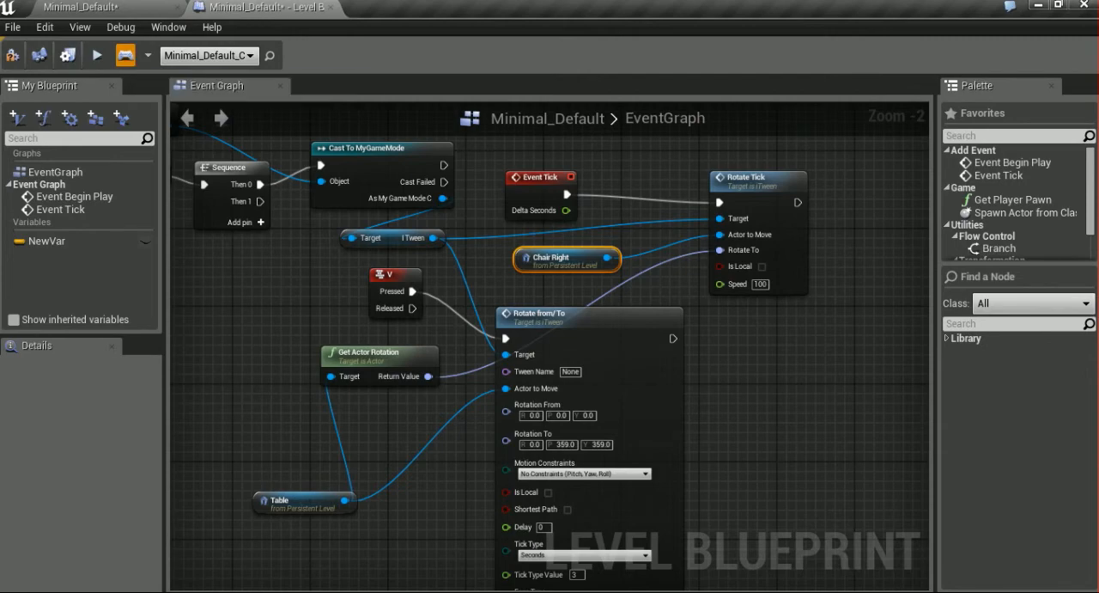
pyautogui.click(96, 55)
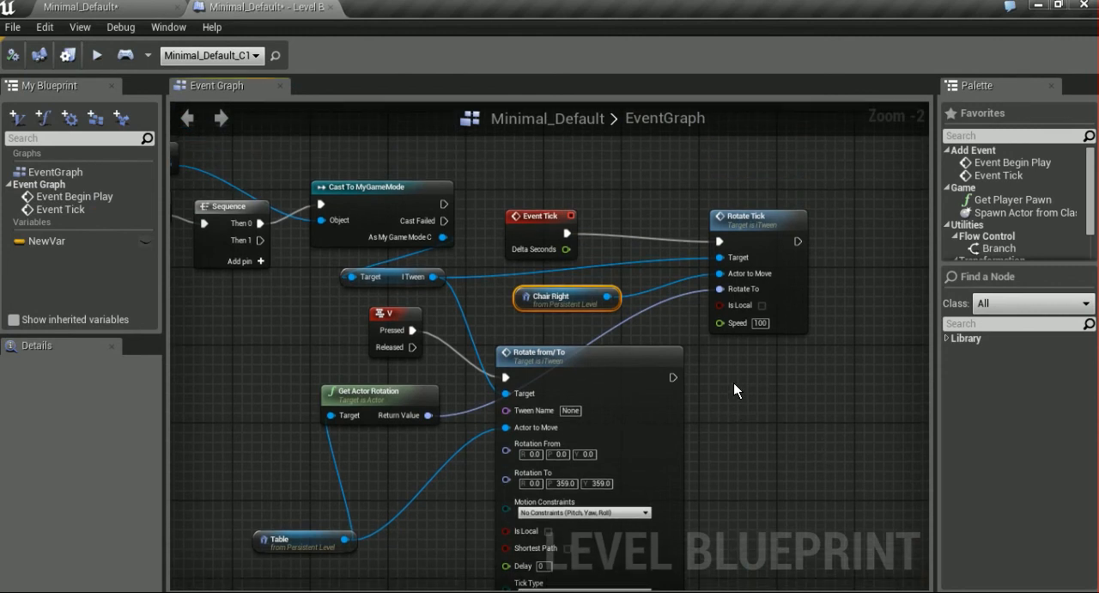
pyautogui.moveTo(735, 380)
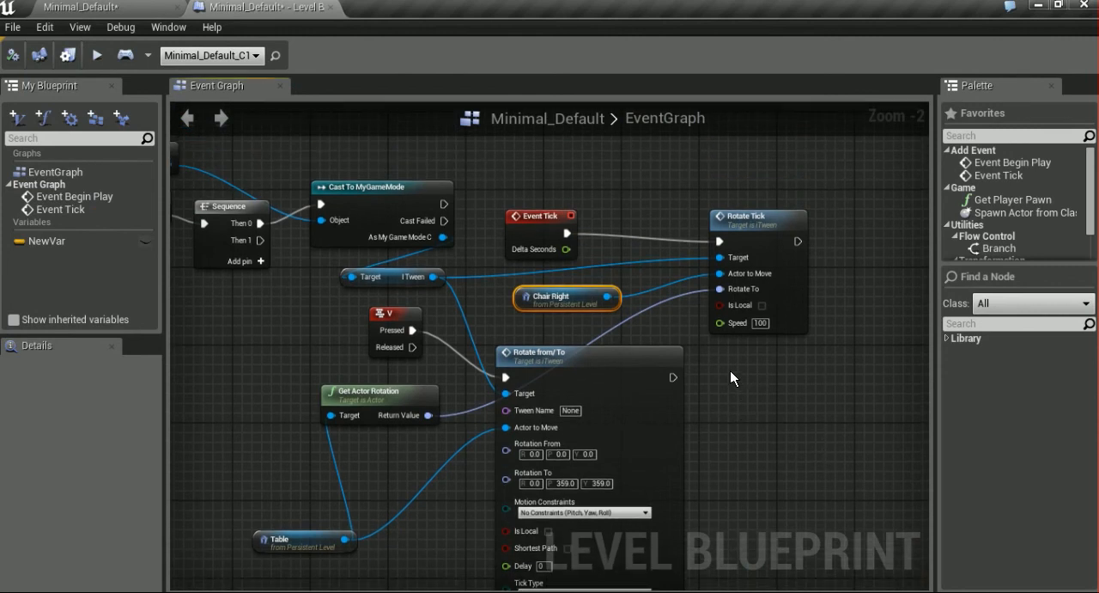
pyautogui.moveTo(731, 436)
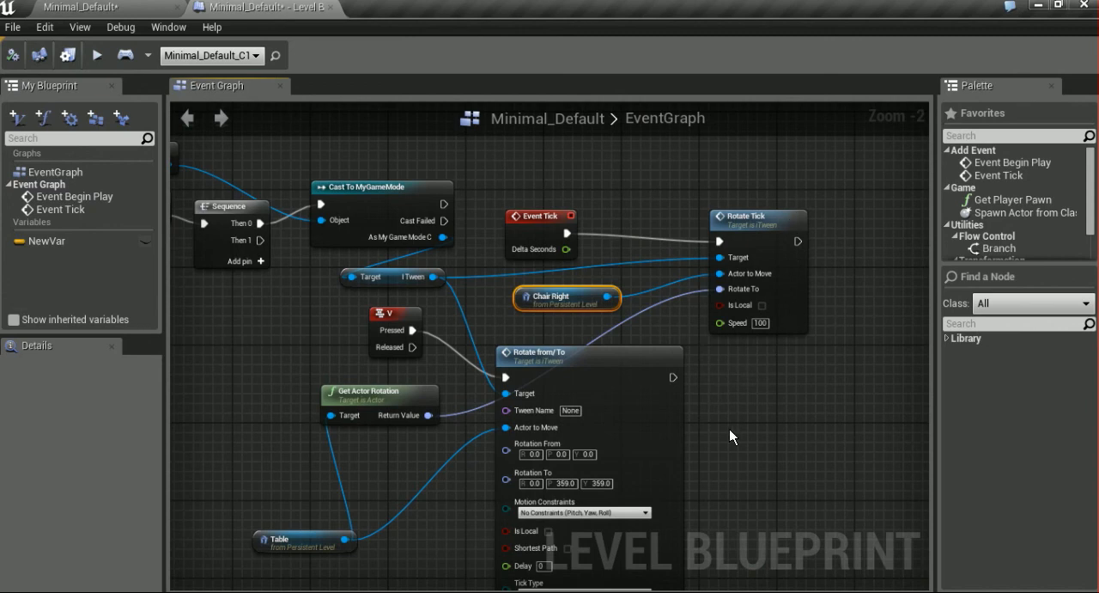
pyautogui.scroll(-3)
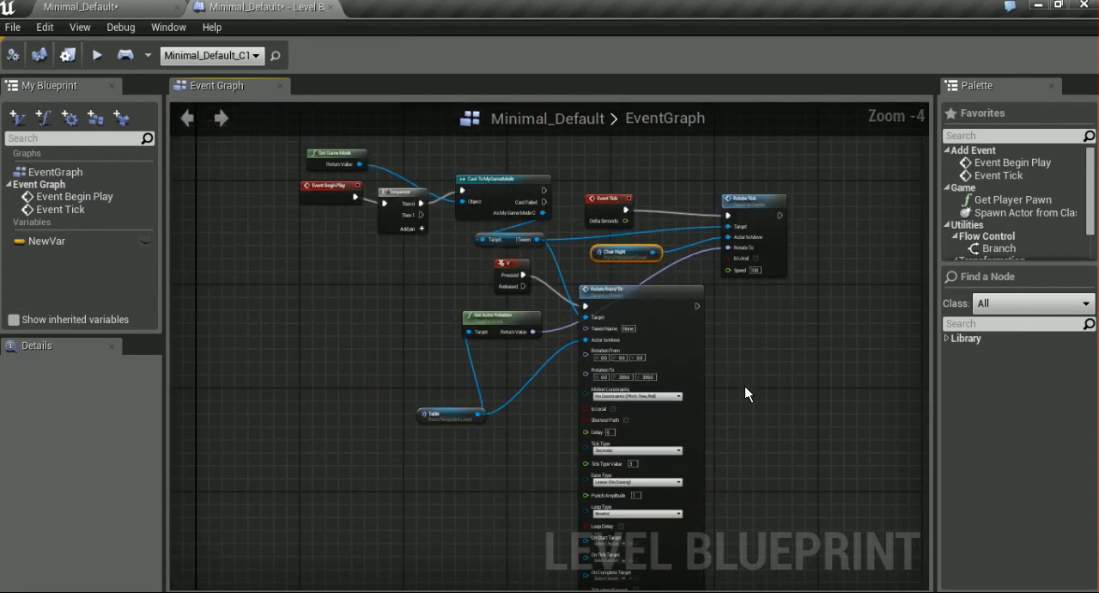